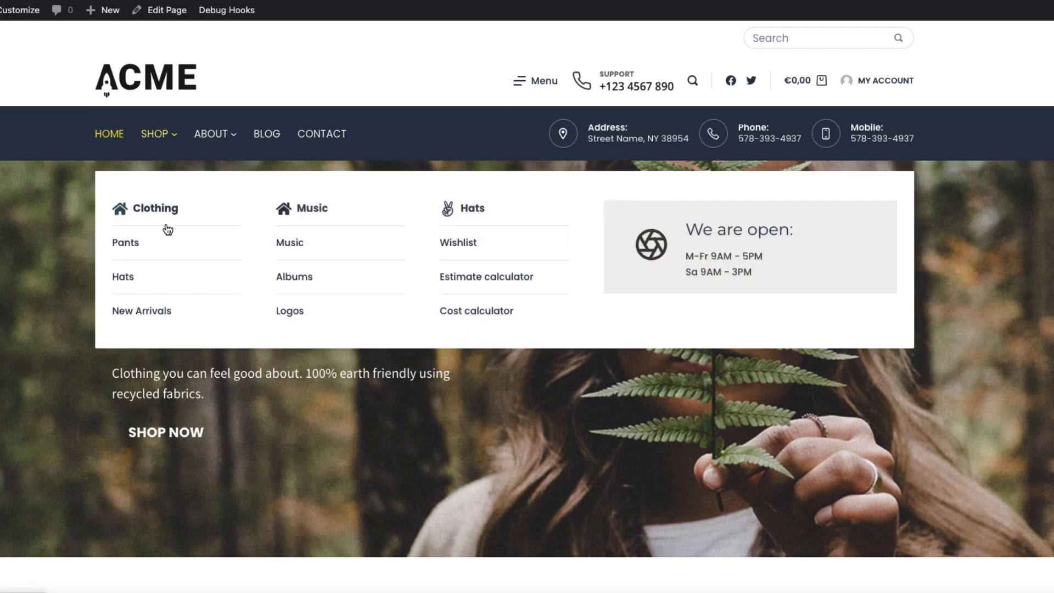
mouse_move(509, 220)
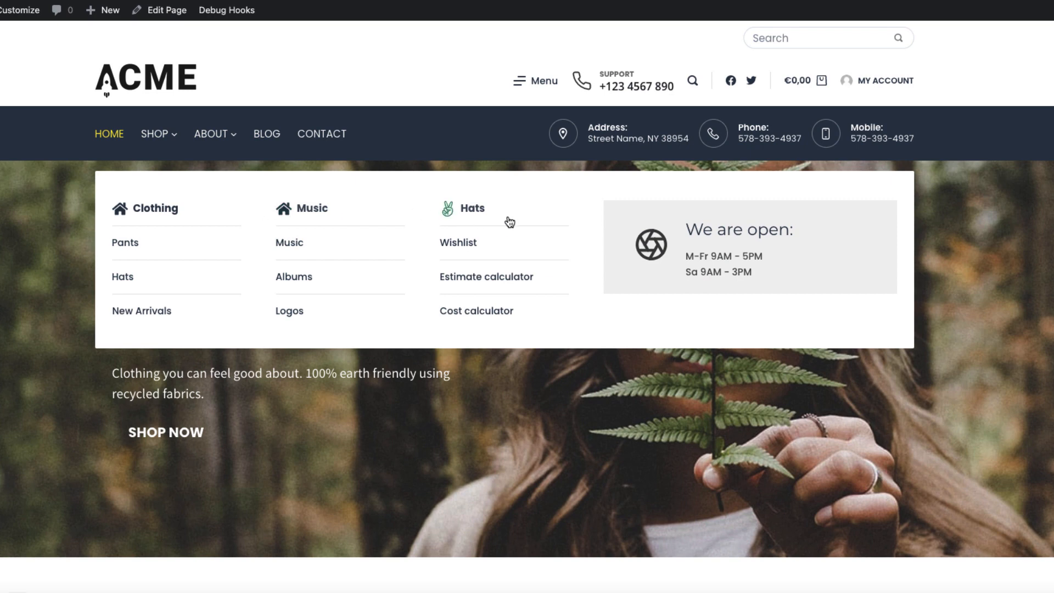
mouse_move(867, 223)
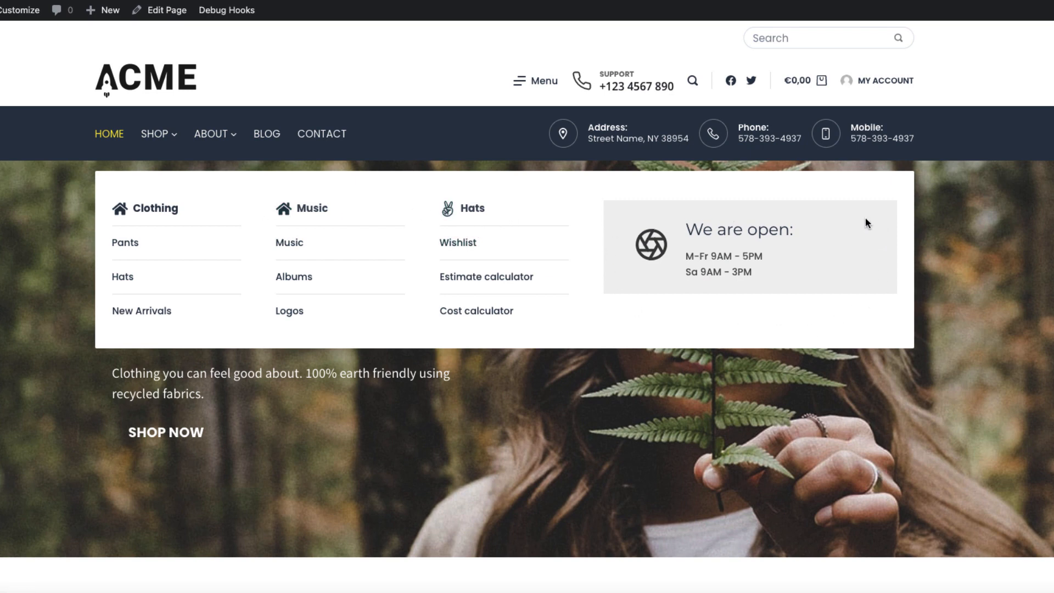
mouse_move(825, 206)
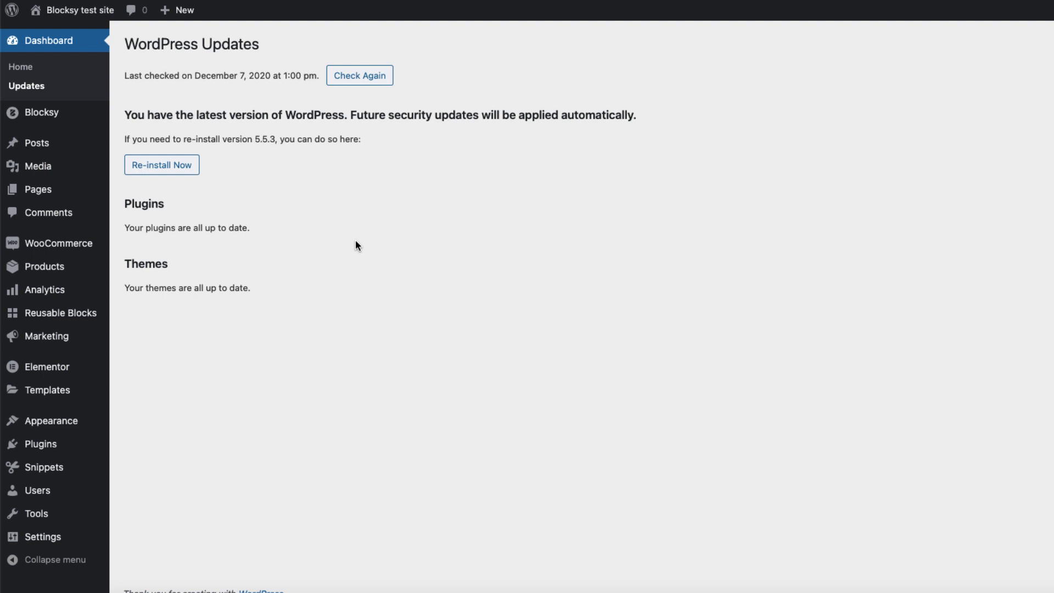
mouse_move(42, 112)
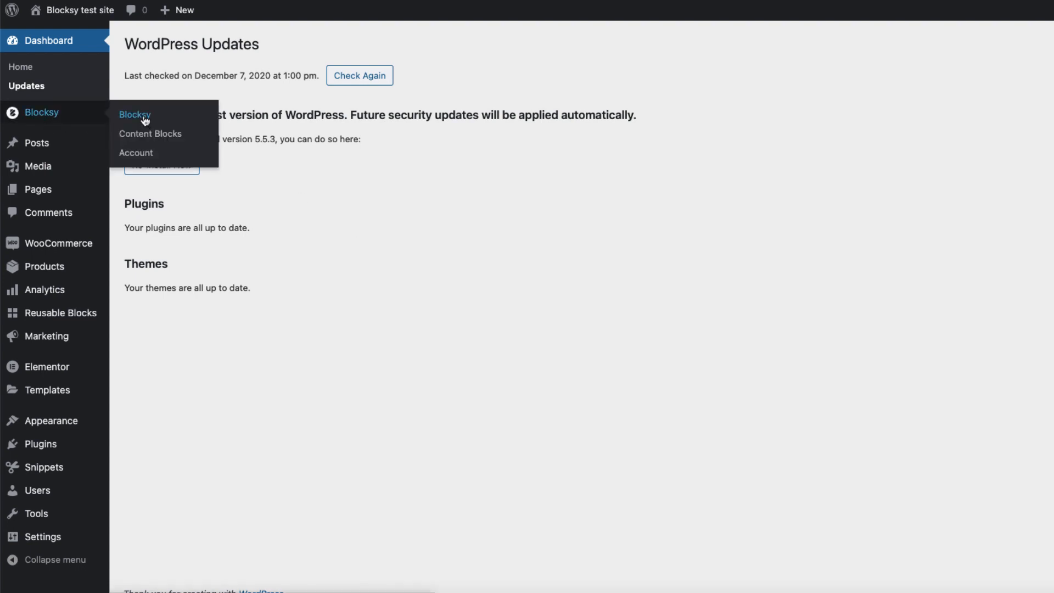
Step: Show the Blocksy Pro Extensions list, where the Advanced Menu extension is active
left_click(134, 114)
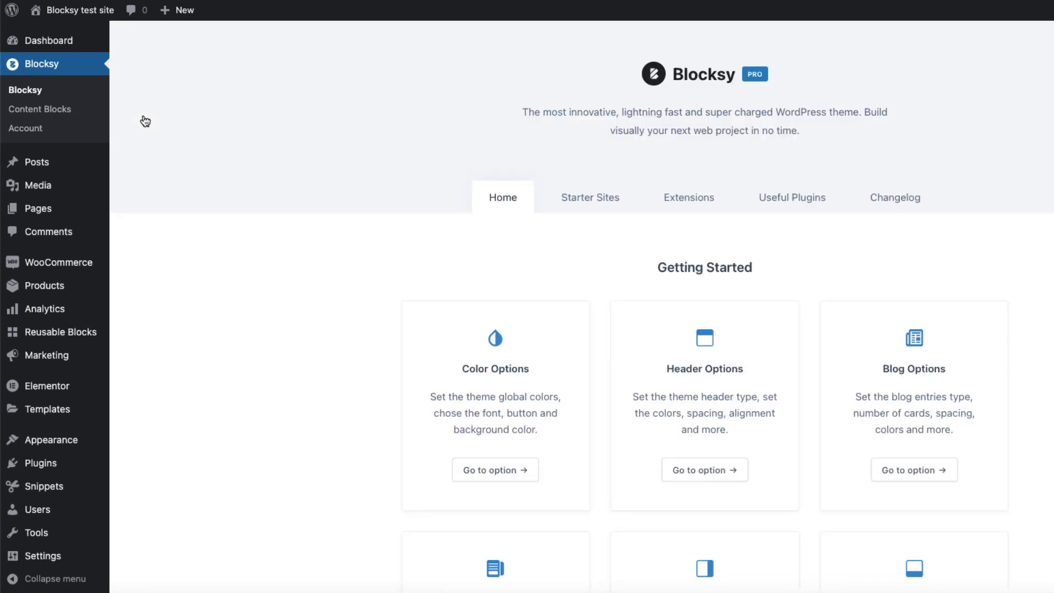
mouse_move(688, 196)
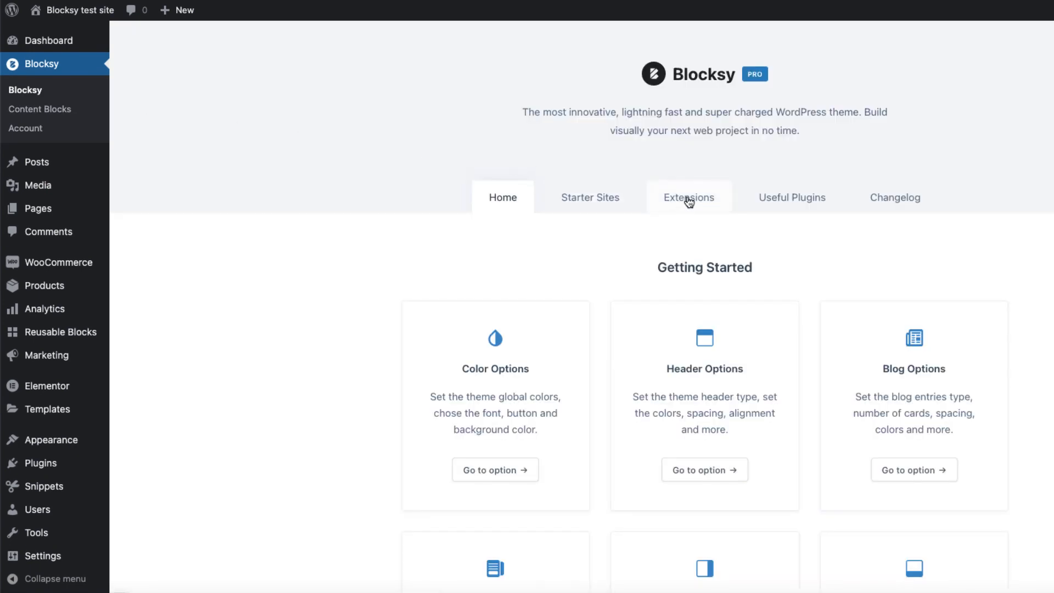
left_click(688, 197)
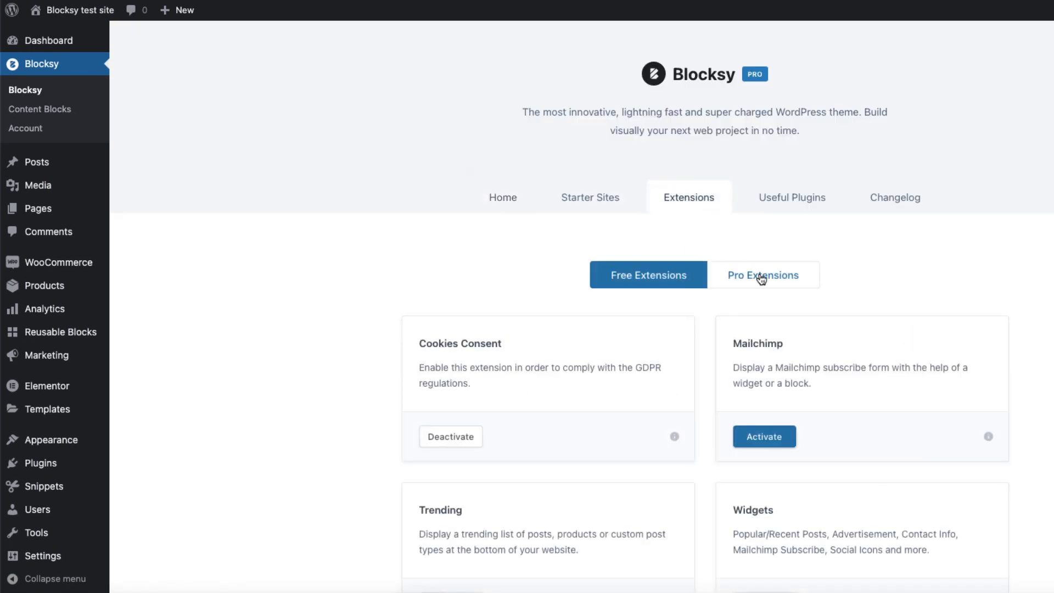
left_click(763, 274)
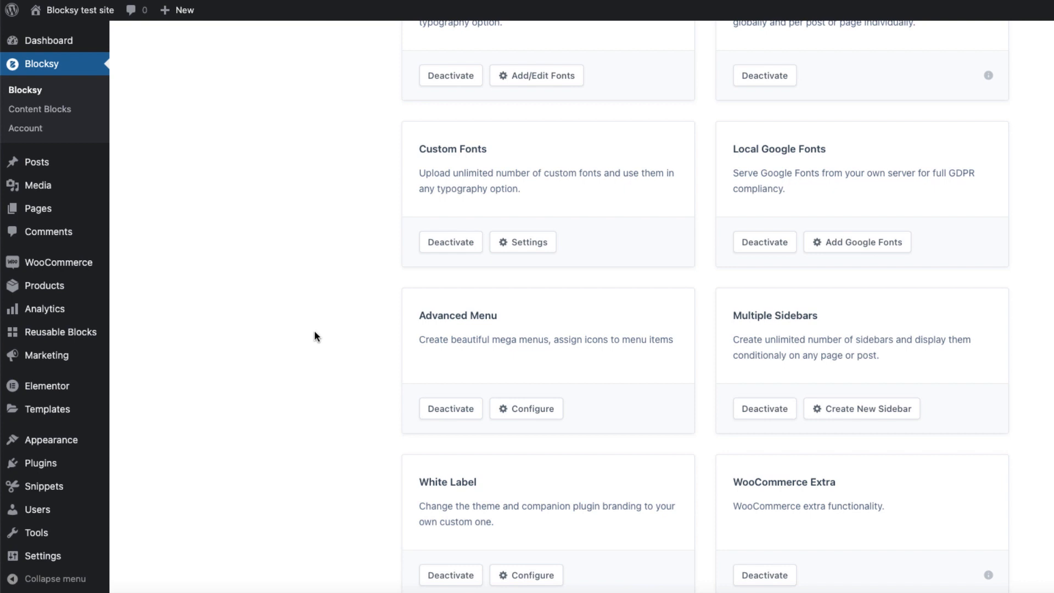
mouse_move(181, 321)
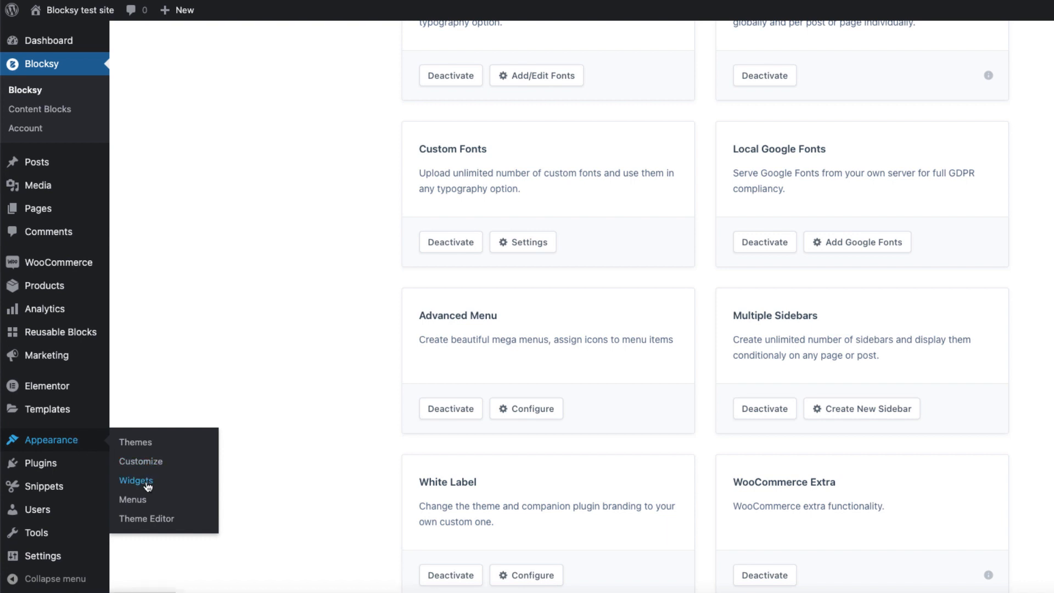
mouse_move(133, 499)
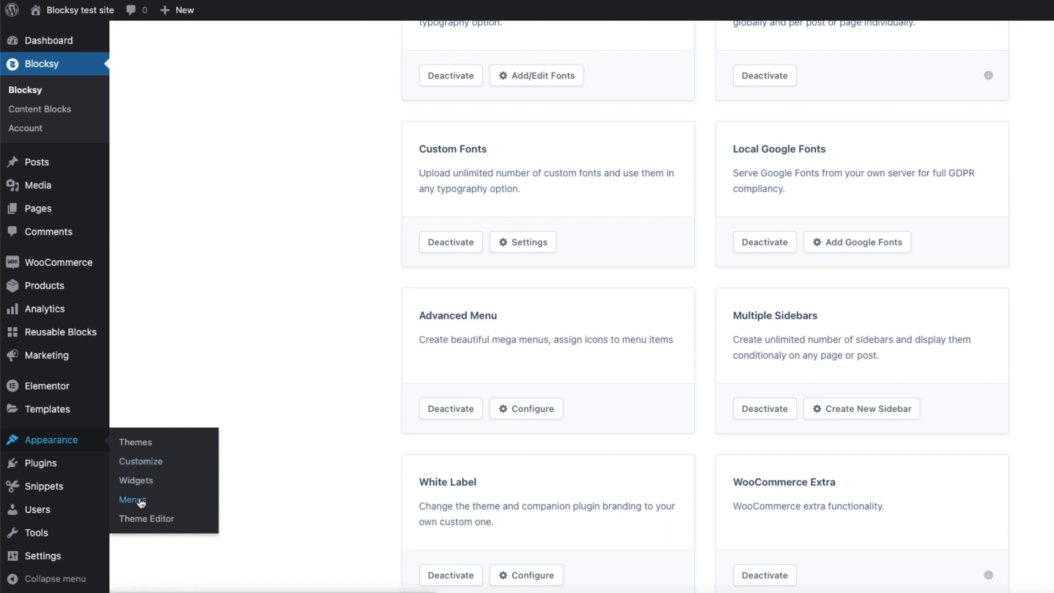
Step: Show the Shop Menu in Appearance > Menus and expand the Shop item's details
left_click(133, 499)
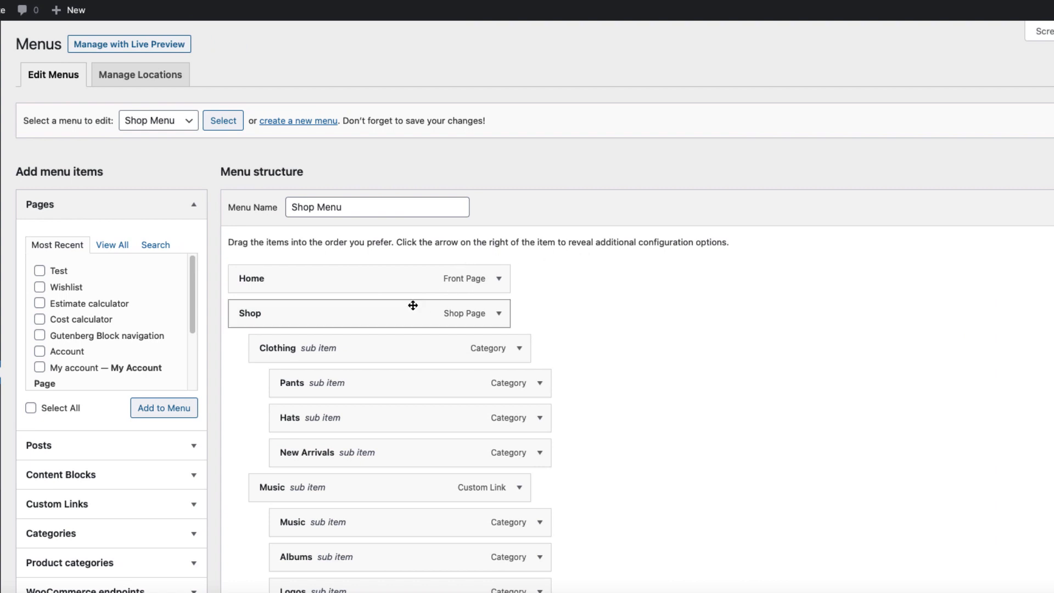
mouse_move(296, 334)
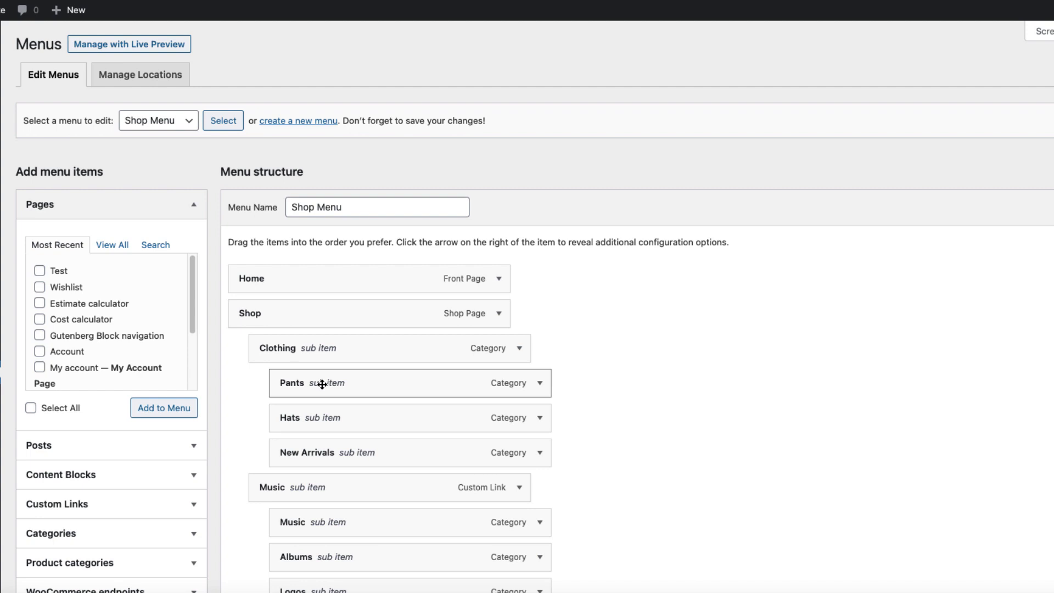
mouse_move(283, 336)
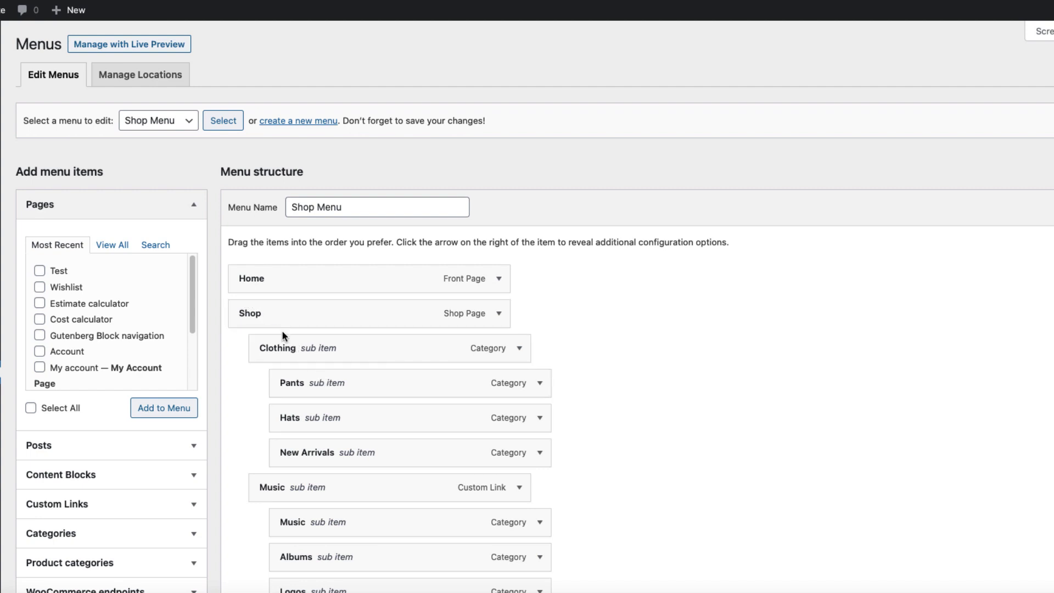
mouse_move(351, 340)
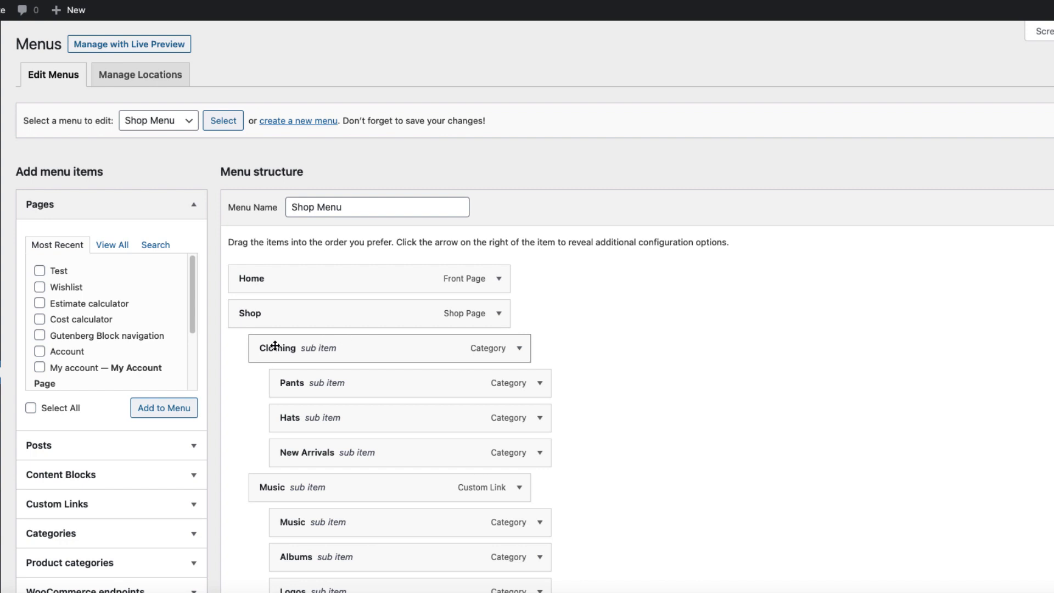
scroll("down", 3)
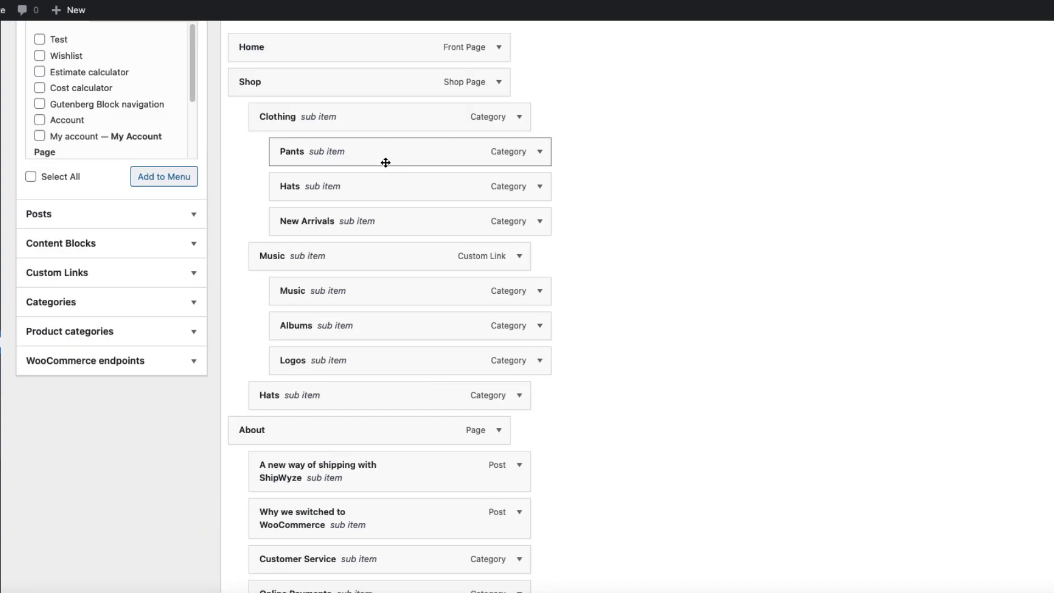
scroll("up", 3)
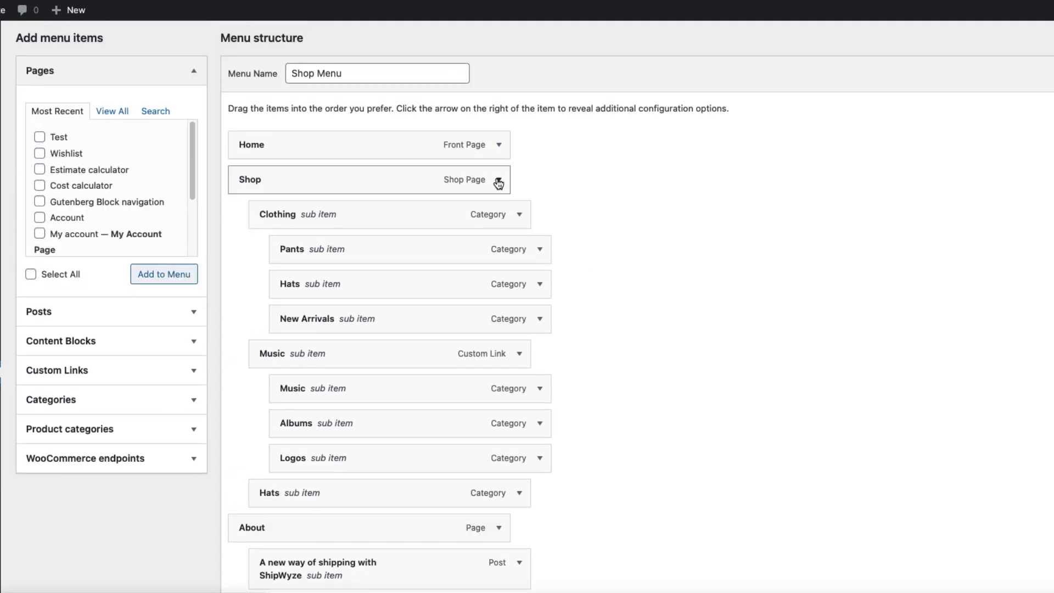
left_click(500, 179)
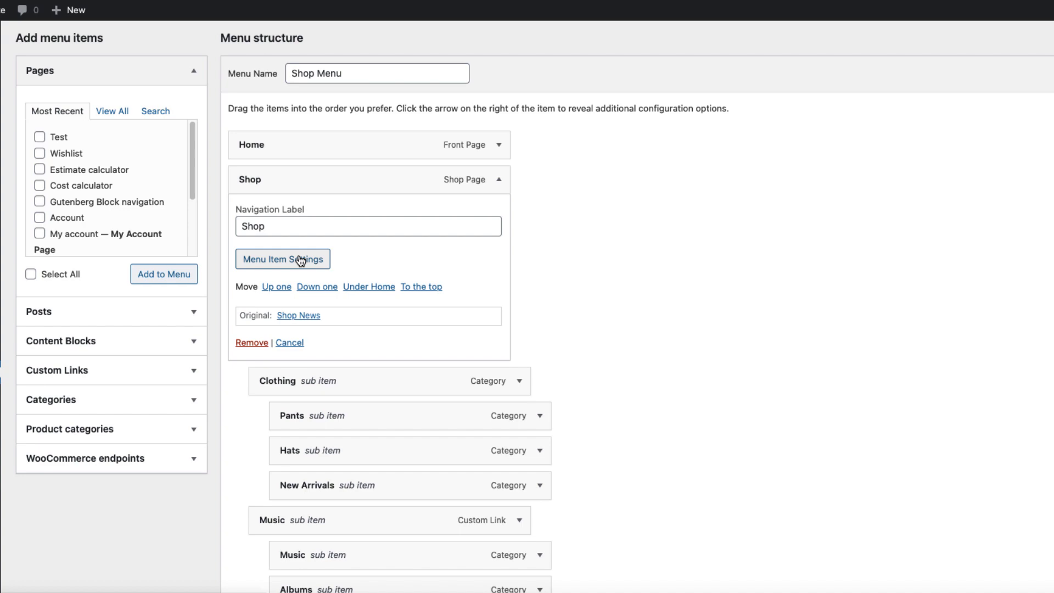
Step: Enable the Shop mega menu with a Content Width dropdown split into 4 columns
left_click(282, 259)
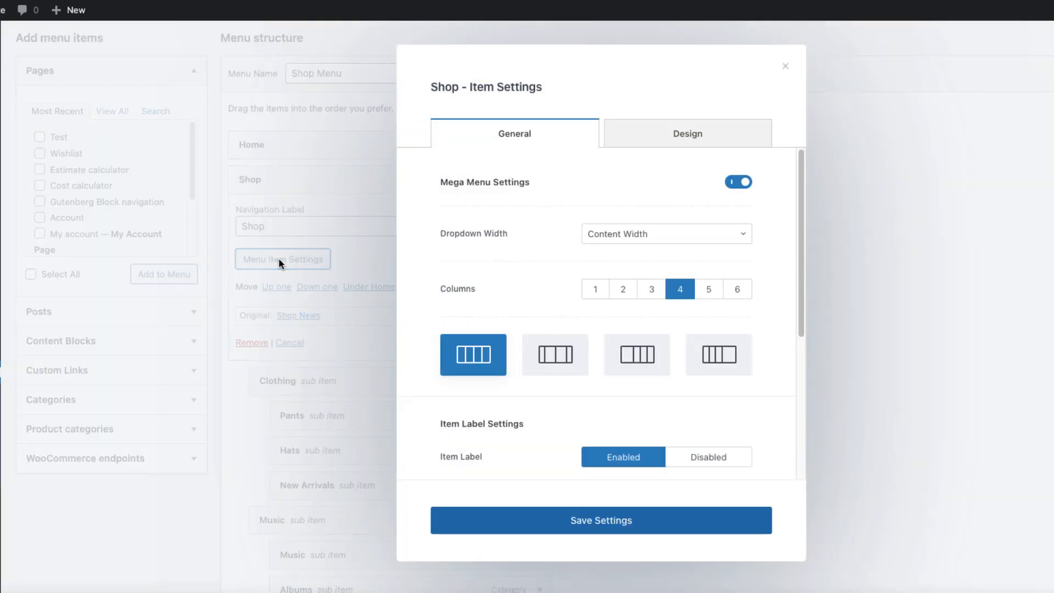
left_click(738, 182)
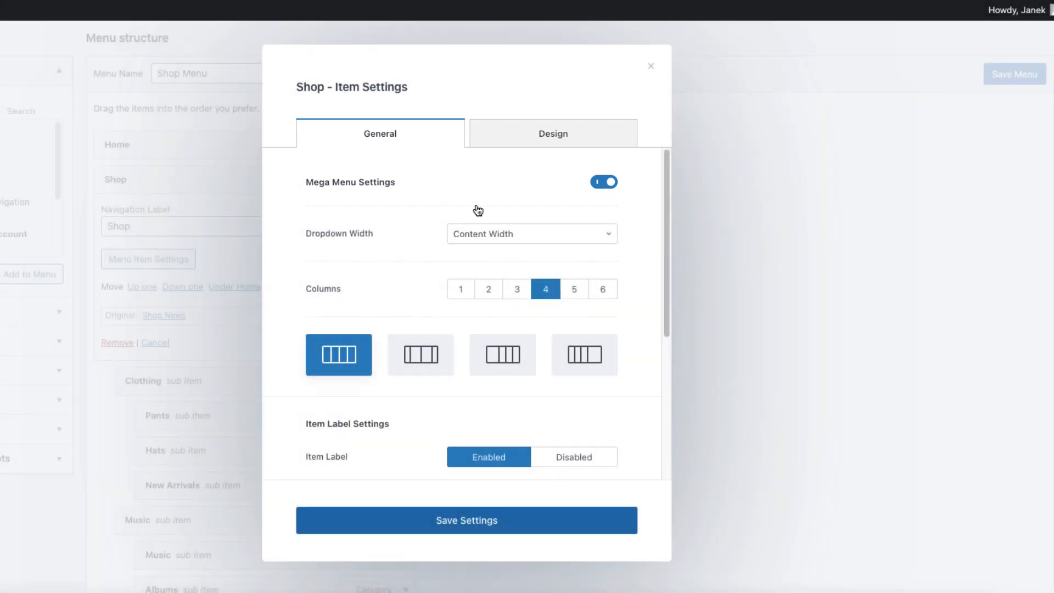
left_click(531, 233)
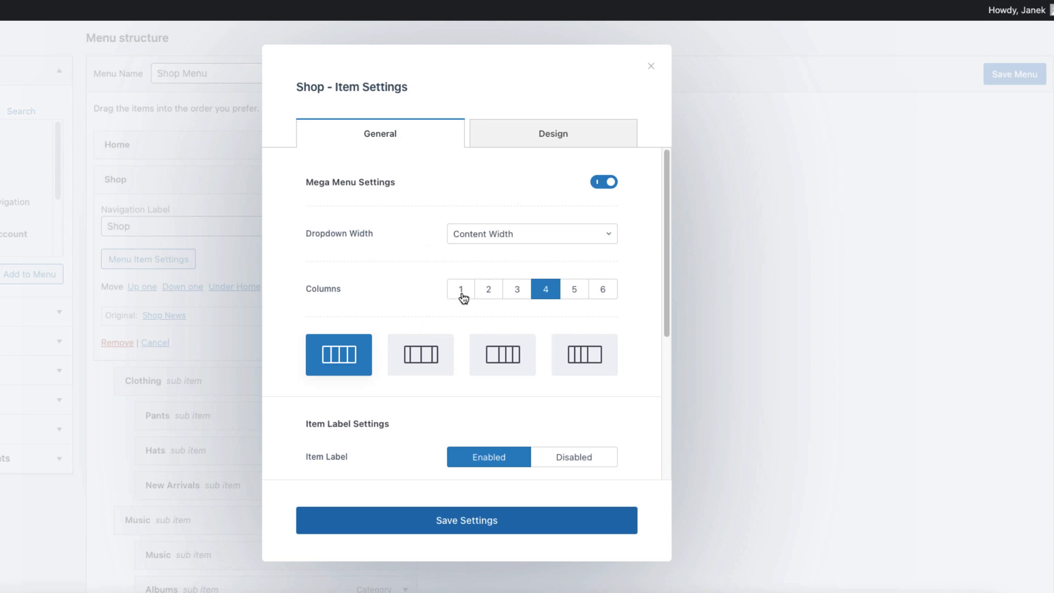
mouse_move(608, 296)
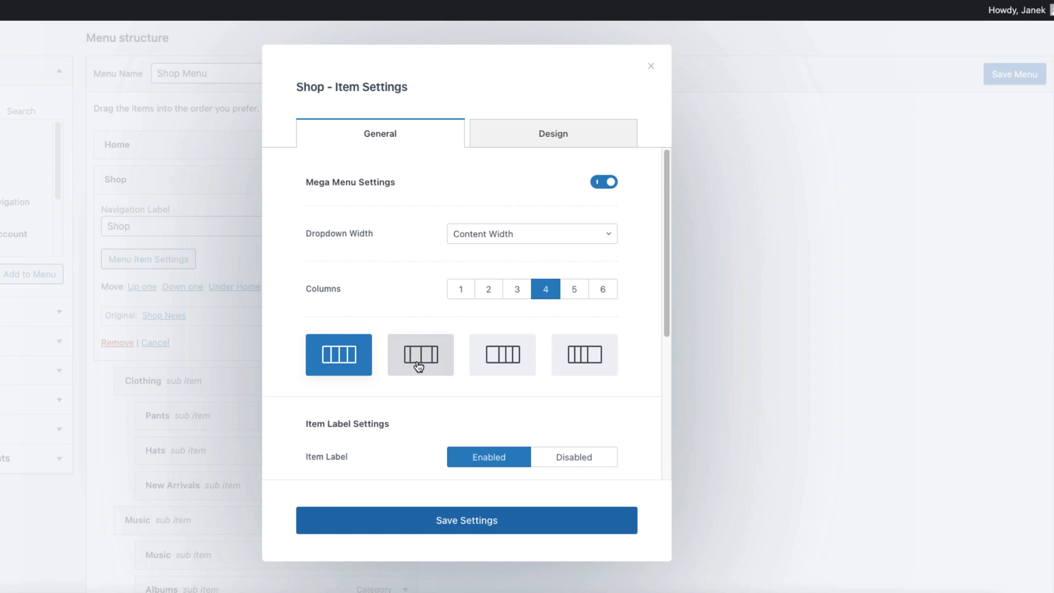
mouse_move(545, 294)
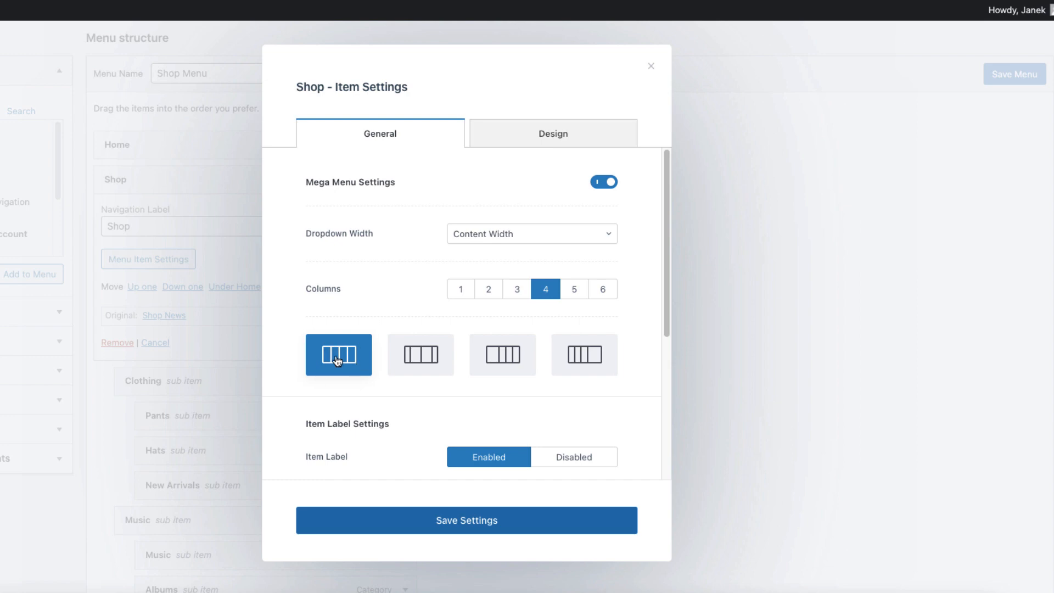
Step: Give the Shop item a shopping bag icon placed to the right of its label
scroll("down", 3)
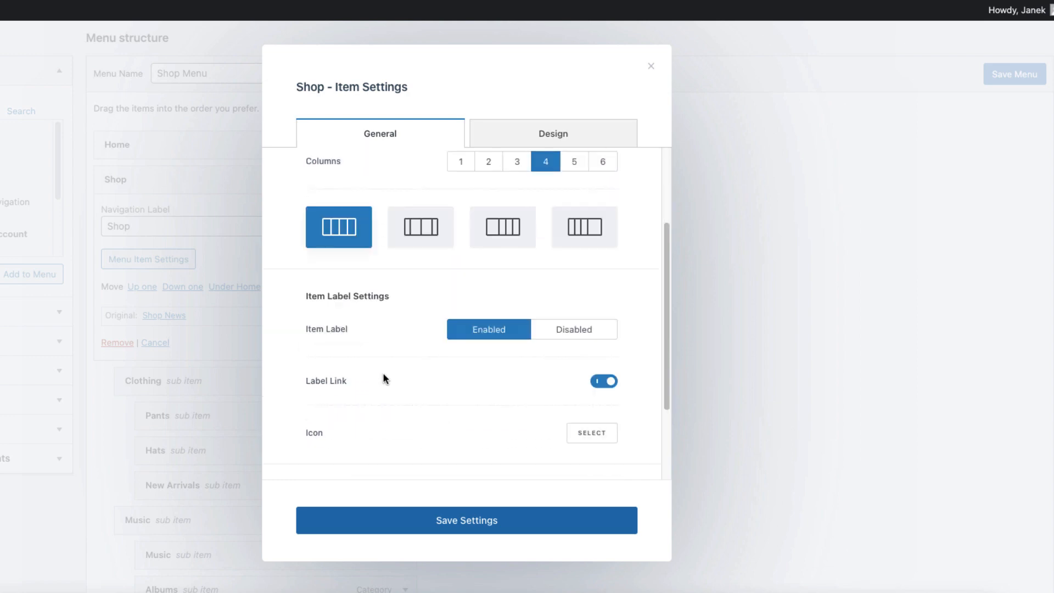
scroll("down", 3)
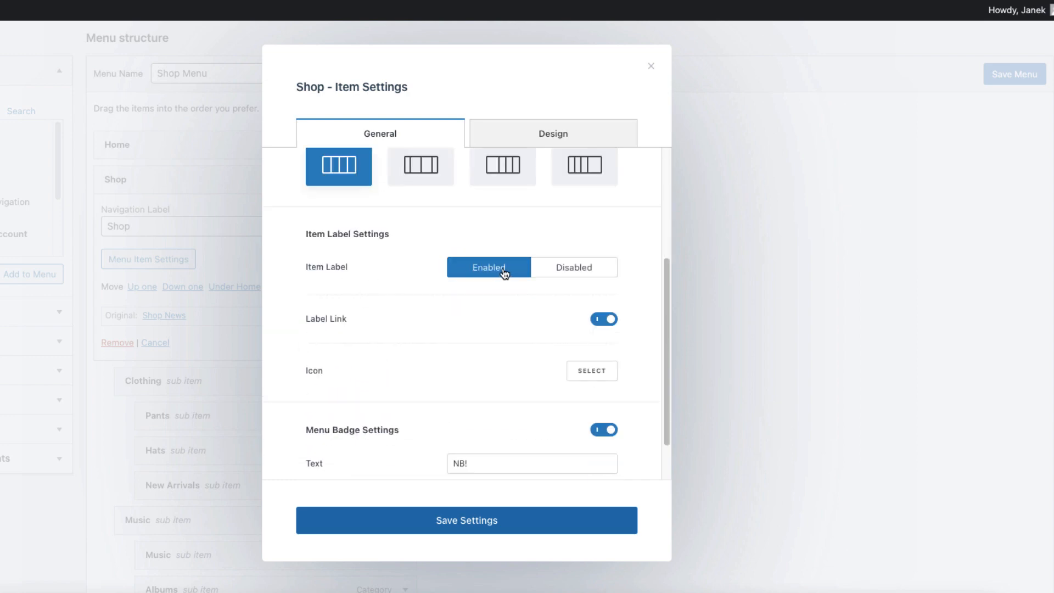
mouse_move(481, 333)
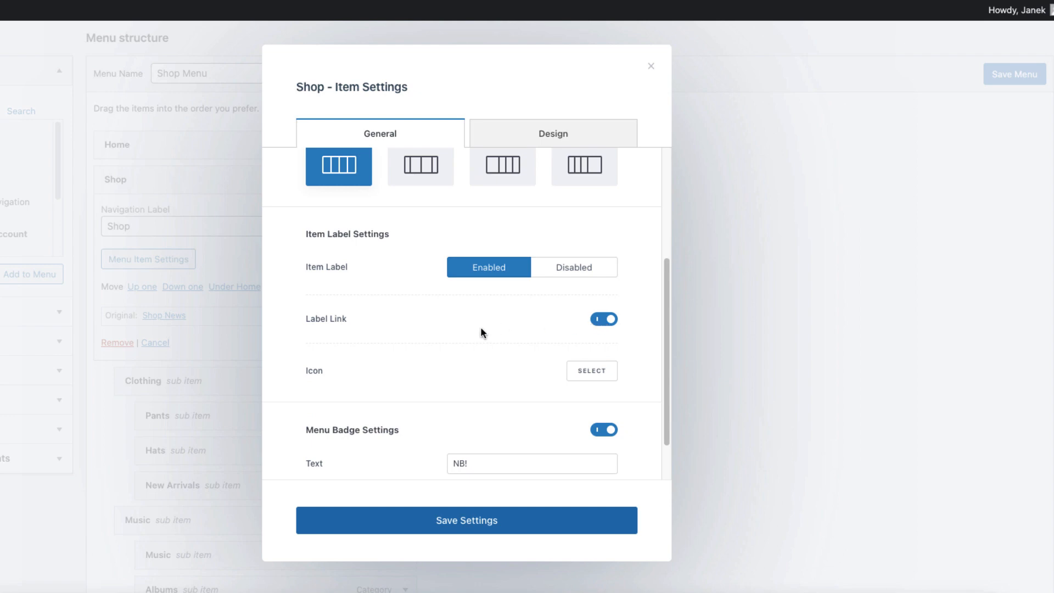
scroll("down", 3)
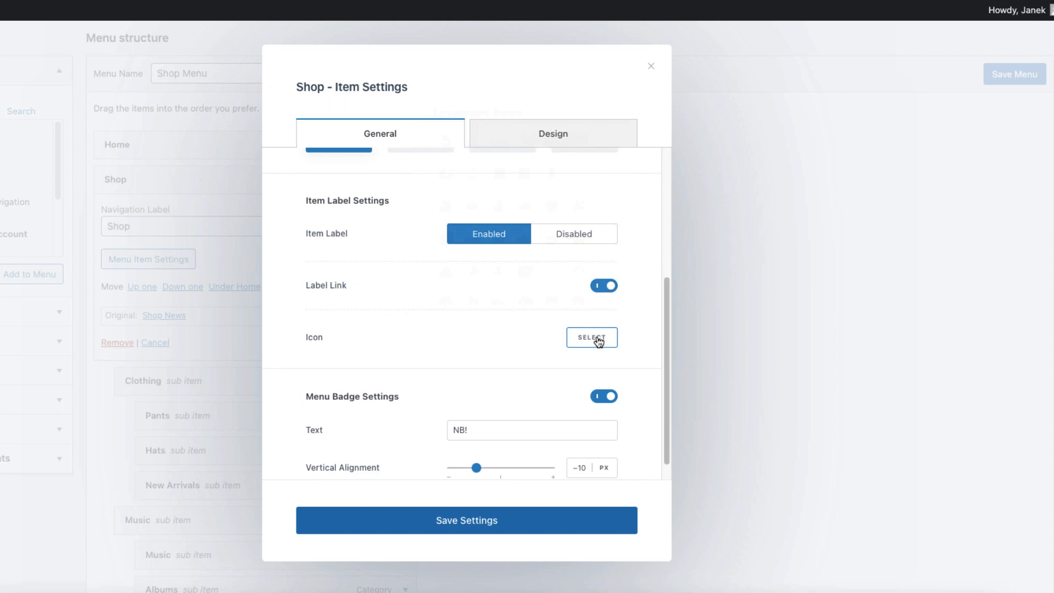
left_click(592, 337)
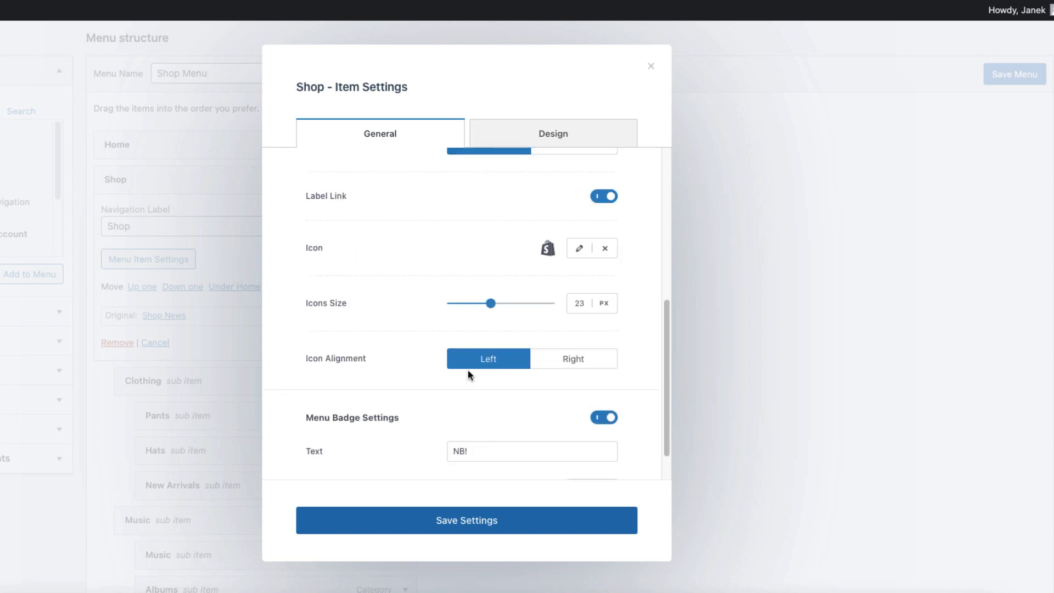
scroll("down", 3)
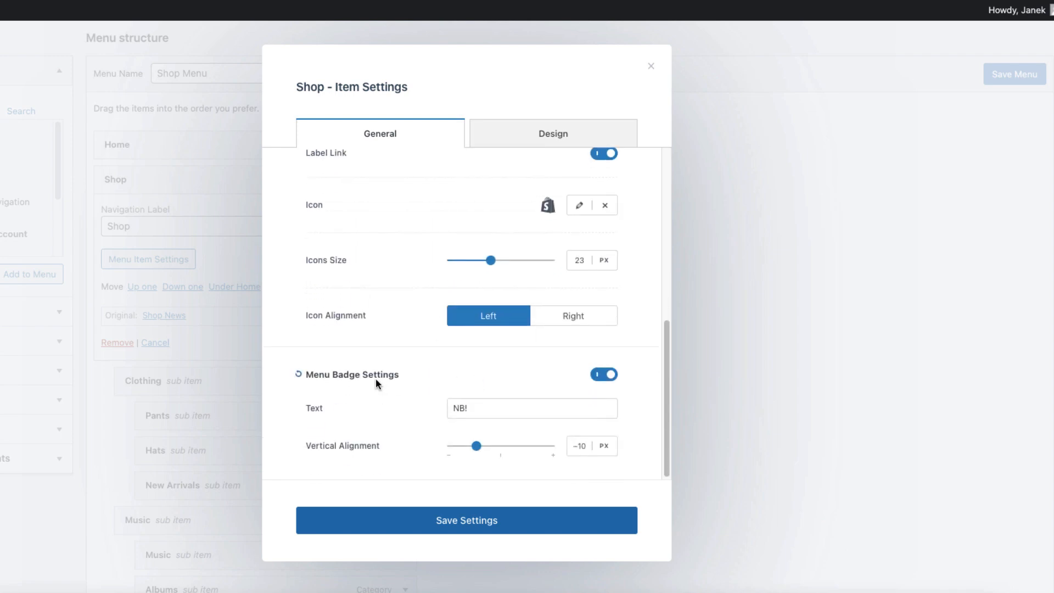
mouse_move(573, 316)
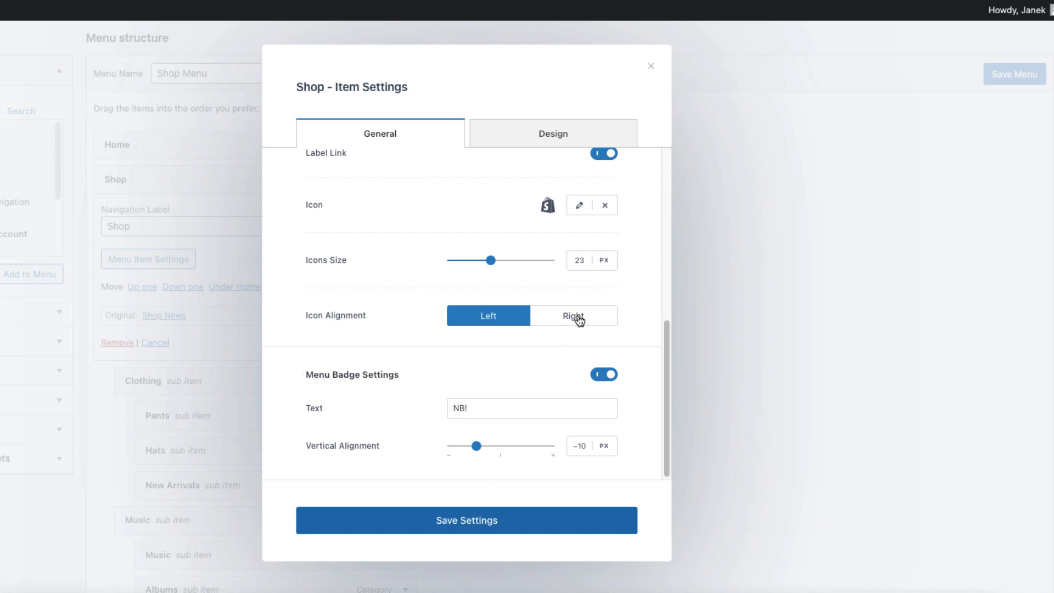
left_click(573, 315)
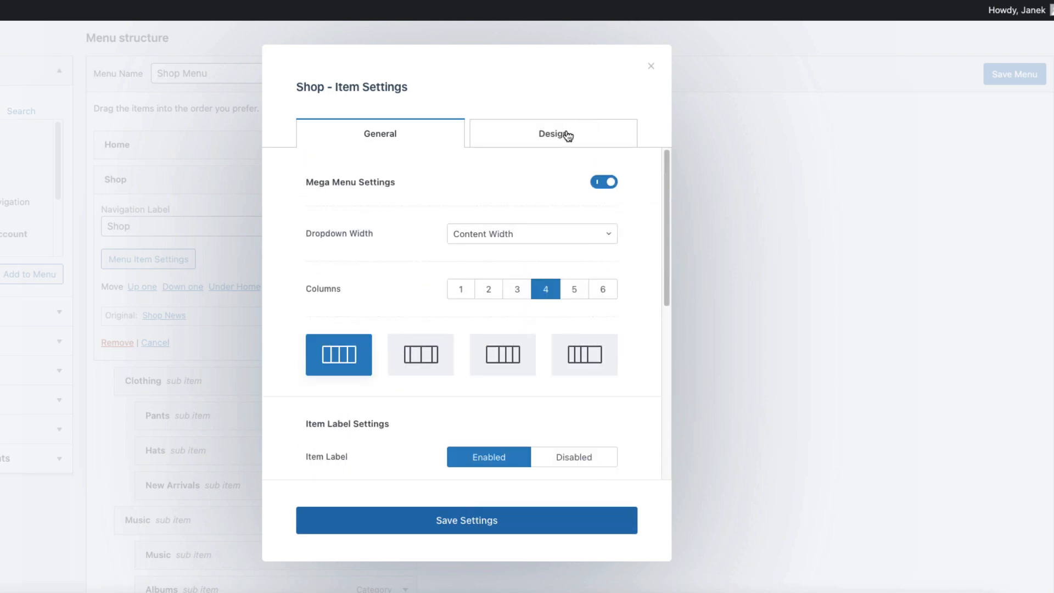
Step: Review the Design colours and save the Shop item's mega menu settings
left_click(553, 133)
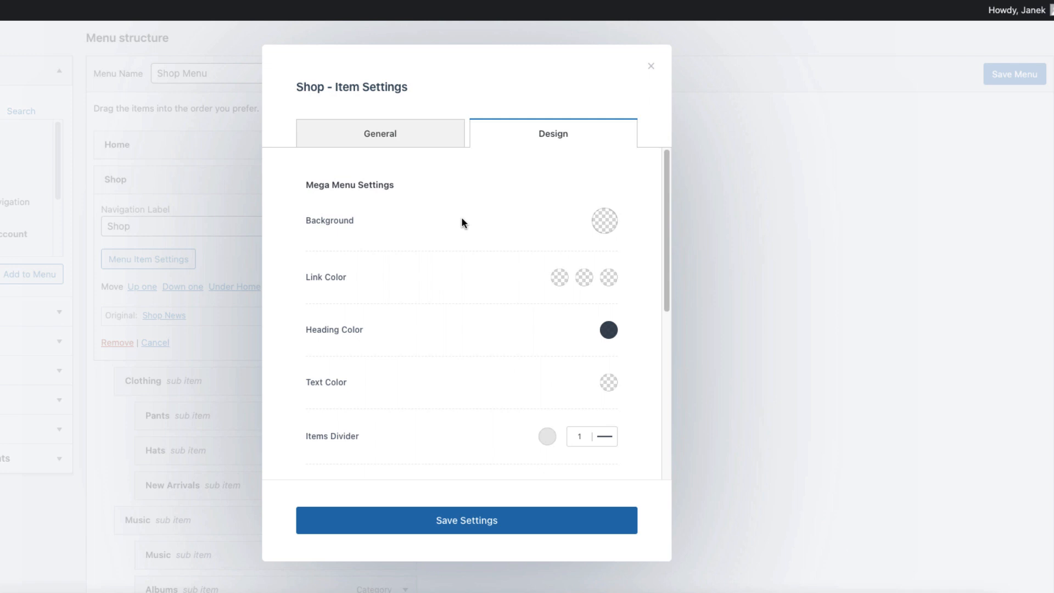
mouse_move(486, 288)
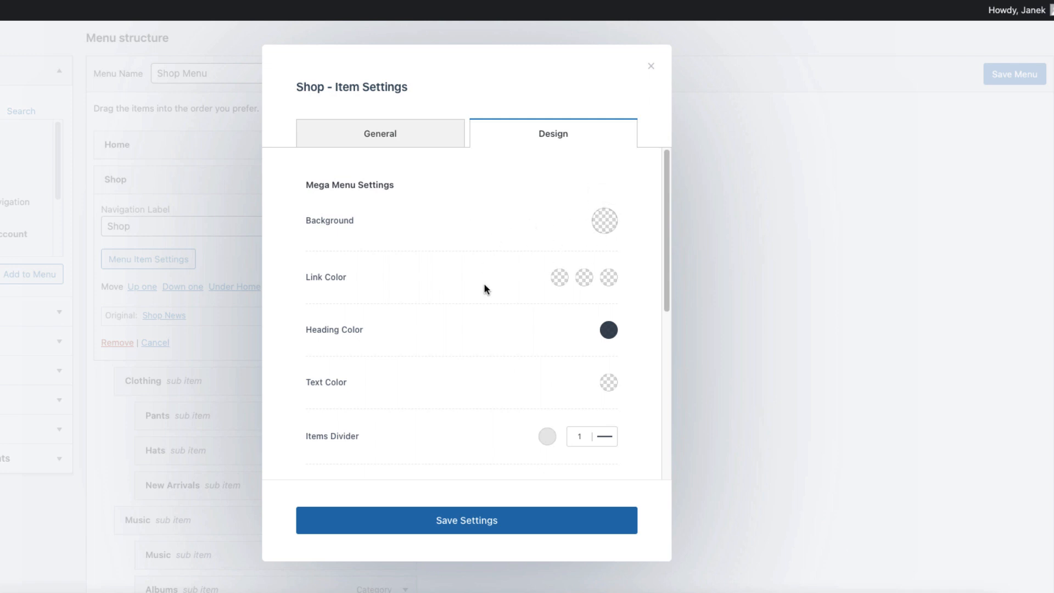
mouse_move(466, 519)
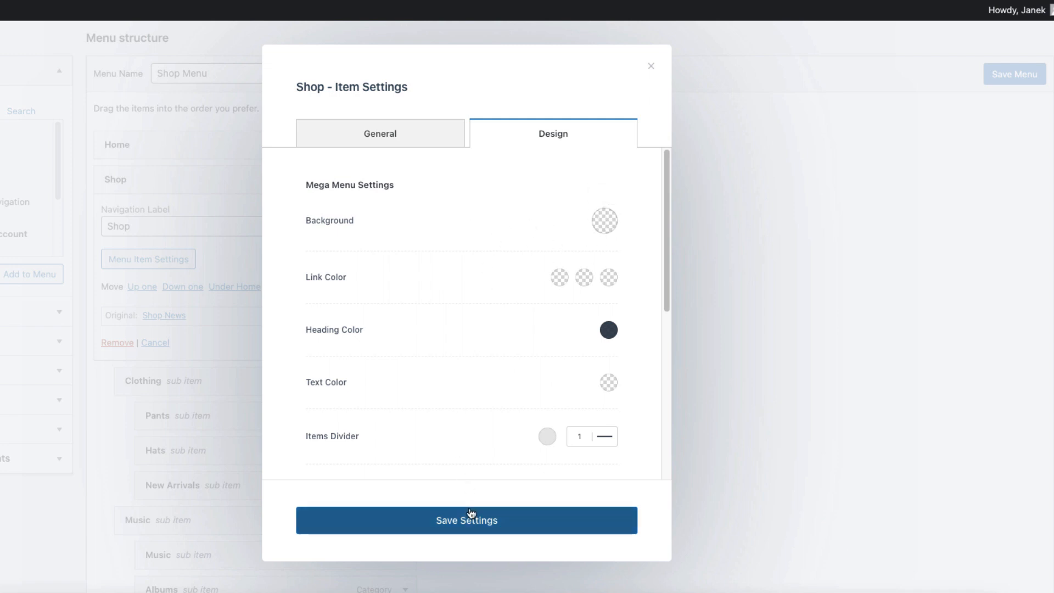
left_click(466, 519)
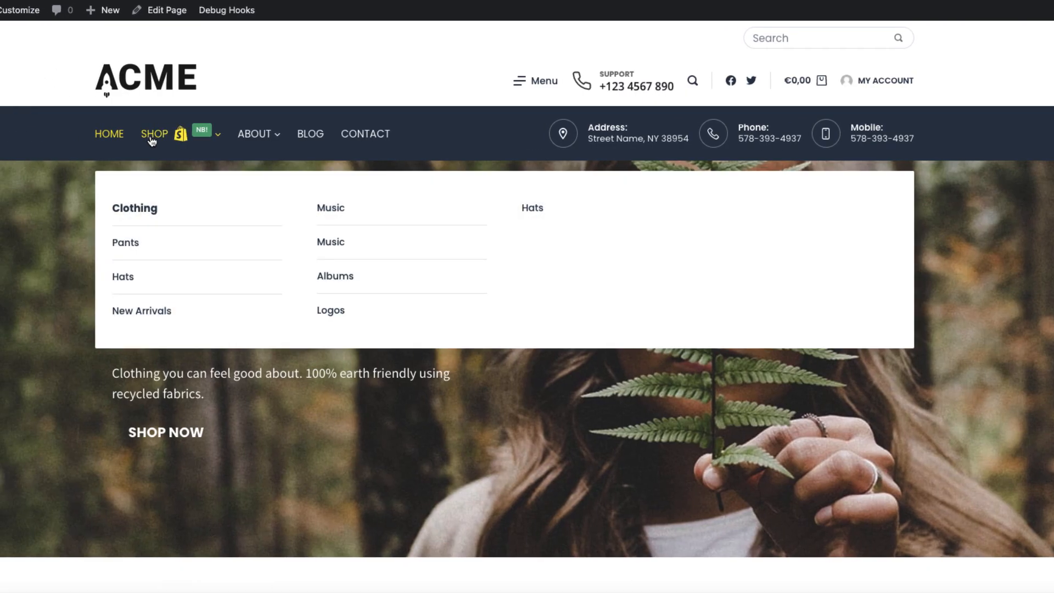
mouse_move(186, 148)
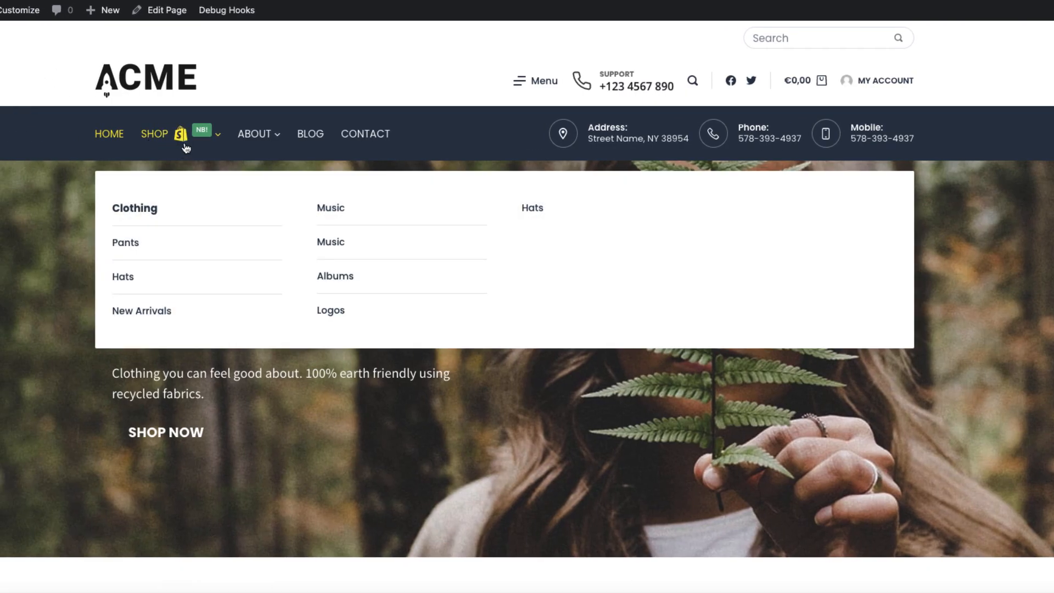
mouse_move(196, 138)
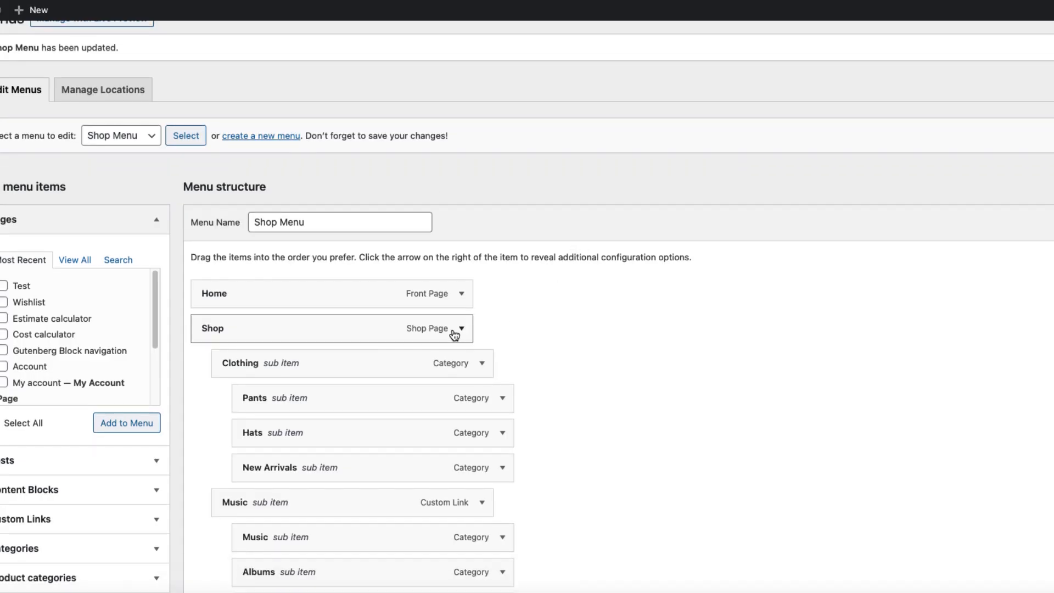
Step: Remove the shopping bag icon from the Shop item and save its settings
left_click(461, 328)
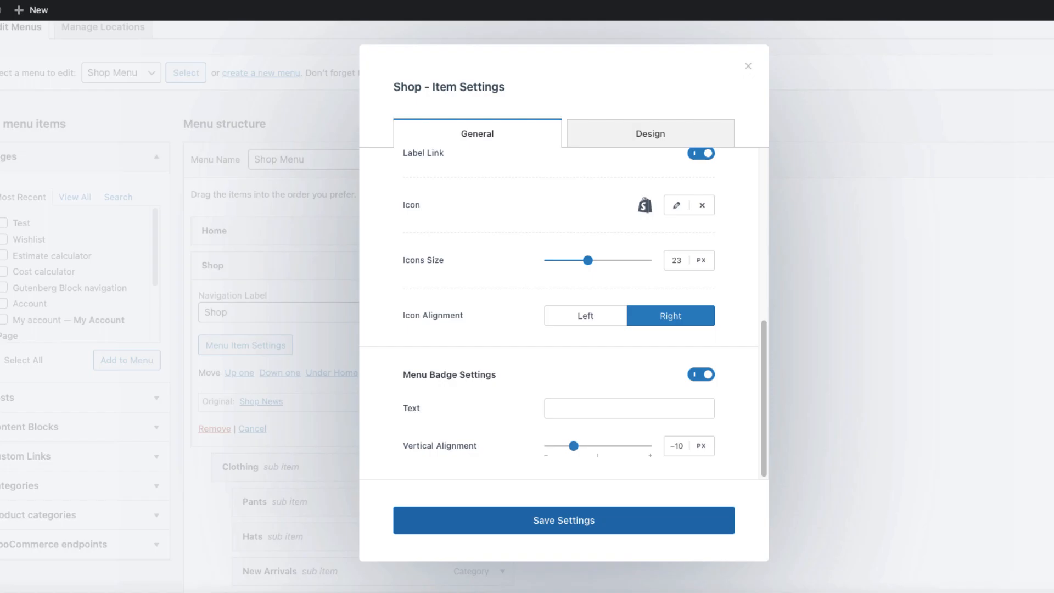
left_click(563, 519)
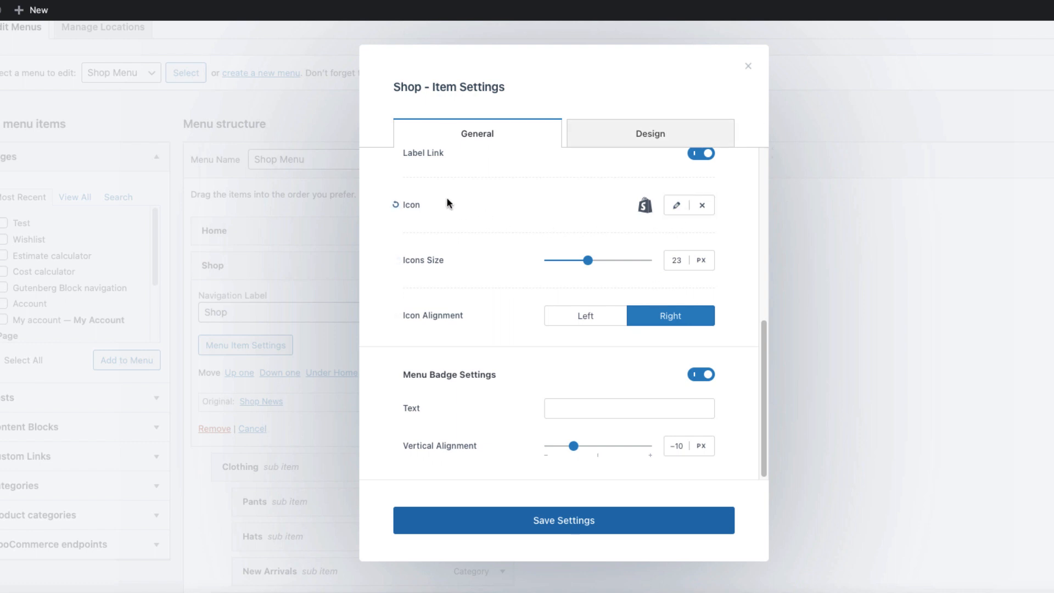
mouse_move(402, 225)
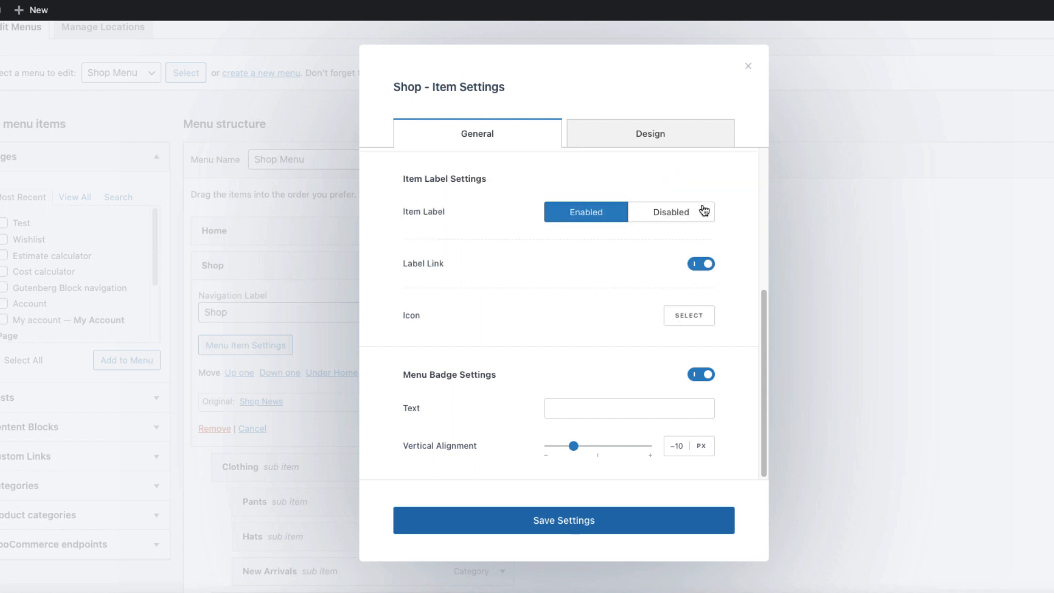
mouse_move(646, 309)
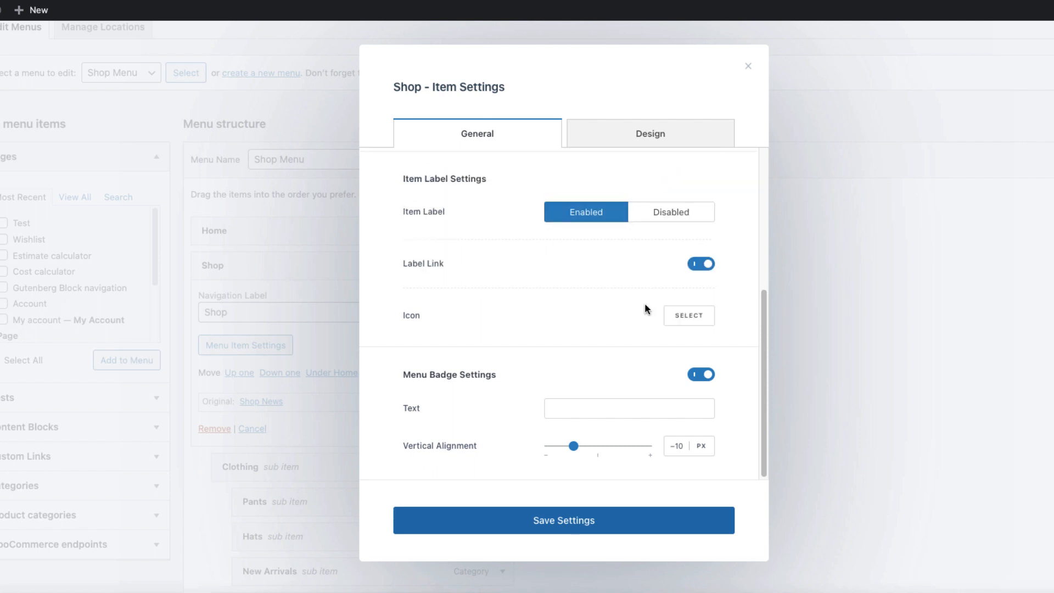
left_click(563, 519)
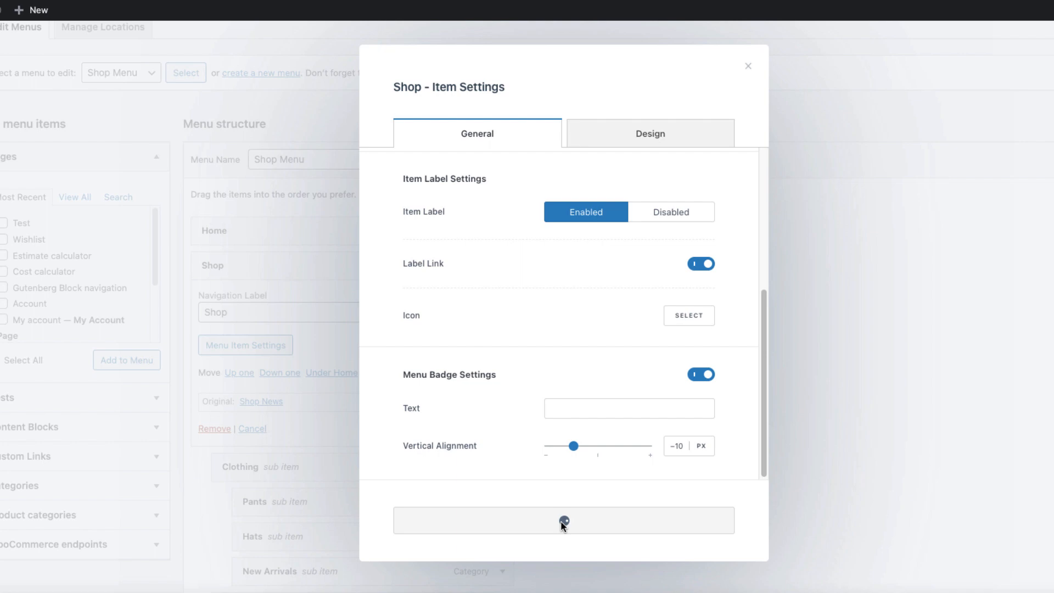
left_click(748, 66)
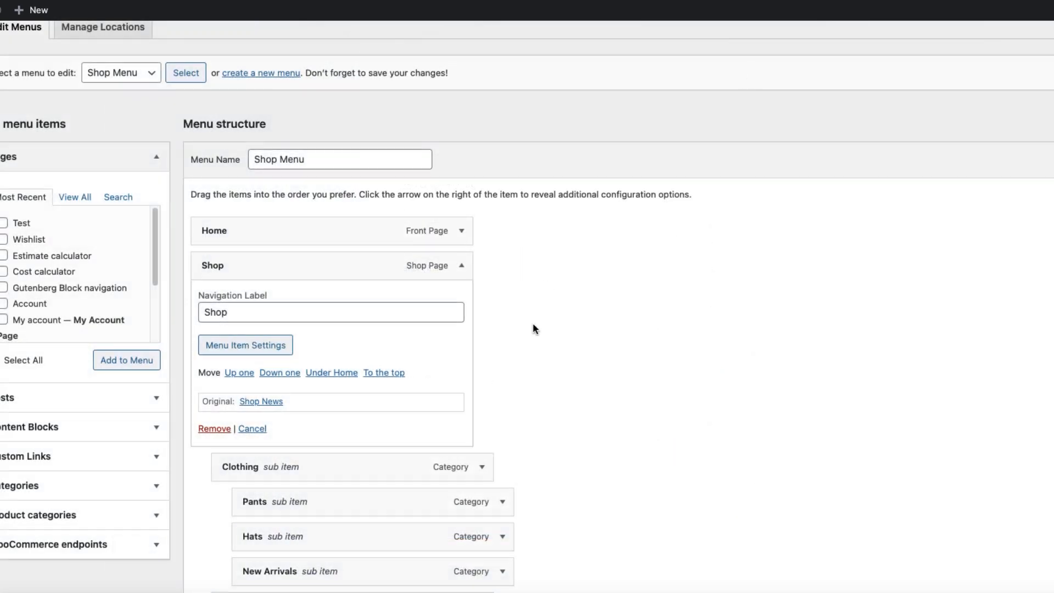
Step: Collapse the Shop item and expand the Clothing sub-item's details
left_click(253, 428)
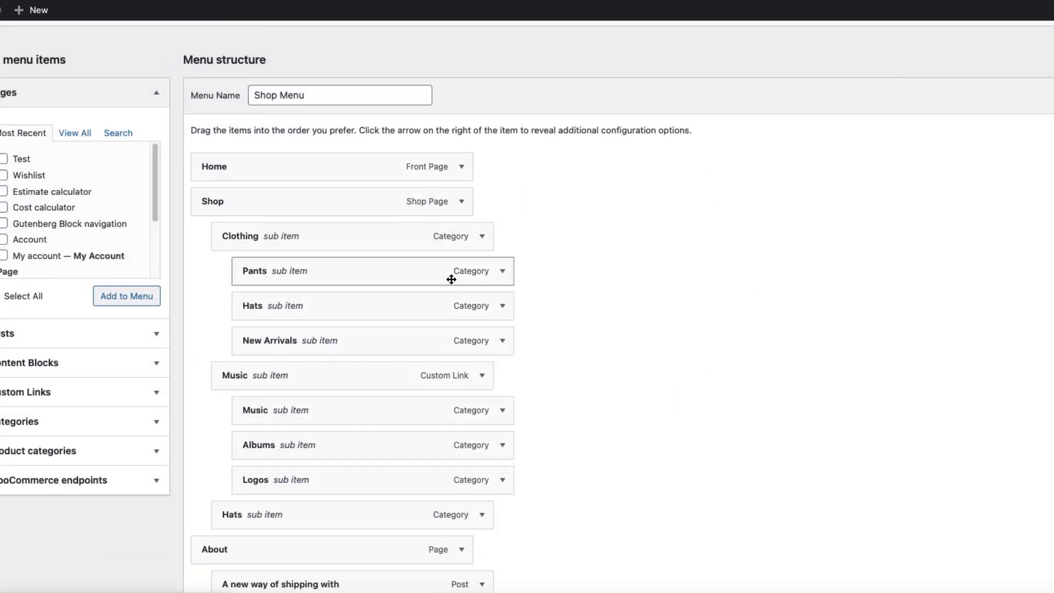
left_click(479, 236)
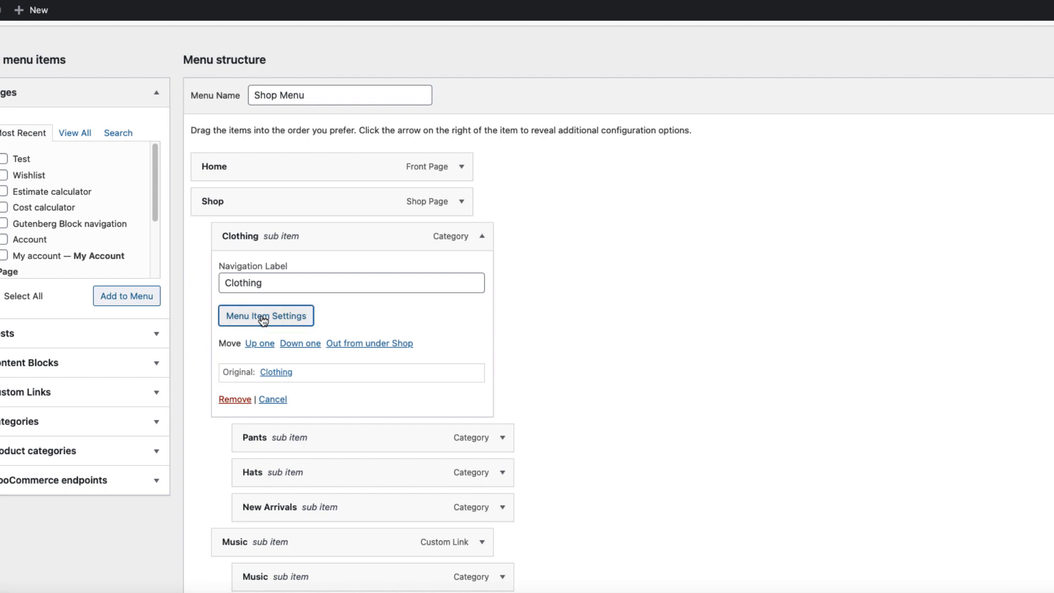
Step: Make Clothing a heading with a house icon found by searching 'home', and save it
left_click(266, 315)
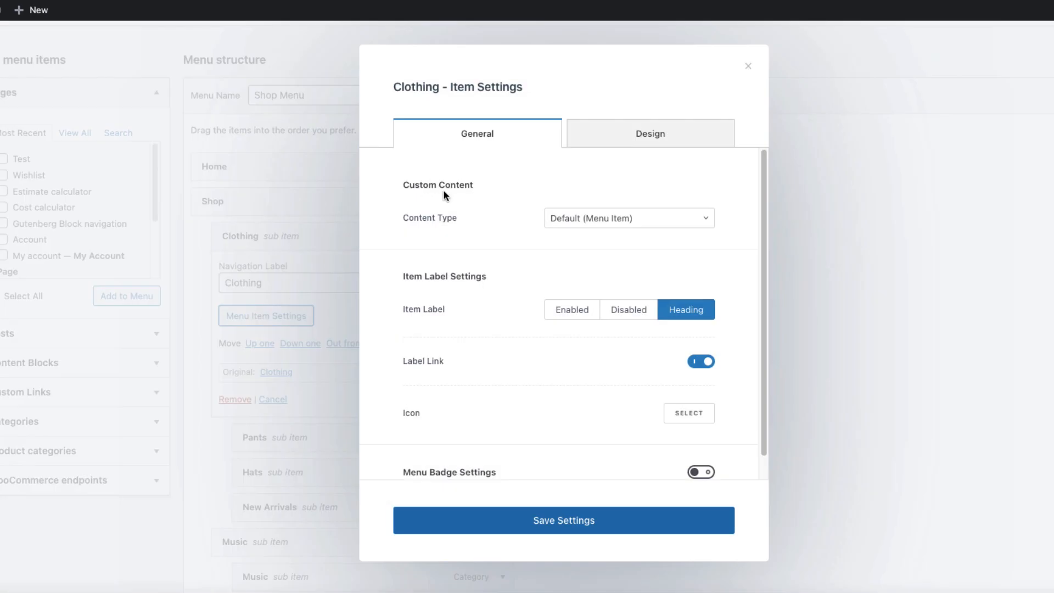
mouse_move(480, 232)
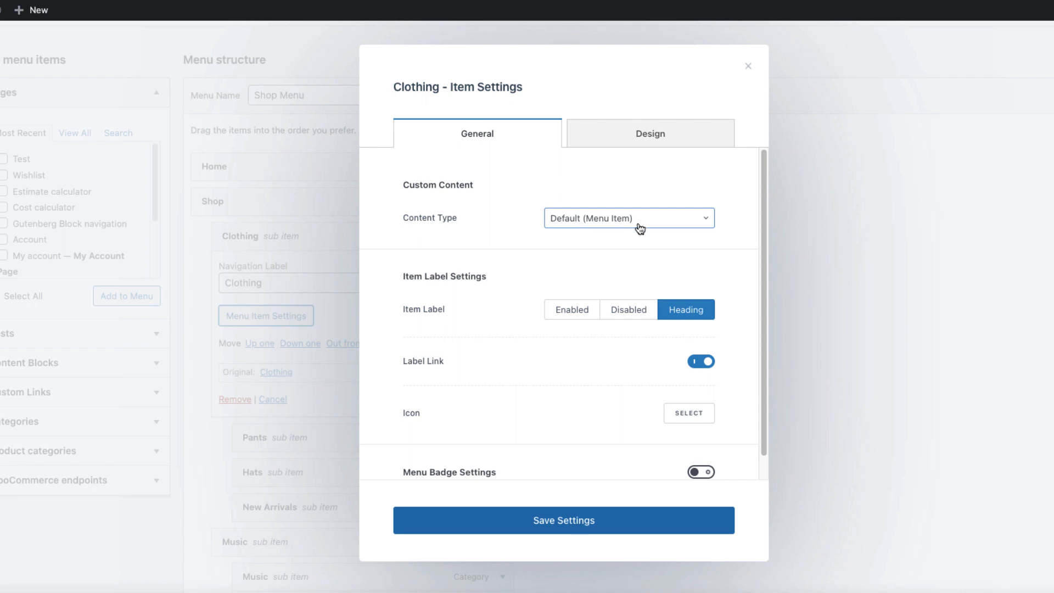
mouse_move(528, 274)
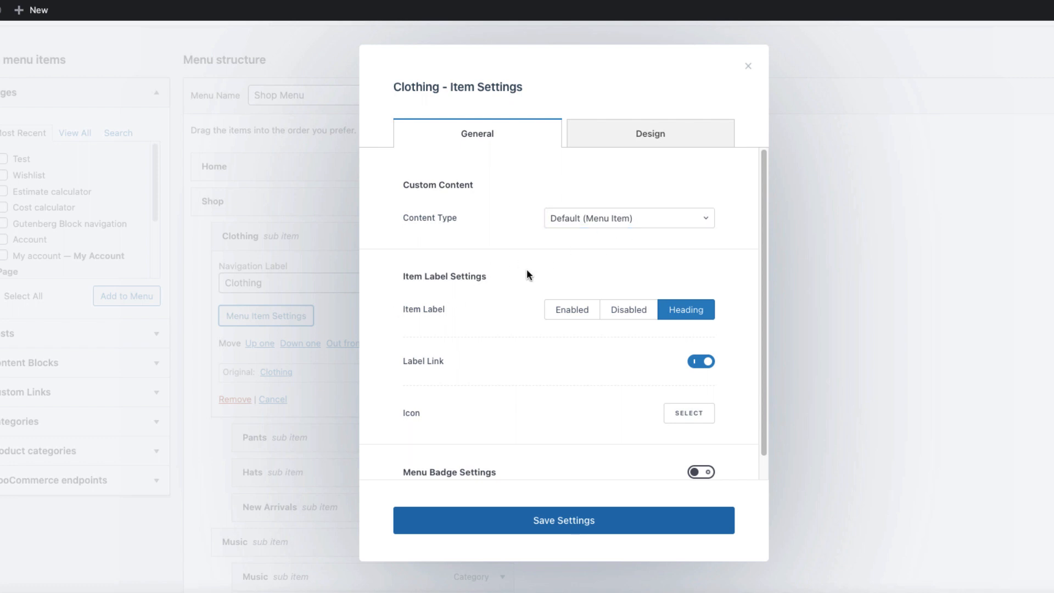
left_click(685, 309)
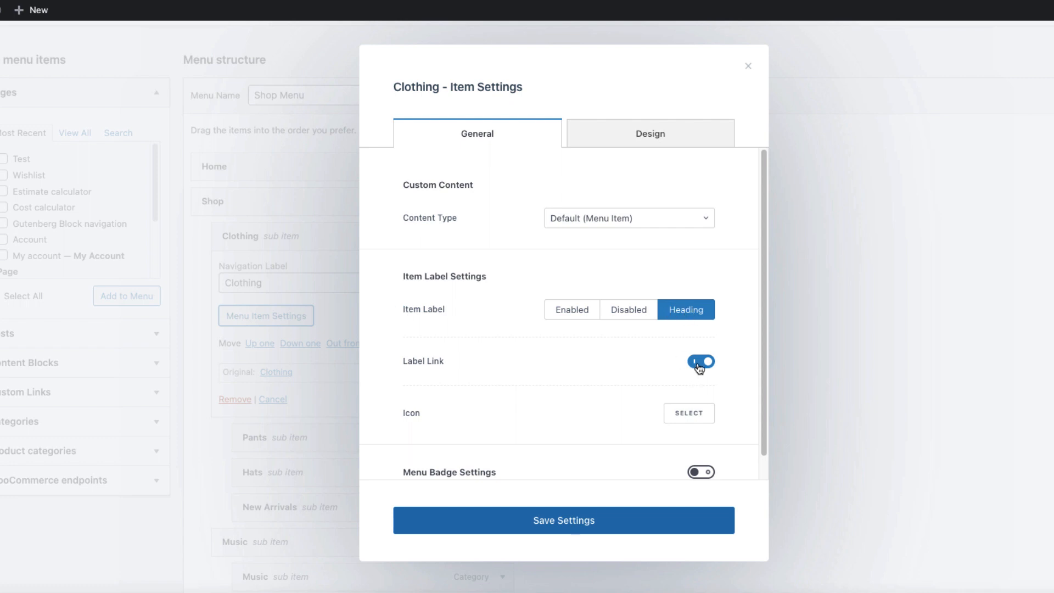
left_click(700, 361)
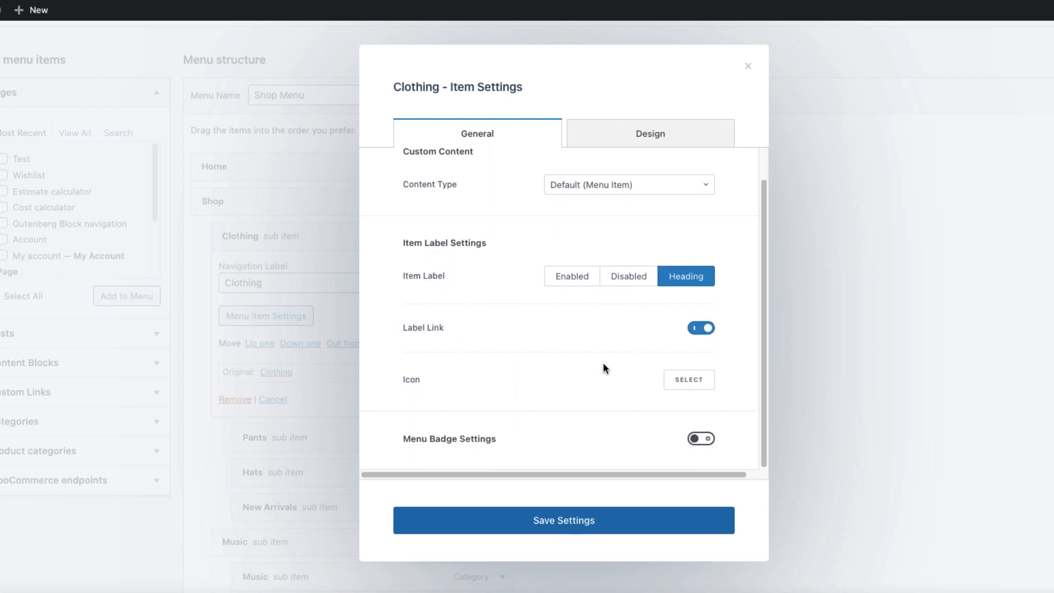
left_click(689, 379)
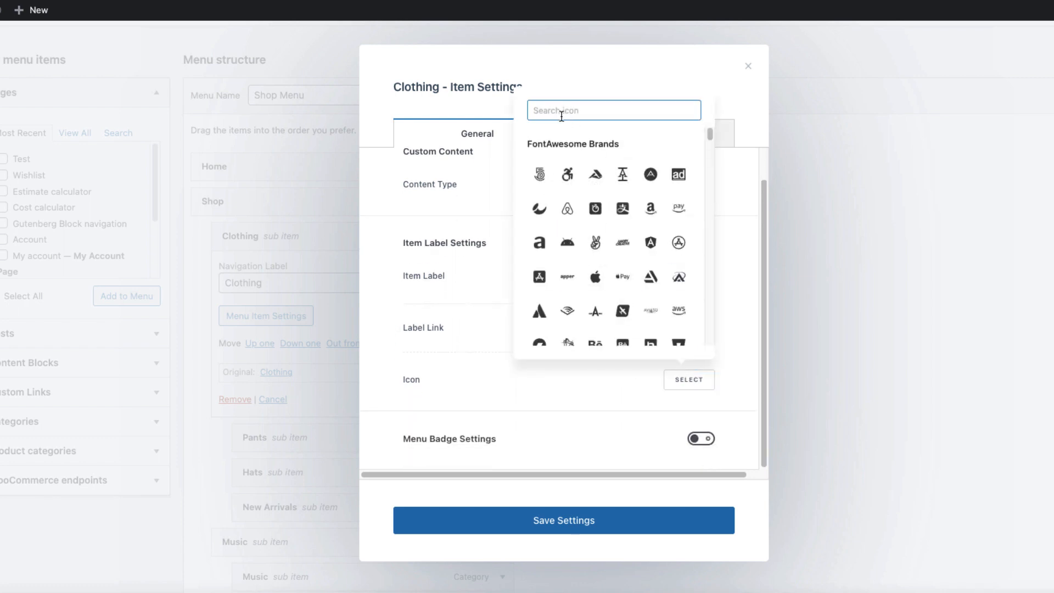
type("home")
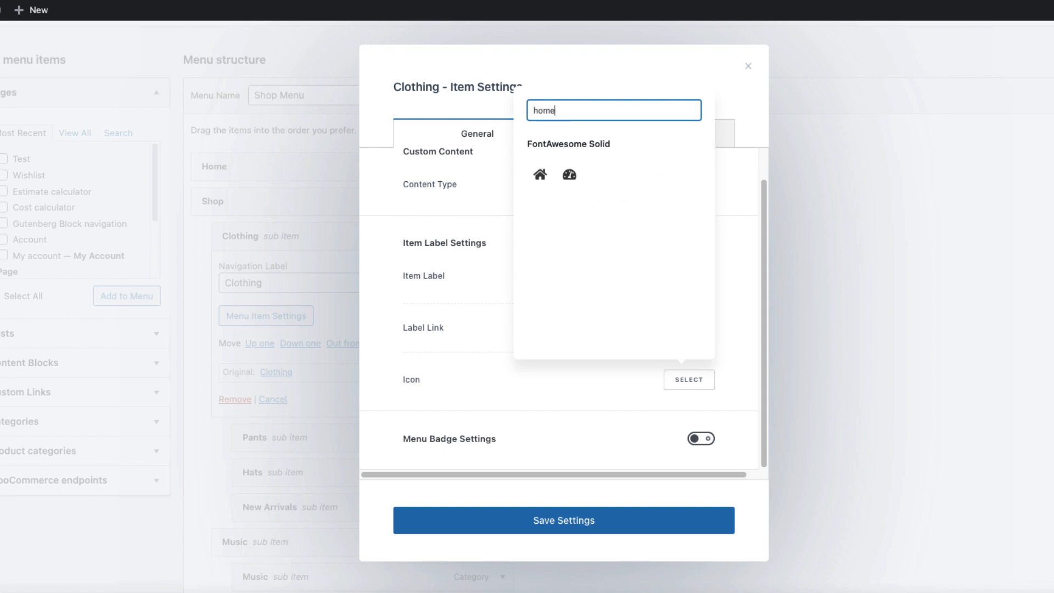
left_click(540, 174)
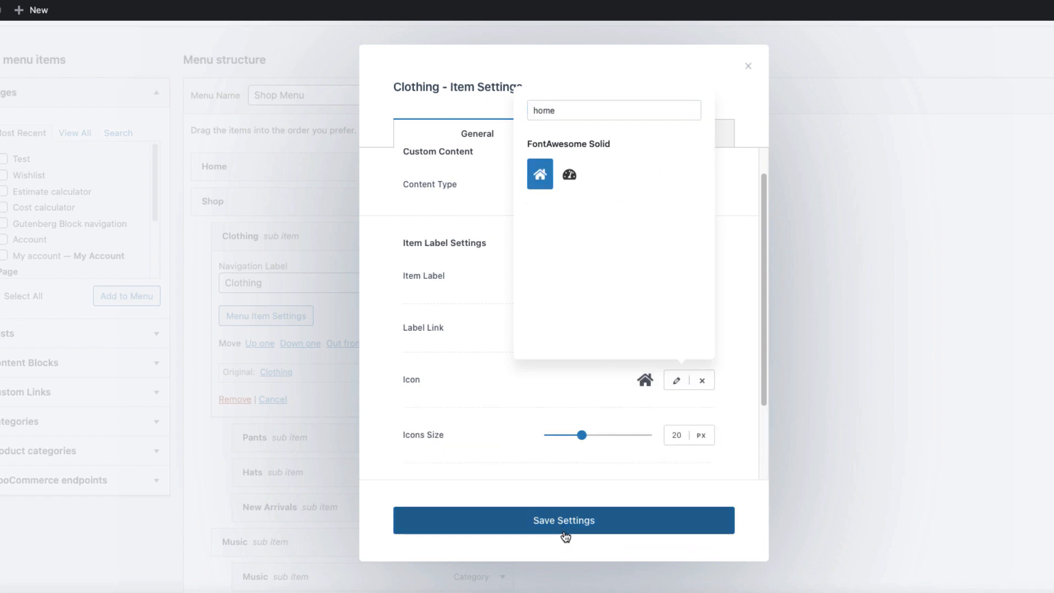
left_click(563, 519)
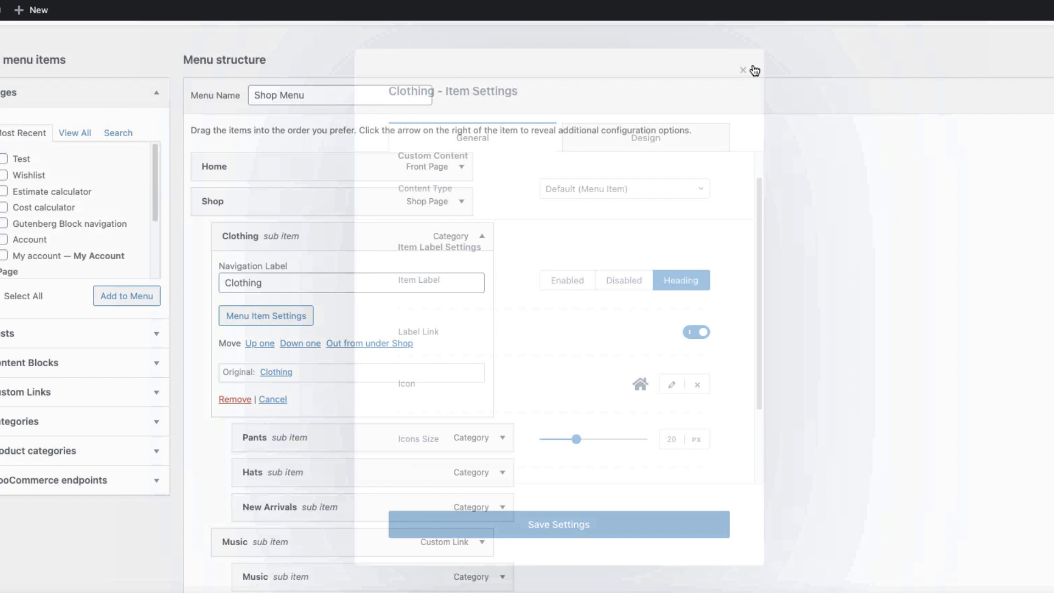
left_click(742, 71)
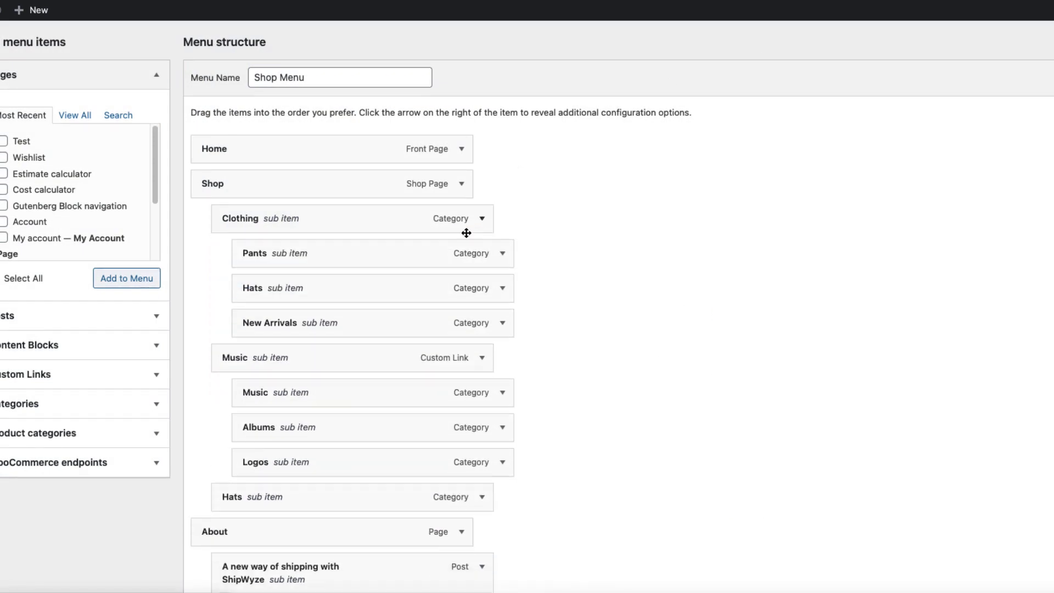
mouse_move(352, 255)
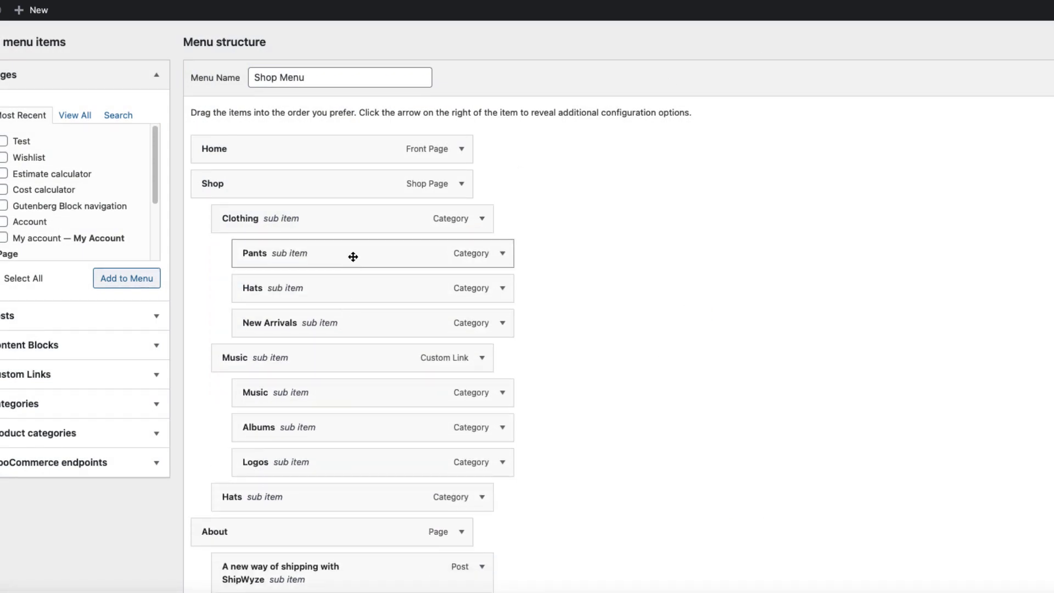
mouse_move(503, 257)
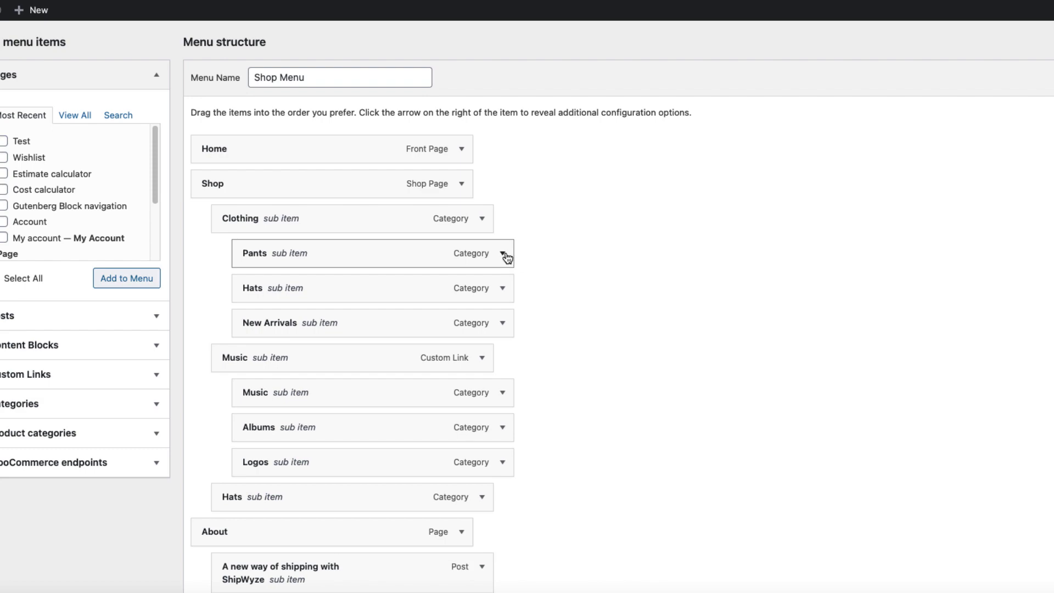
Step: Bring up the Pants item's Menu Item Settings
left_click(502, 252)
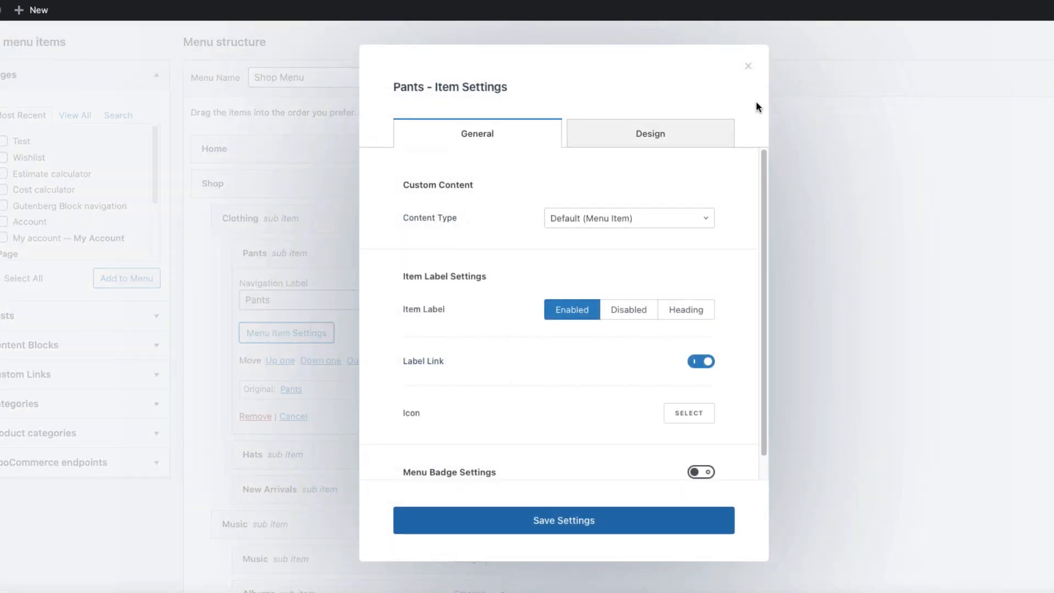
Step: Make the Music item a Heading column with a gauge icon and save it
left_click(747, 65)
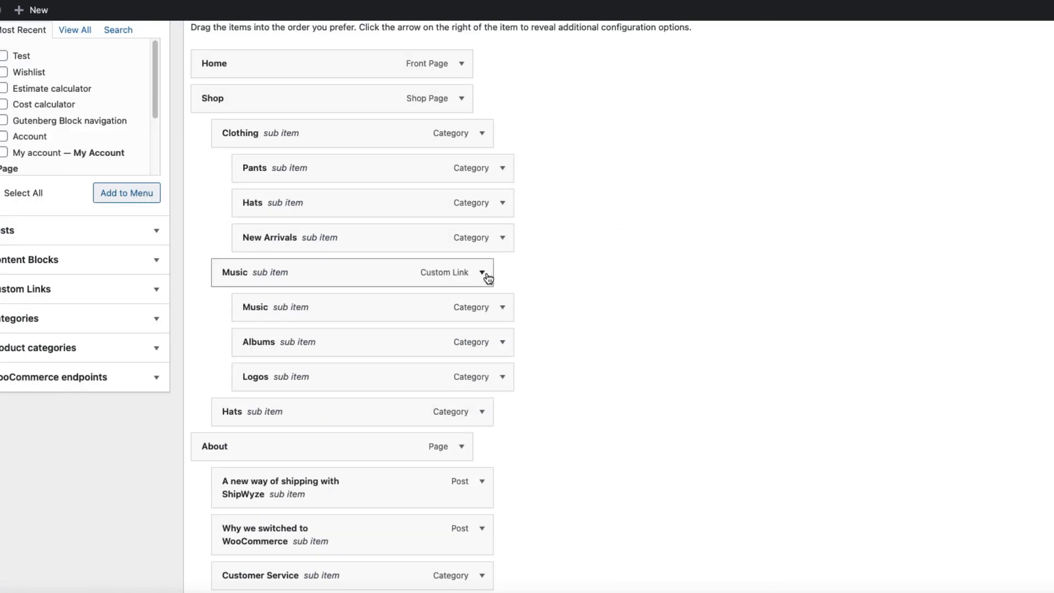
left_click(481, 272)
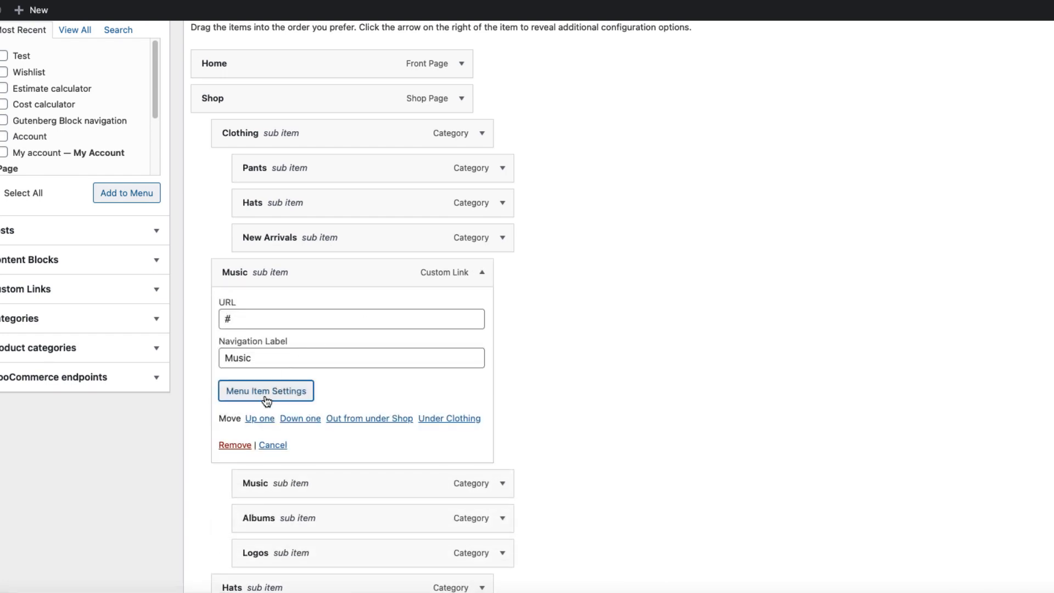
left_click(266, 390)
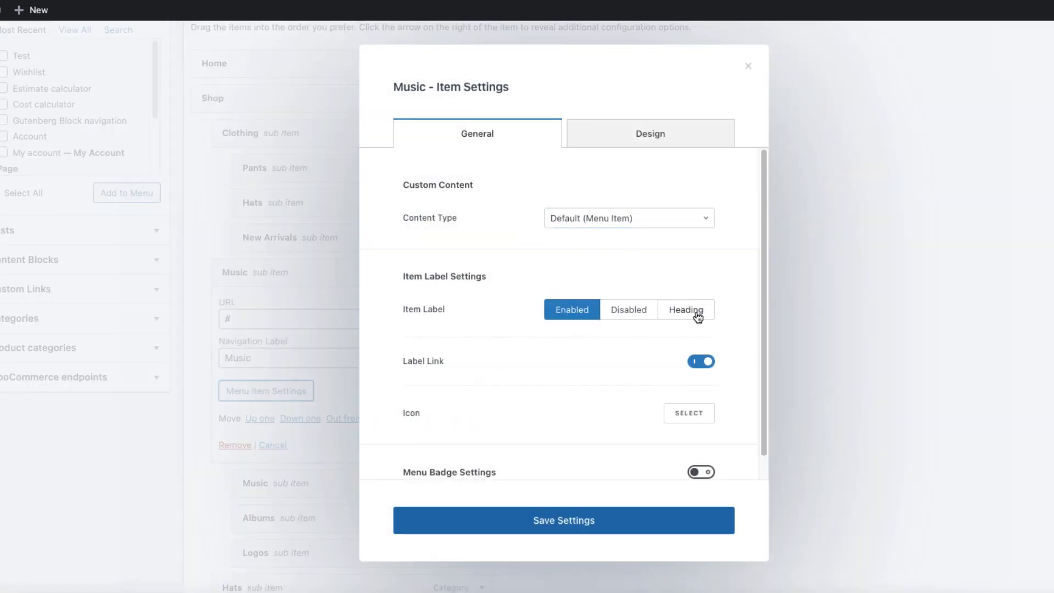
left_click(684, 310)
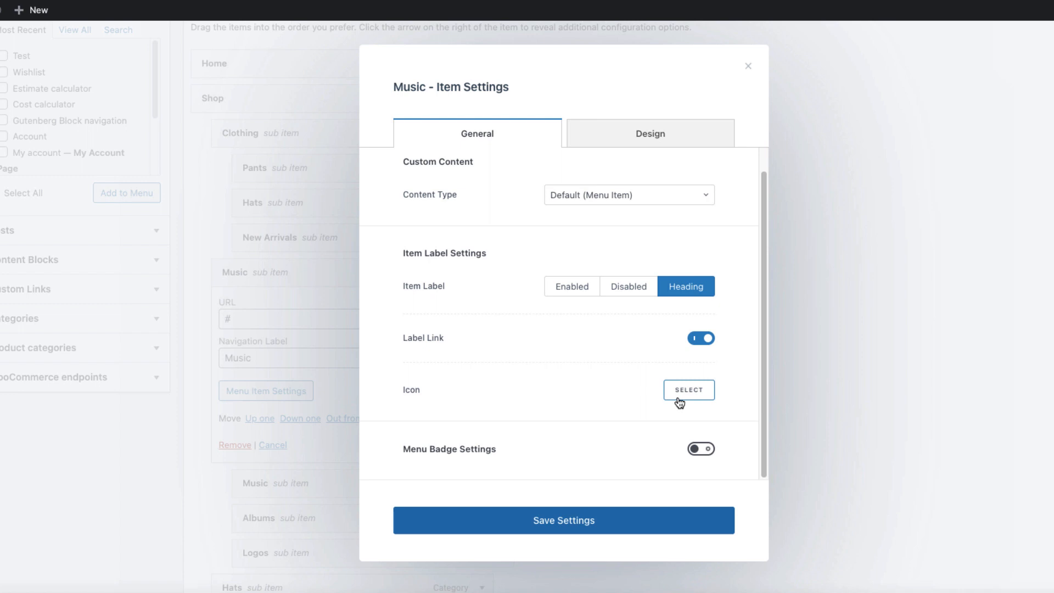
left_click(688, 390)
type("home")
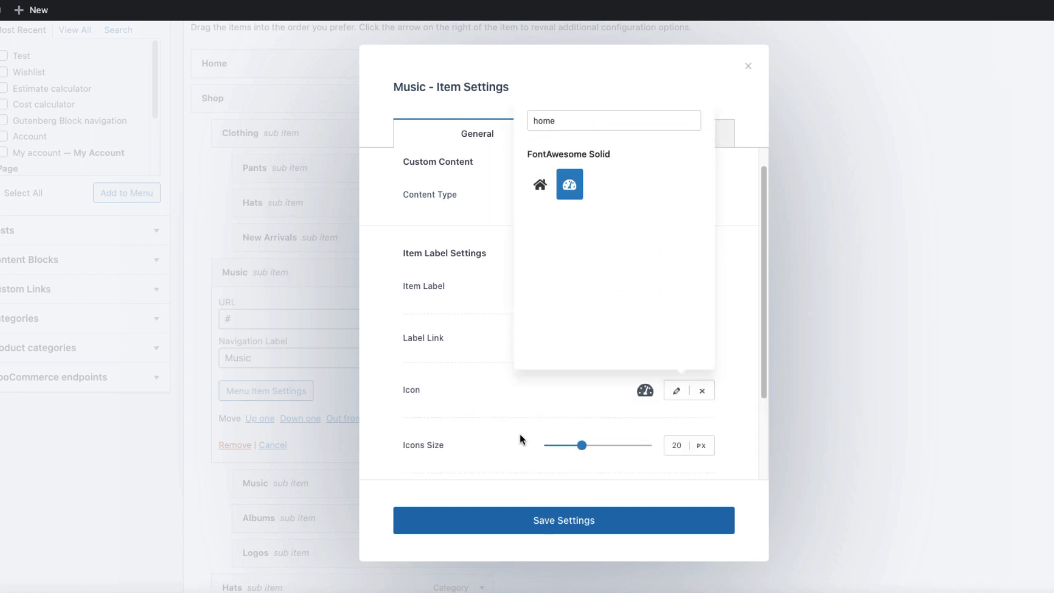
left_click(563, 519)
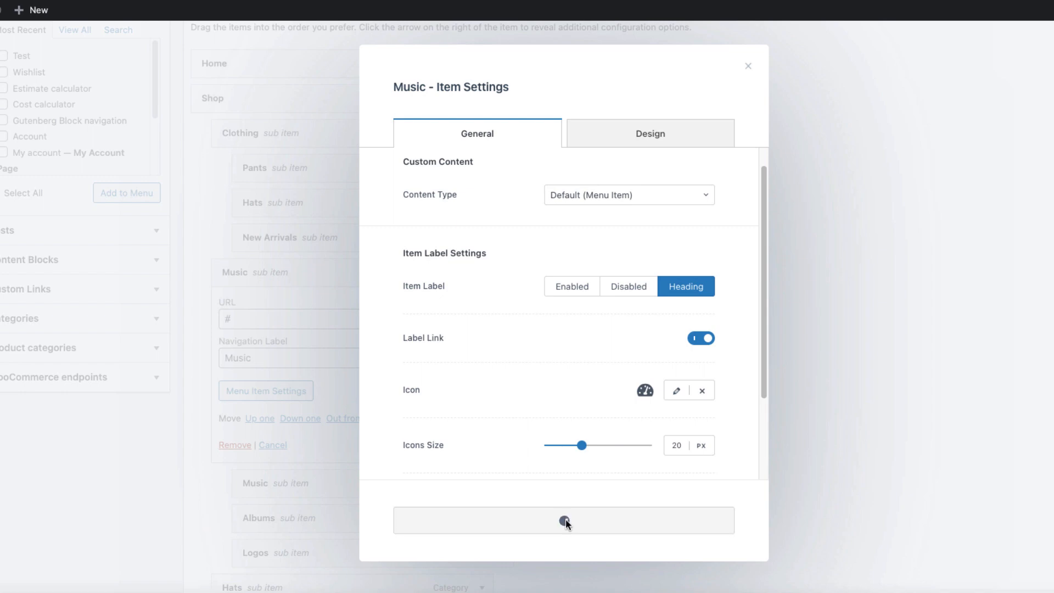
left_click(748, 66)
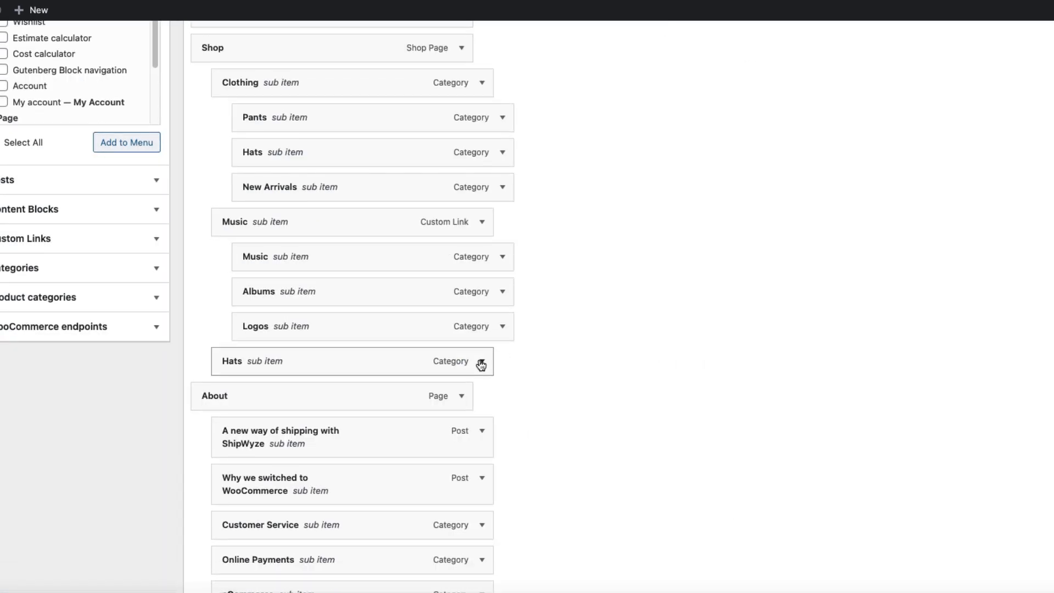
Step: Make the Hats item a Heading column with the victory-hand icon
left_click(481, 361)
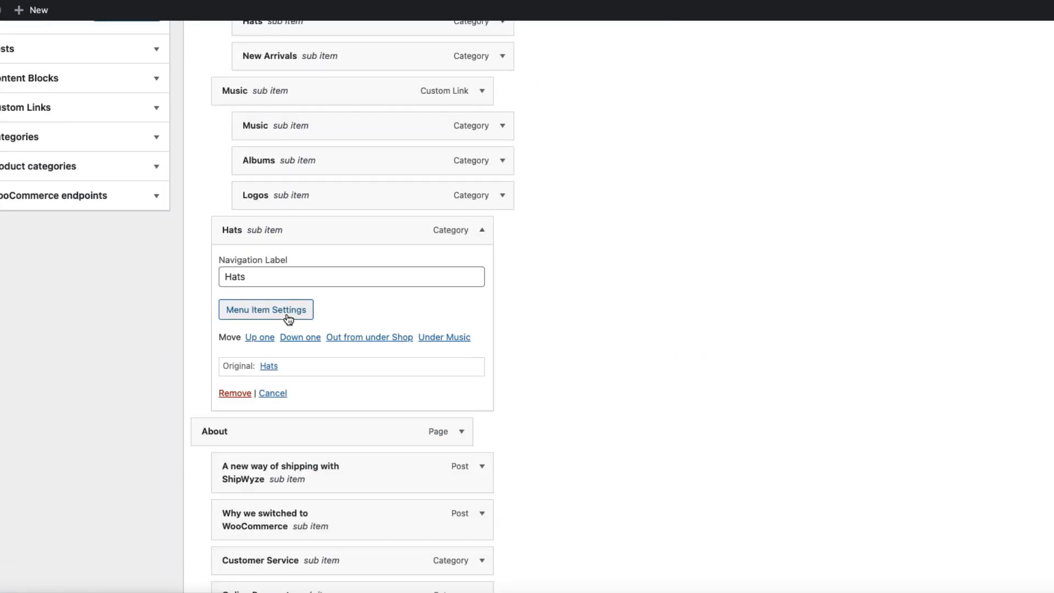
left_click(266, 309)
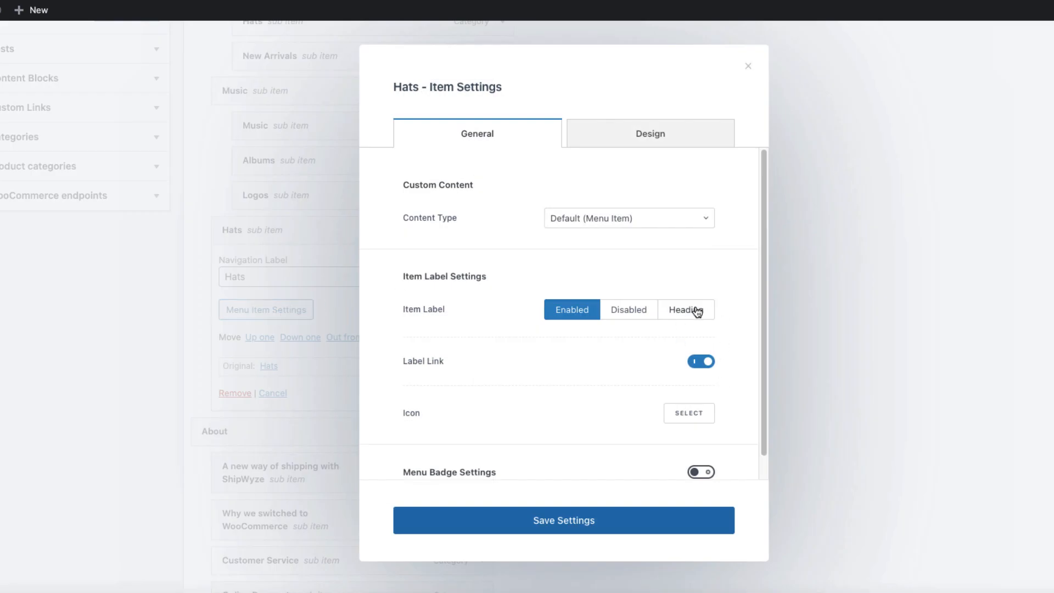
left_click(688, 412)
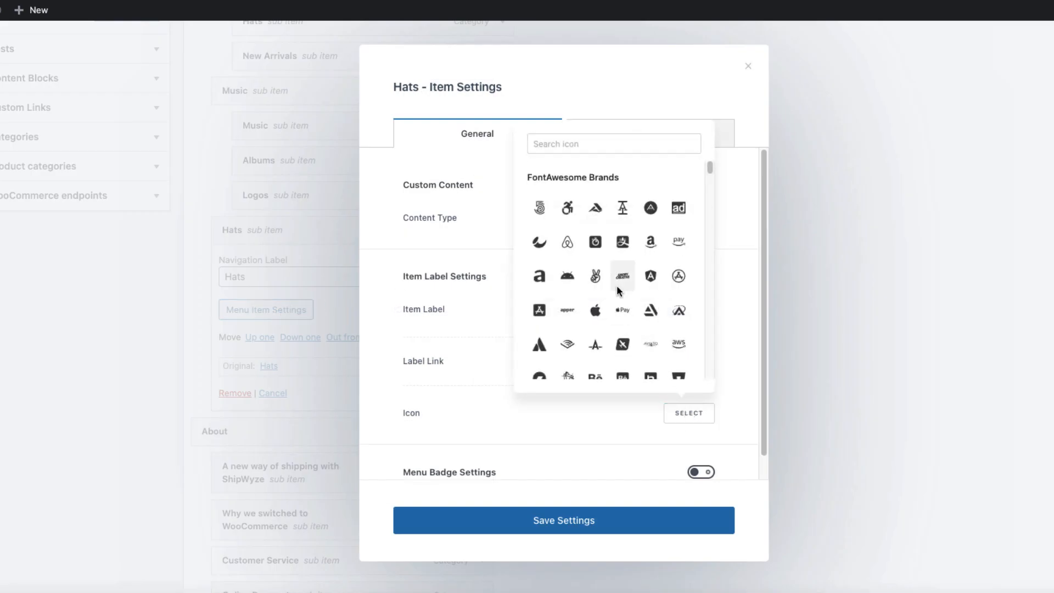
left_click(594, 275)
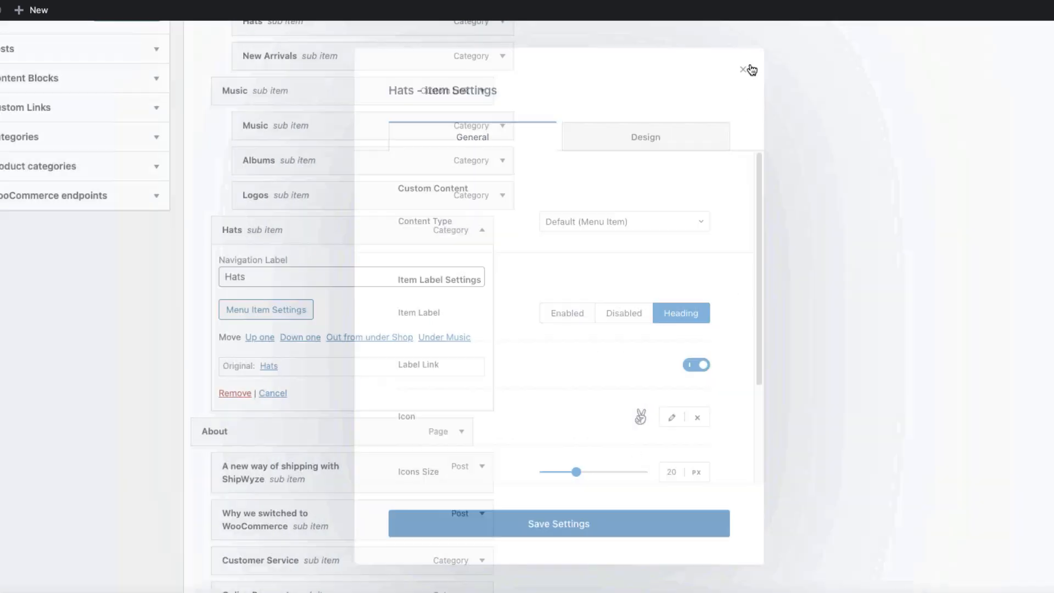
left_click(742, 70)
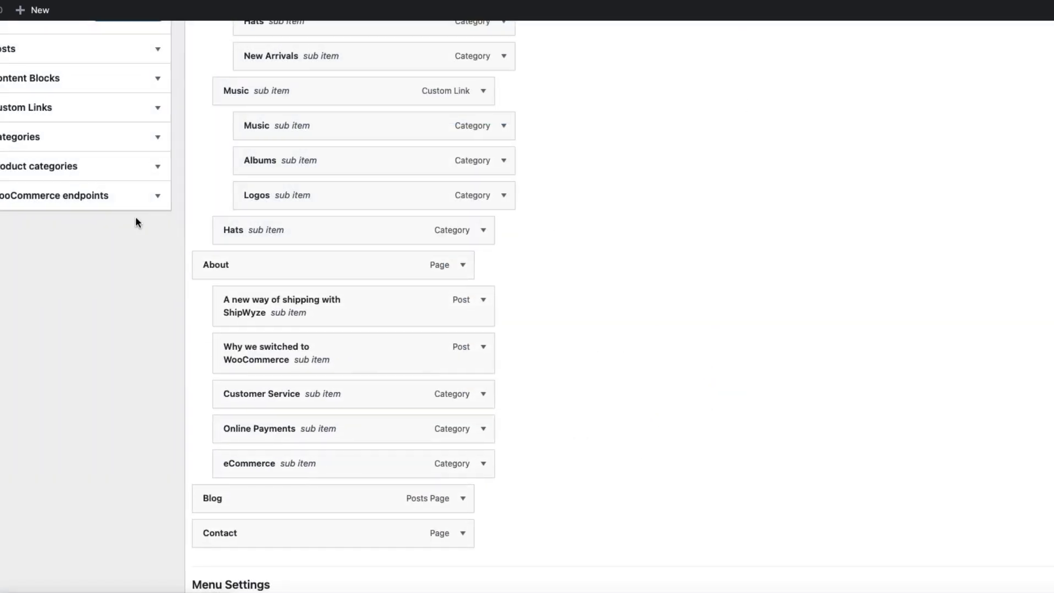
Step: Place the Wishlist, Estimate calculator and Cost calculator pages under the Hats item
scroll("up", 3)
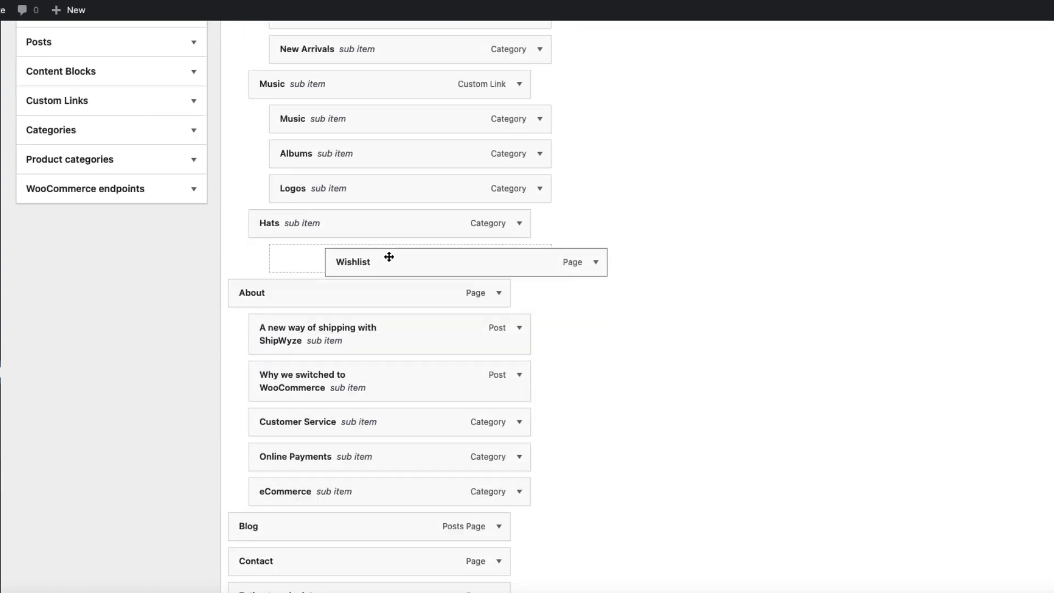
scroll("down", 3)
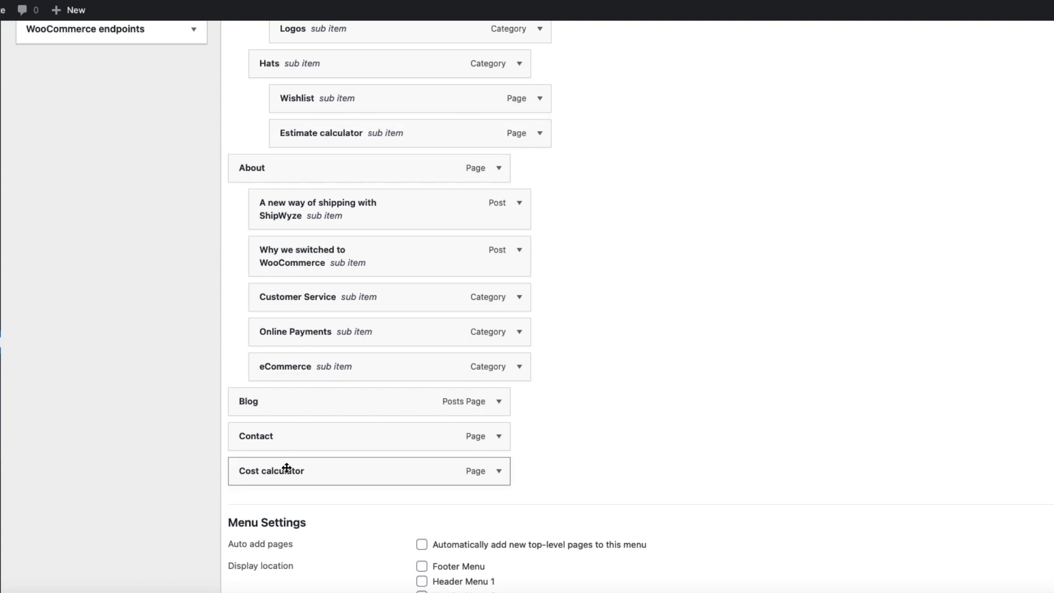
scroll("up", 3)
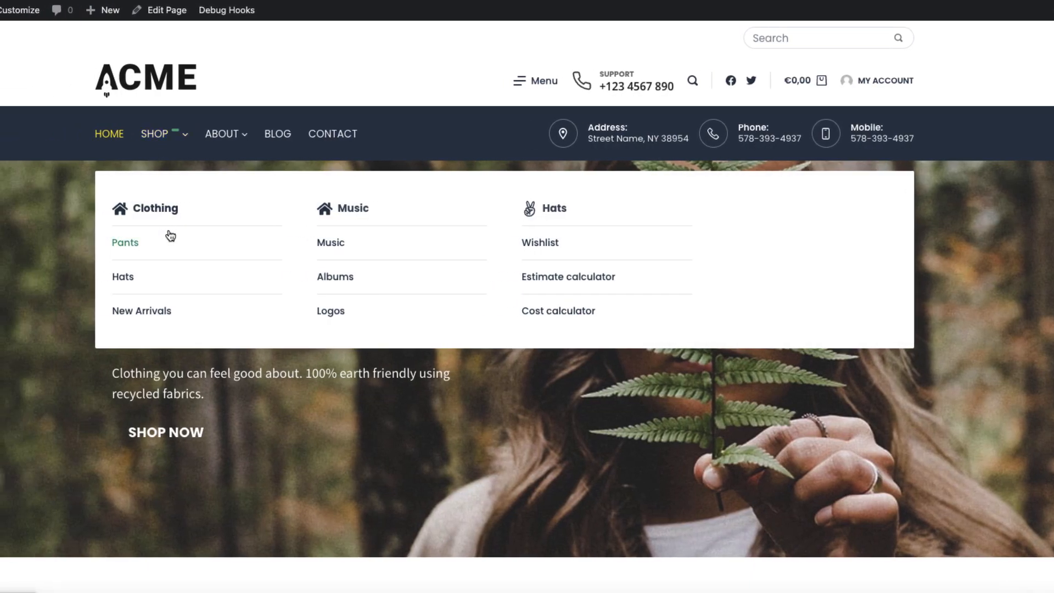
mouse_move(349, 216)
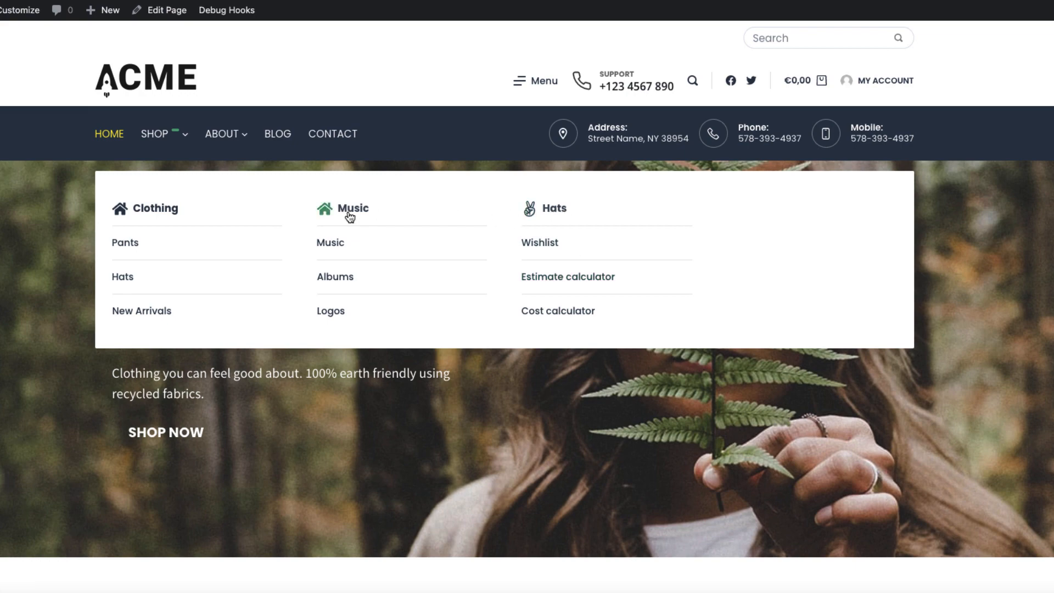
mouse_move(548, 215)
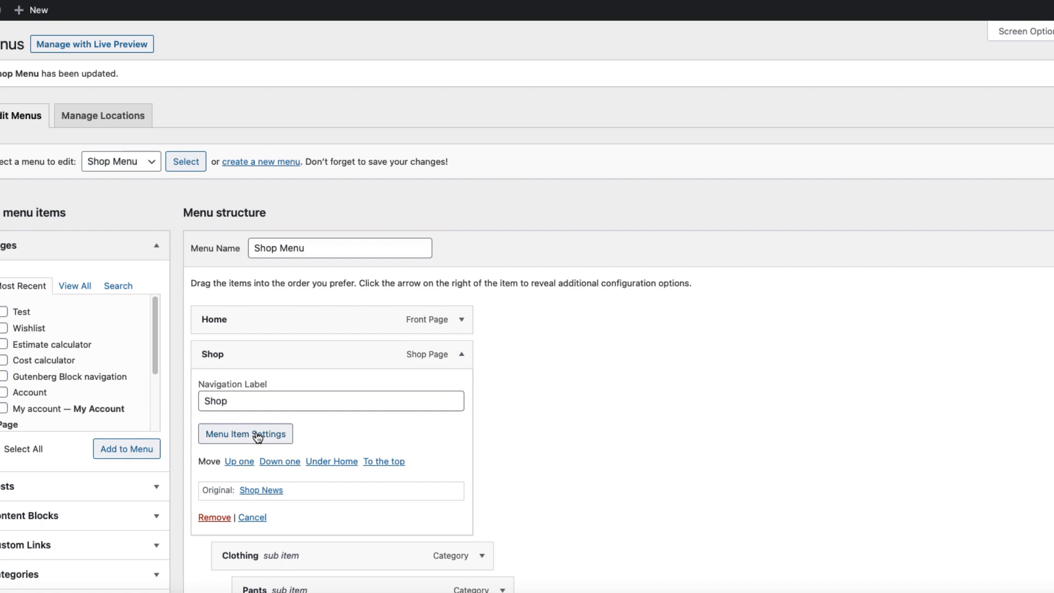
Step: Review the Shop item's mega menu column layout and close its settings
left_click(245, 434)
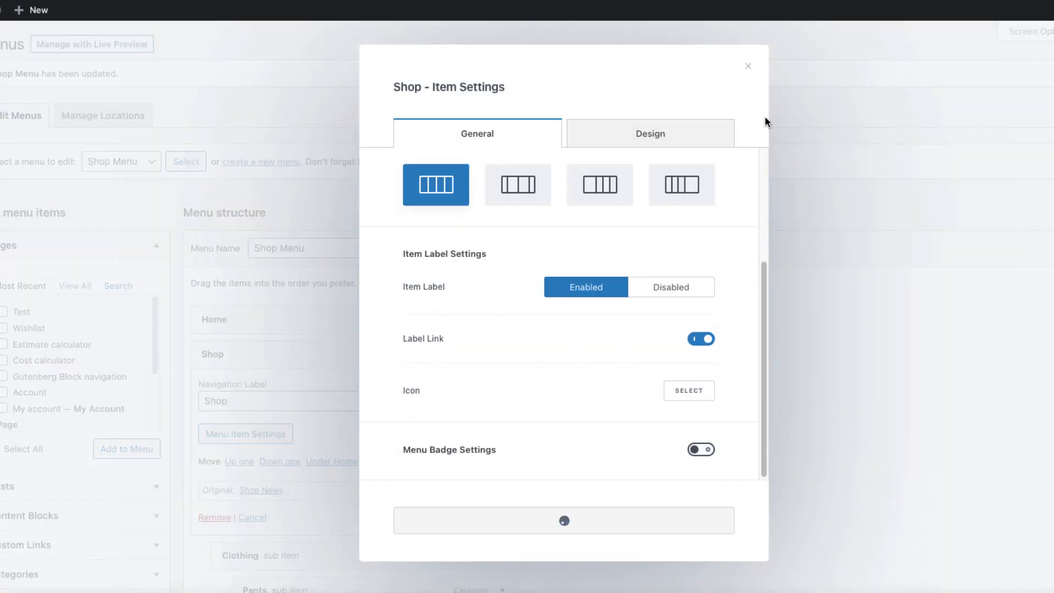
left_click(748, 66)
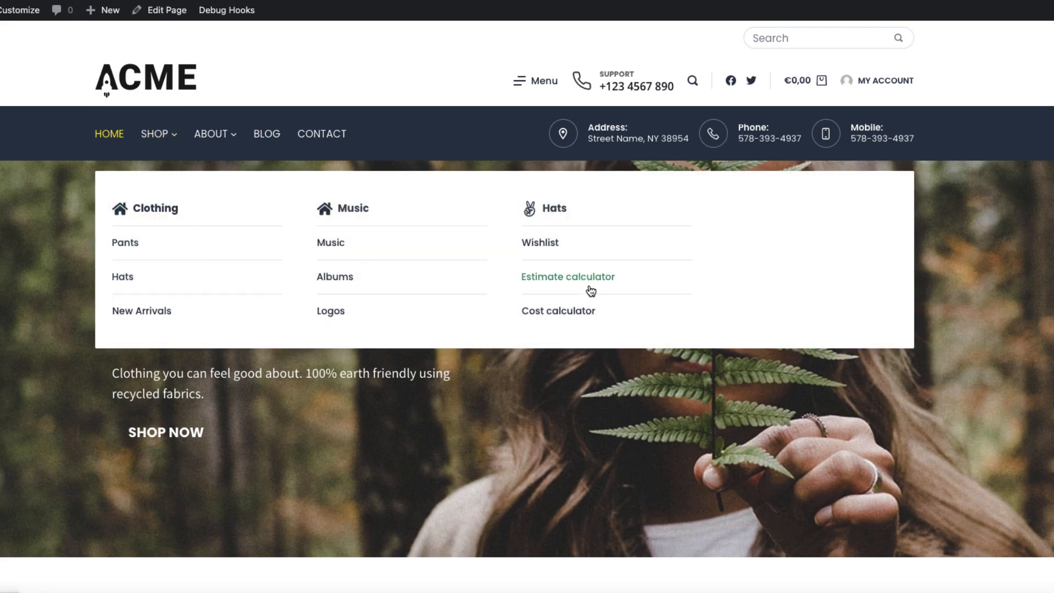
mouse_move(837, 223)
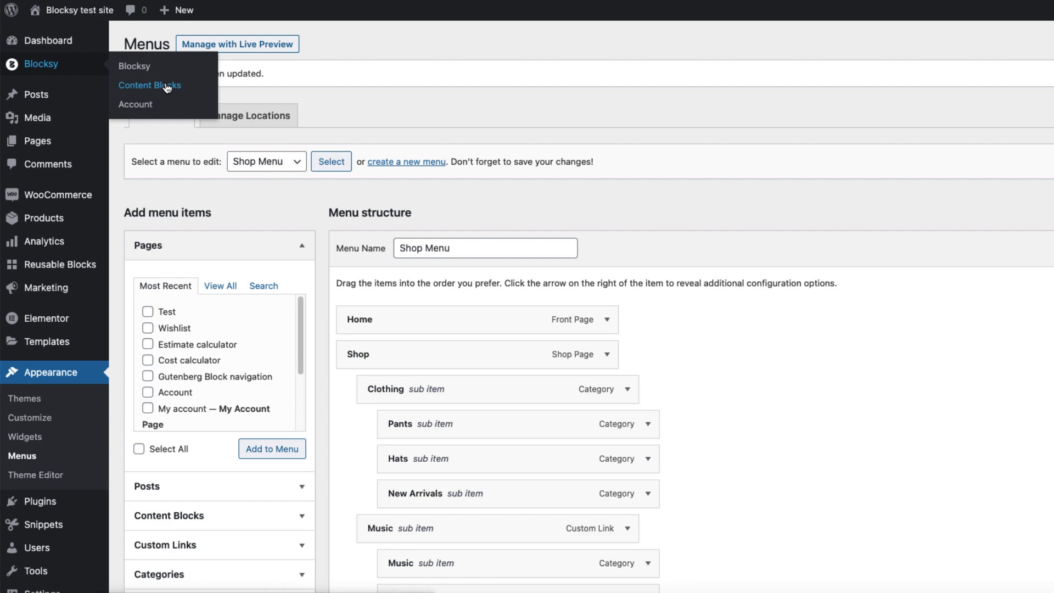
Step: Create the content block template named 'Menu block' from the Content Blocks list
left_click(151, 85)
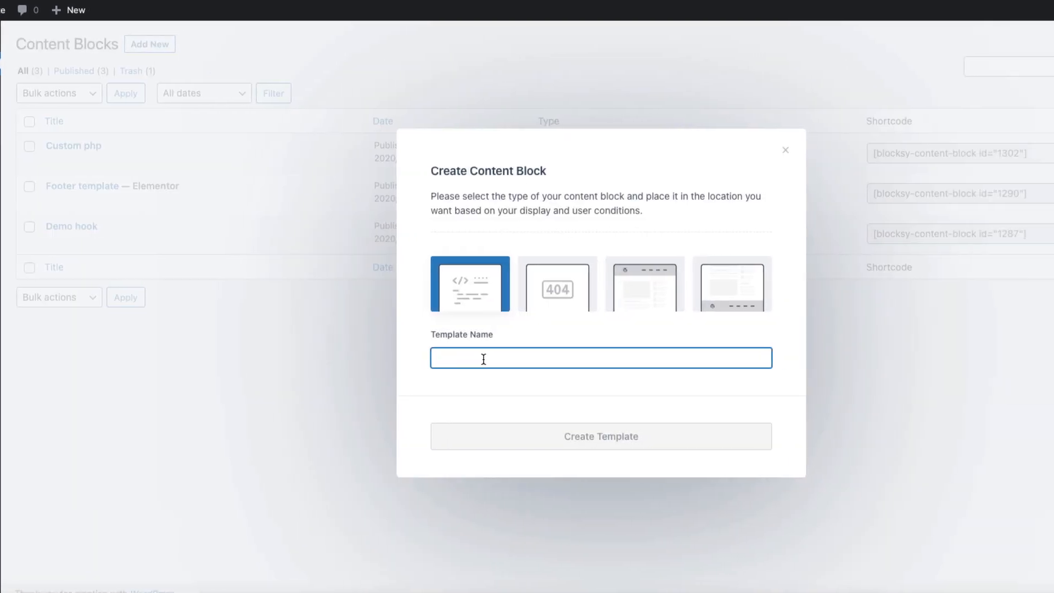
type("Menu block")
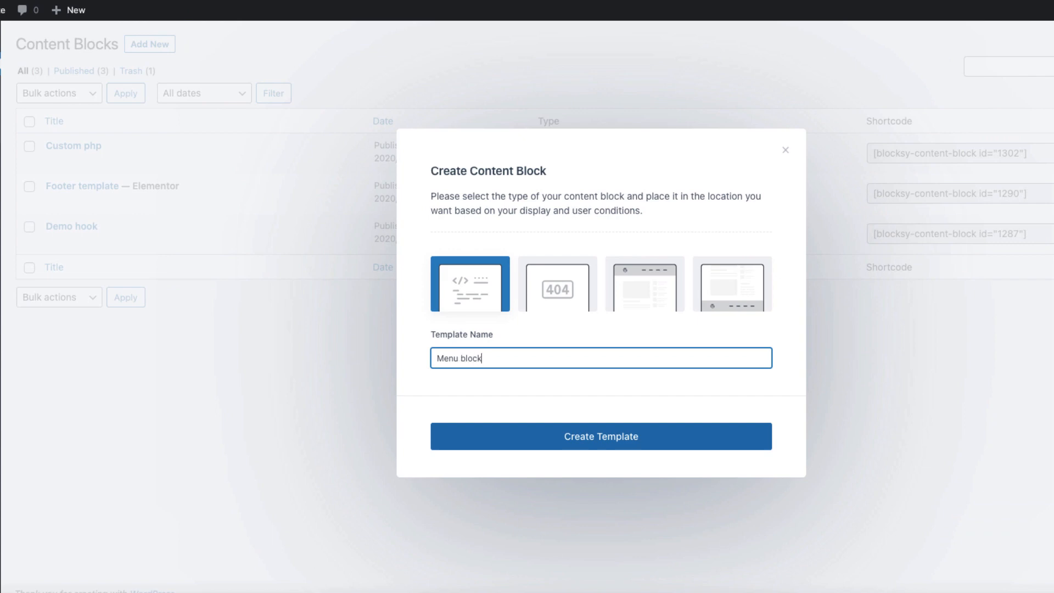
mouse_move(599, 436)
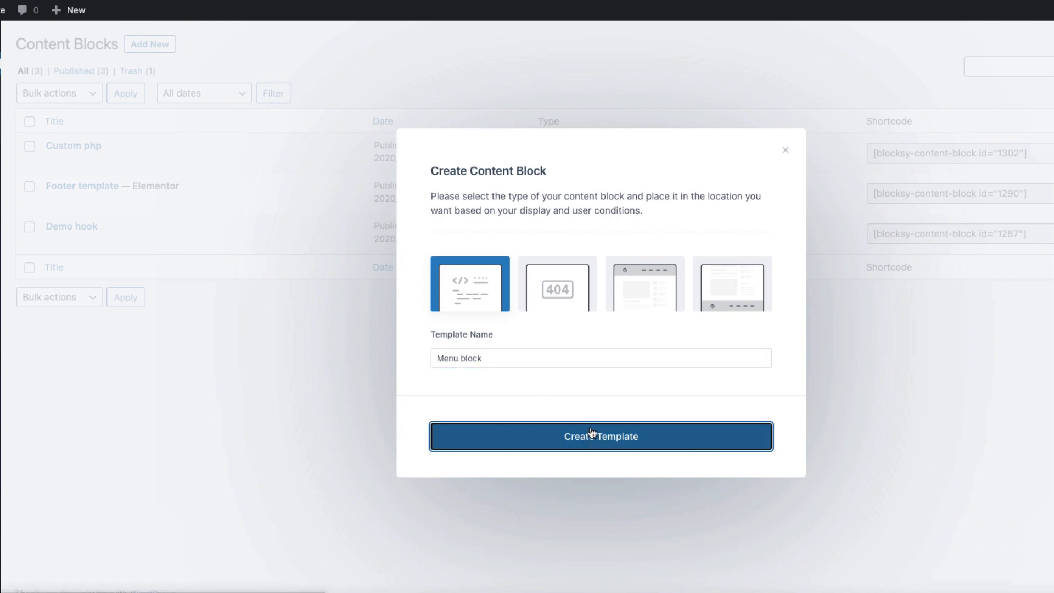
left_click(601, 436)
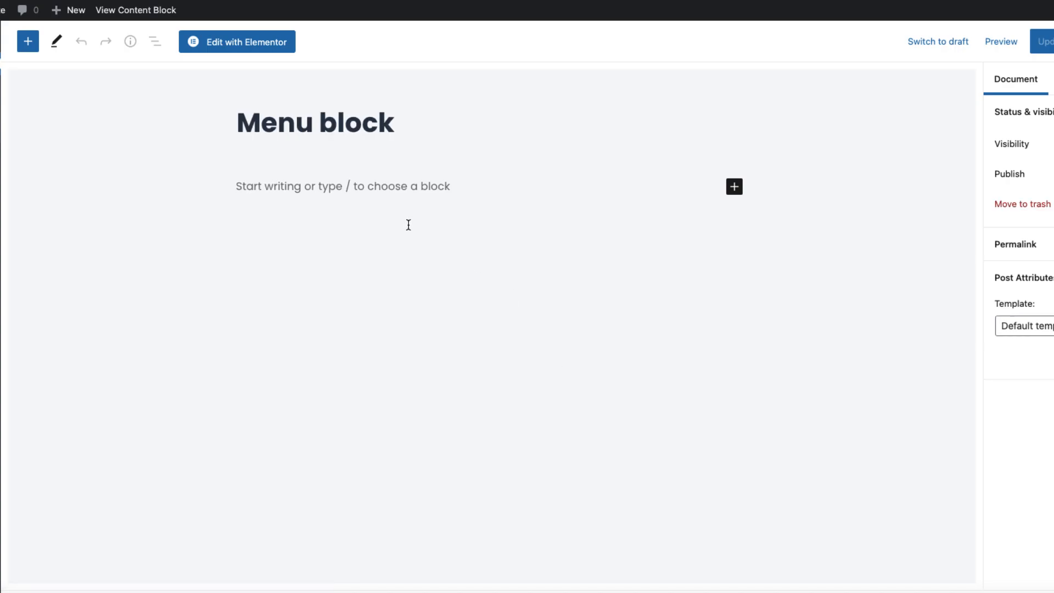
mouse_move(734, 192)
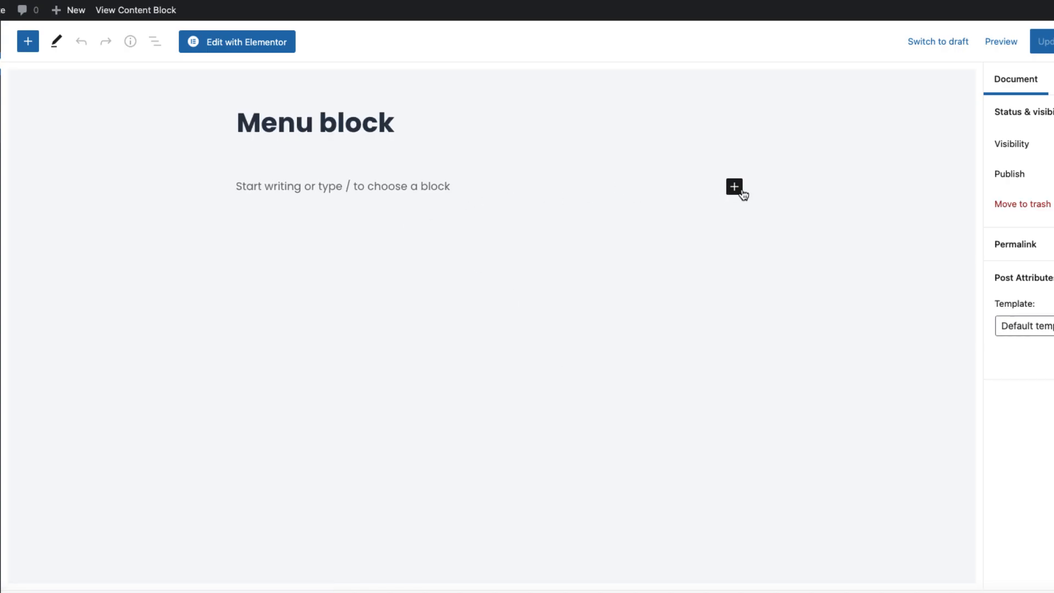
Step: Insert an Info Box block into the empty Menu block via /inf
left_click(342, 186)
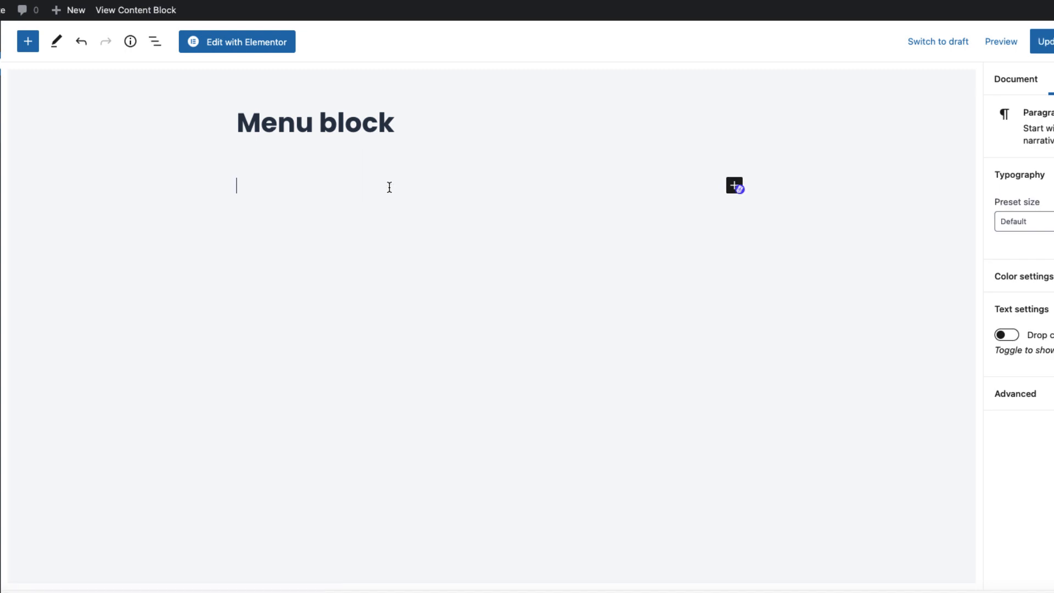
type("/inf")
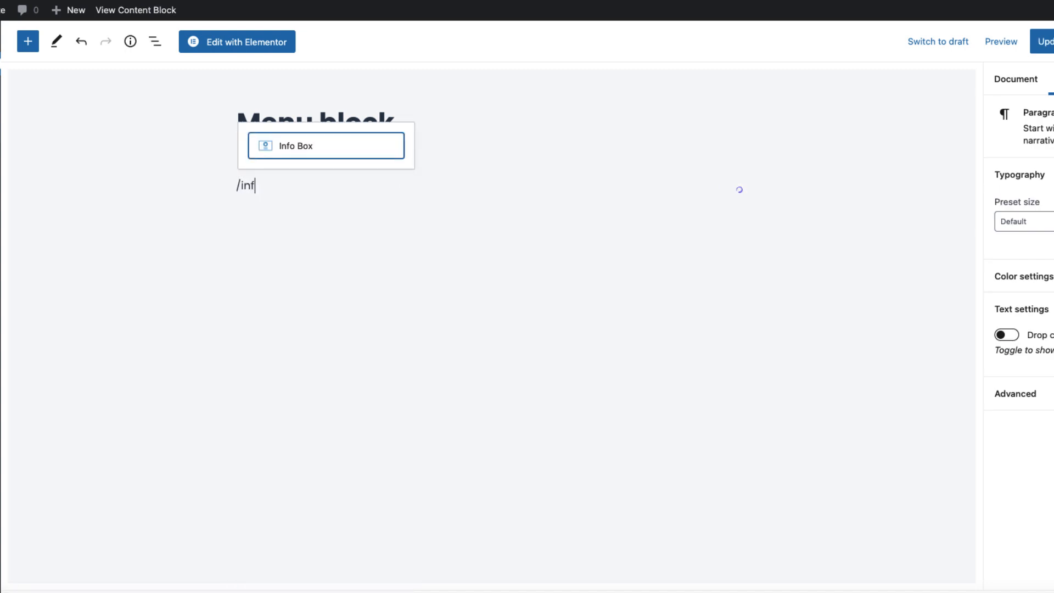
left_click(325, 146)
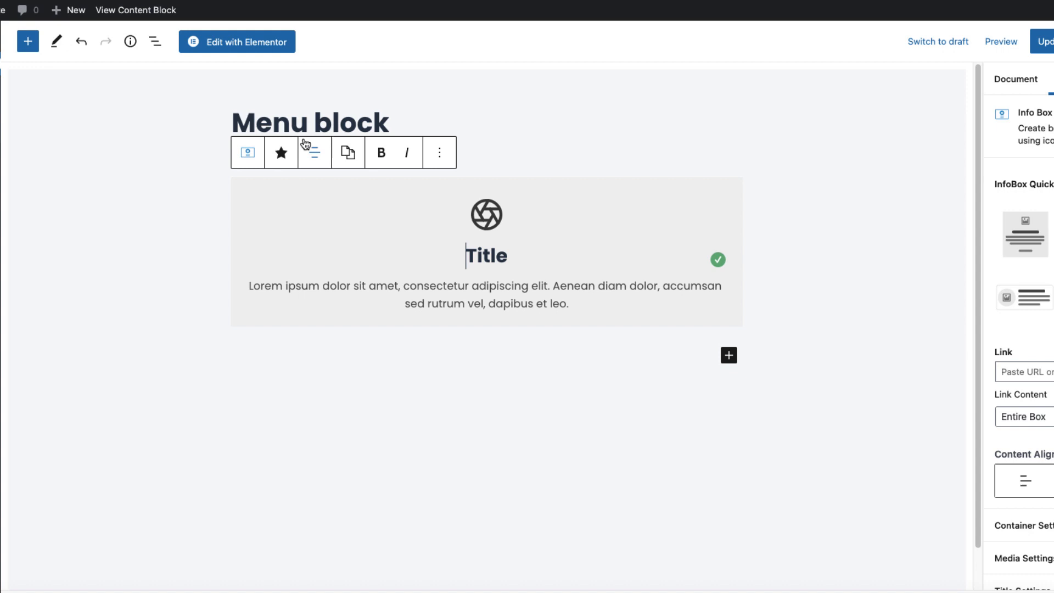
Step: Title it 'We are open:' with hours M-Fr 9AM - 5PM and Sa 9AM - 3PM
double_click(486, 256)
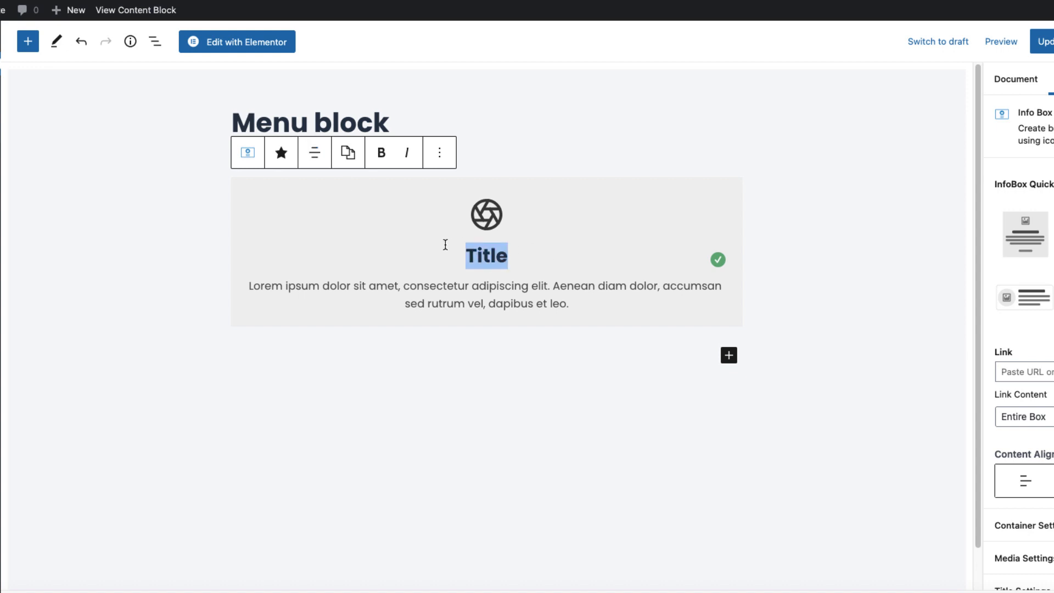
type("We")
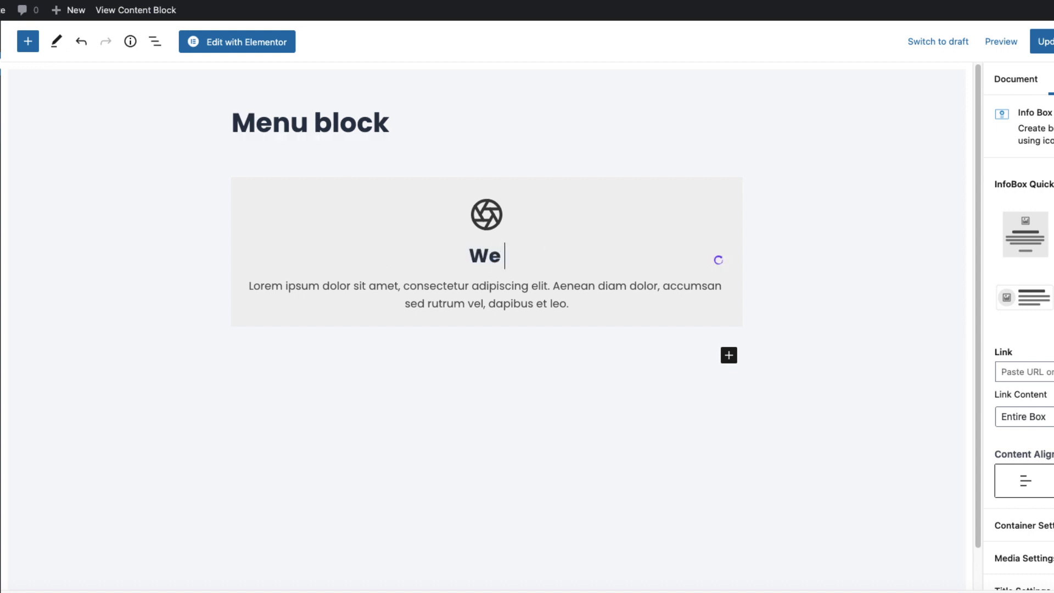
type("are open:")
left_click(484, 294)
type("m-Fr")
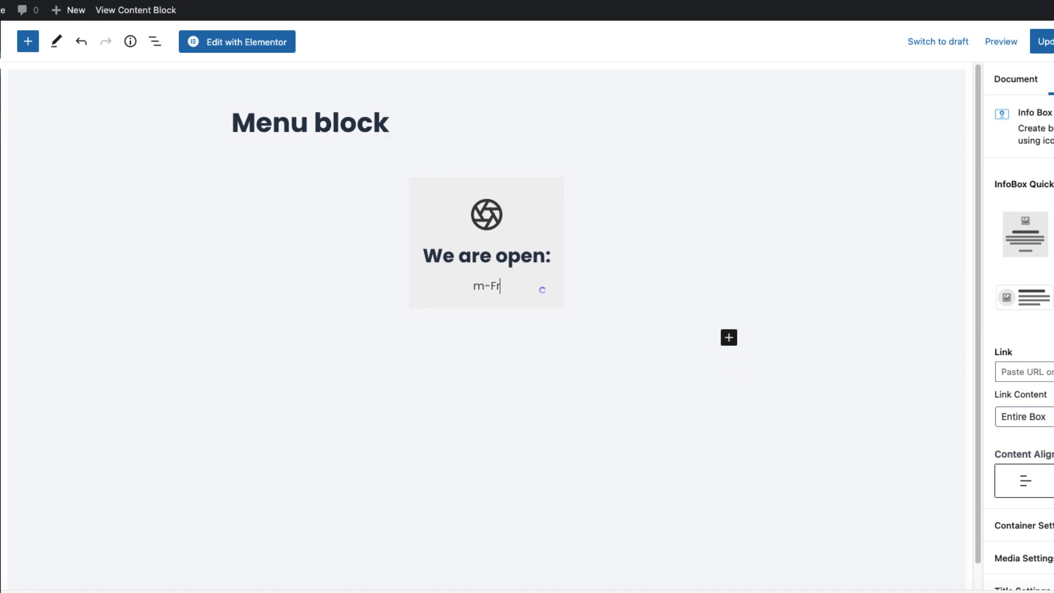
type("M-Fr 9AM - 5")
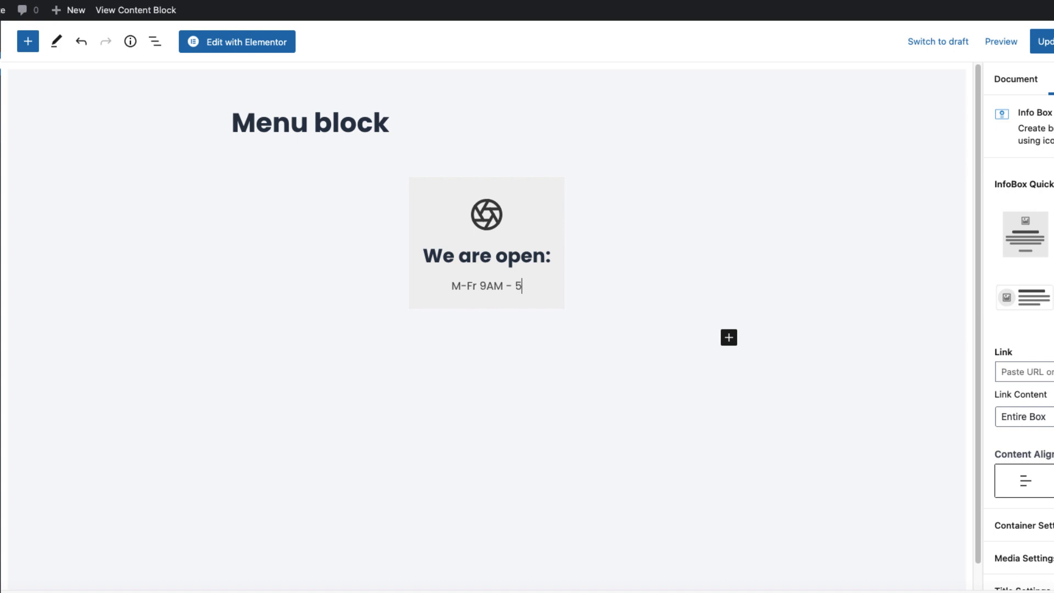
type("PM")
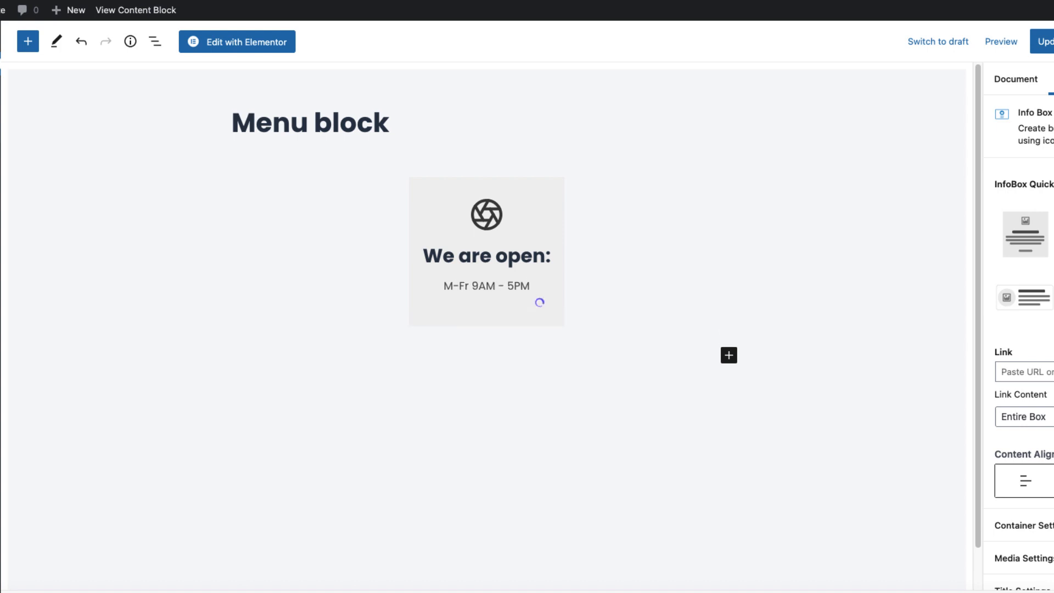
type("Sa 9AM - 3PM")
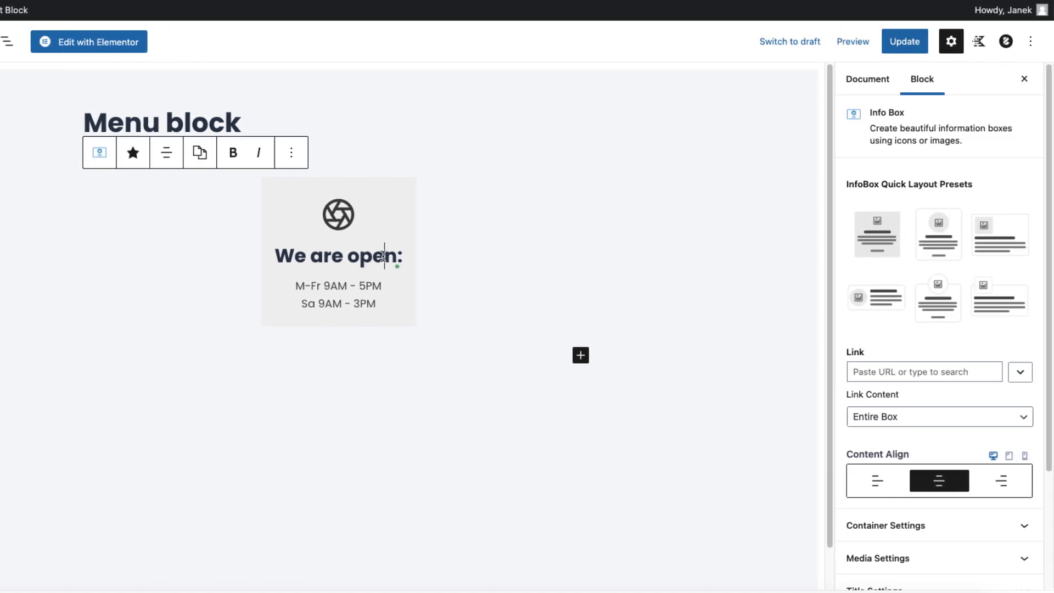
Step: Make the title an H3 in Montserrat Regular under Title Settings and update the block
scroll("down", 3)
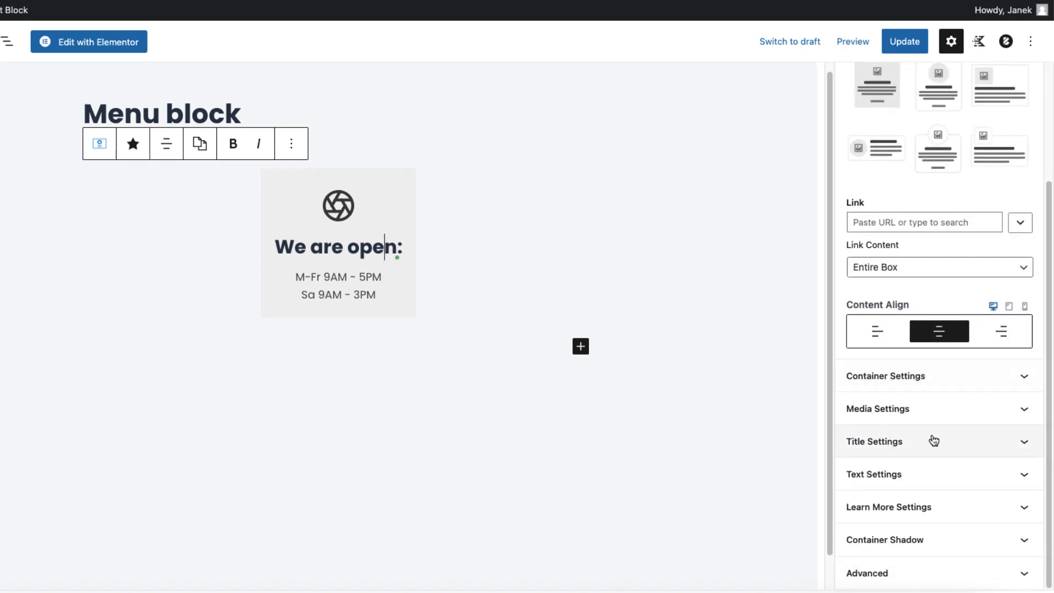
left_click(874, 441)
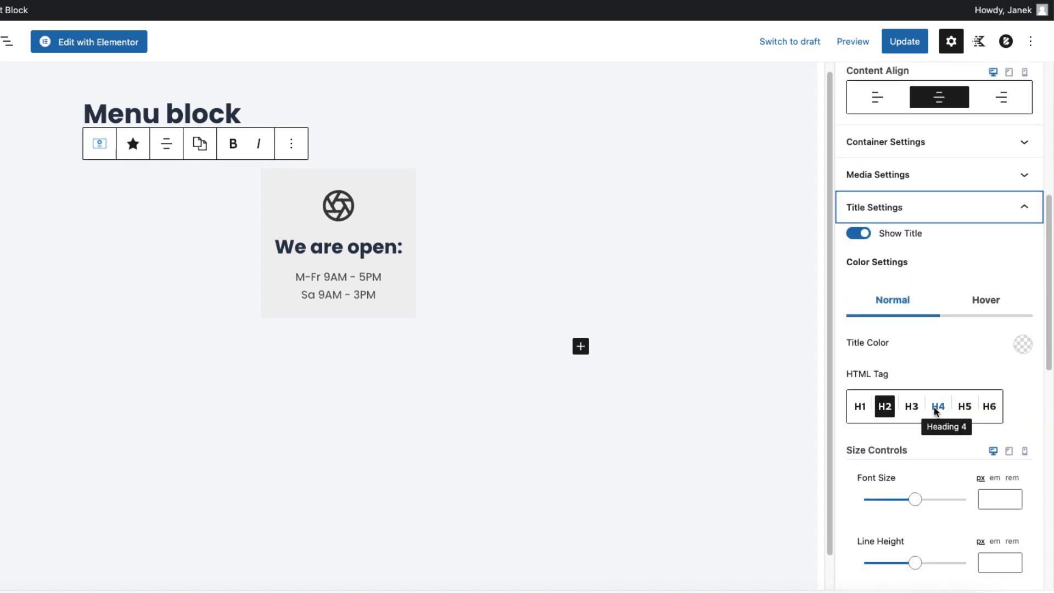
left_click(911, 406)
type("Montserrat")
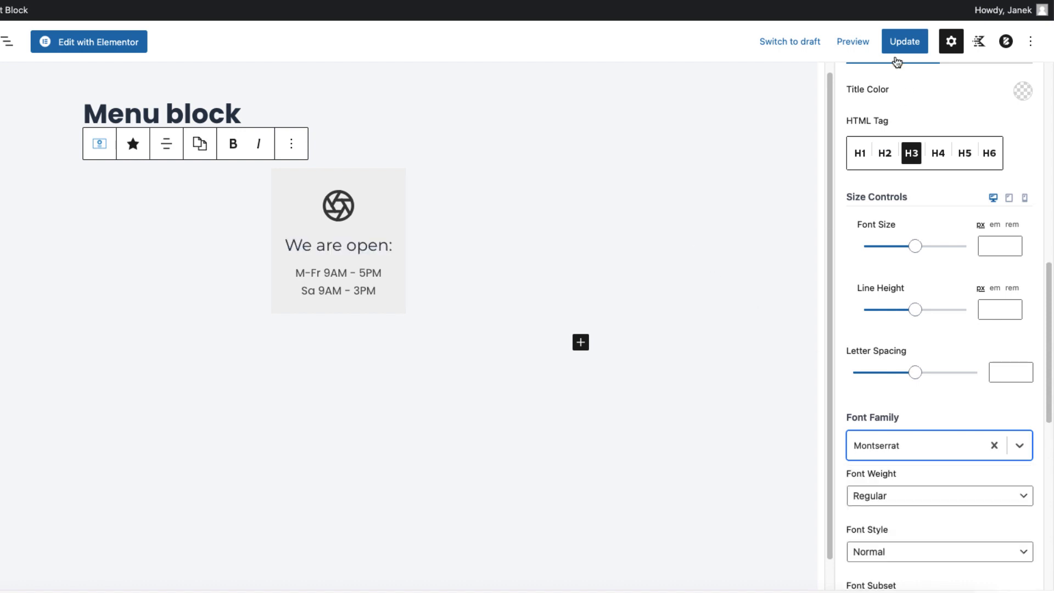
left_click(903, 40)
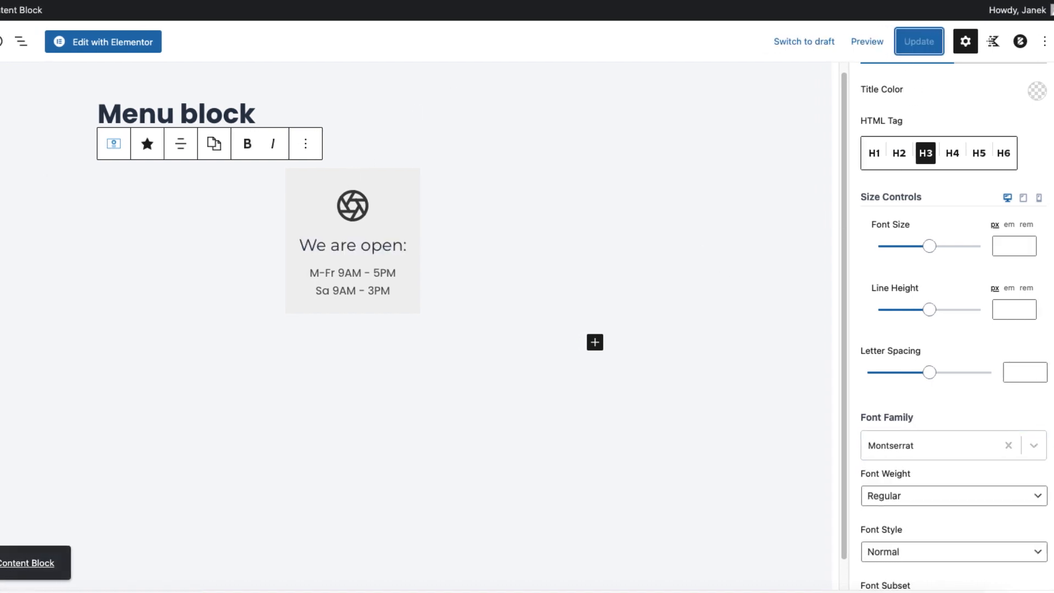
left_click(917, 41)
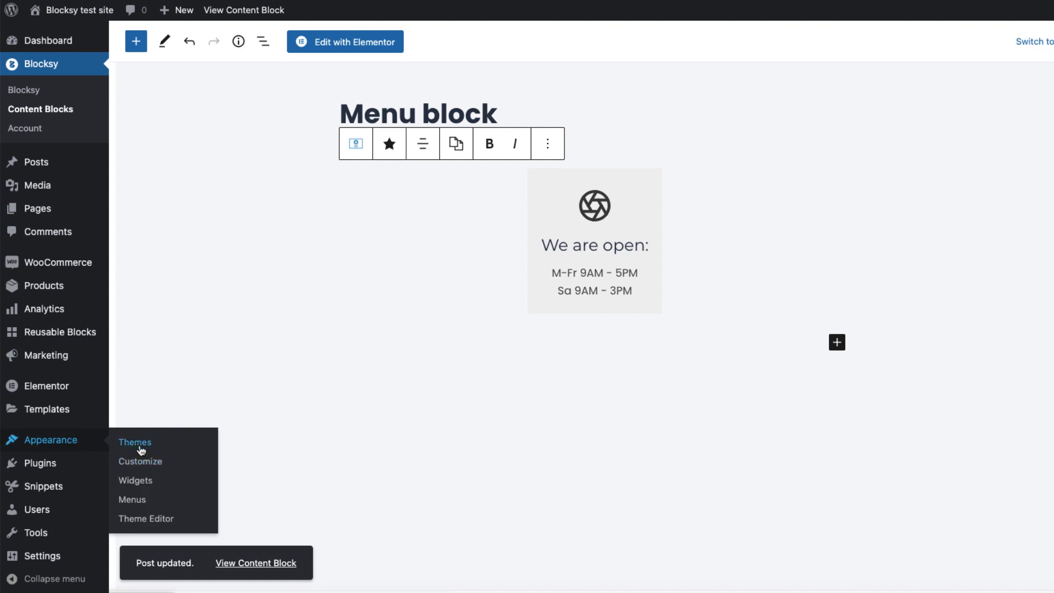
Step: Add Menu block from Content Blocks to the Shop Menu, nested under Shop after Hats
left_click(131, 498)
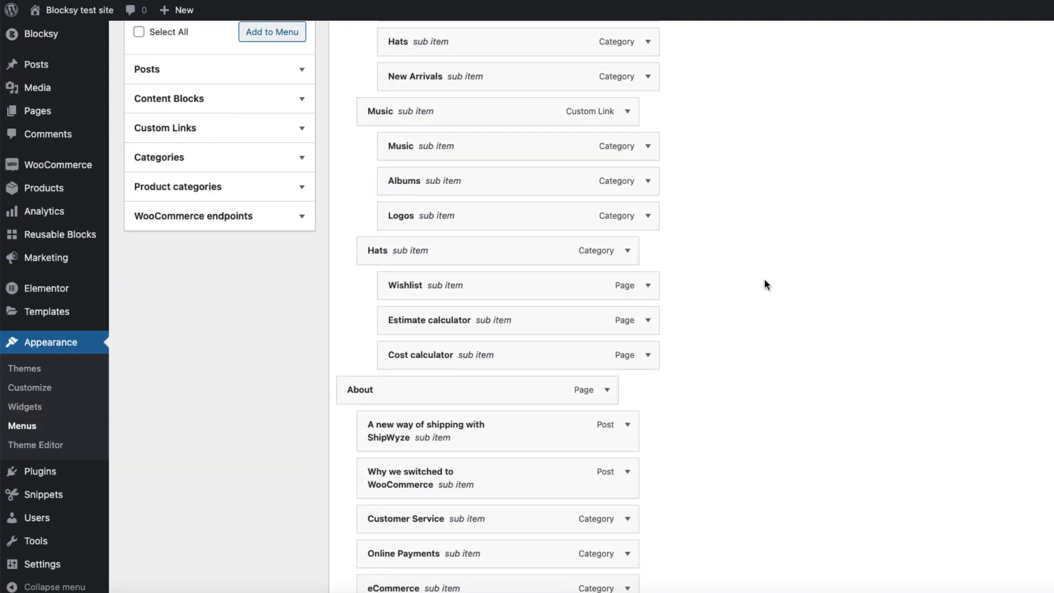
scroll("up", 3)
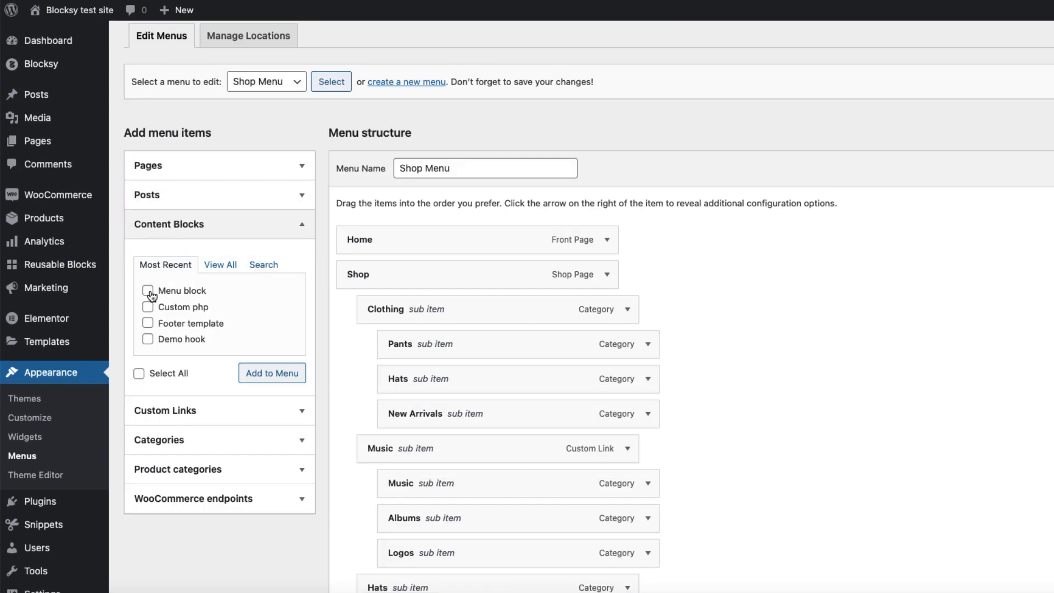
scroll("down", 3)
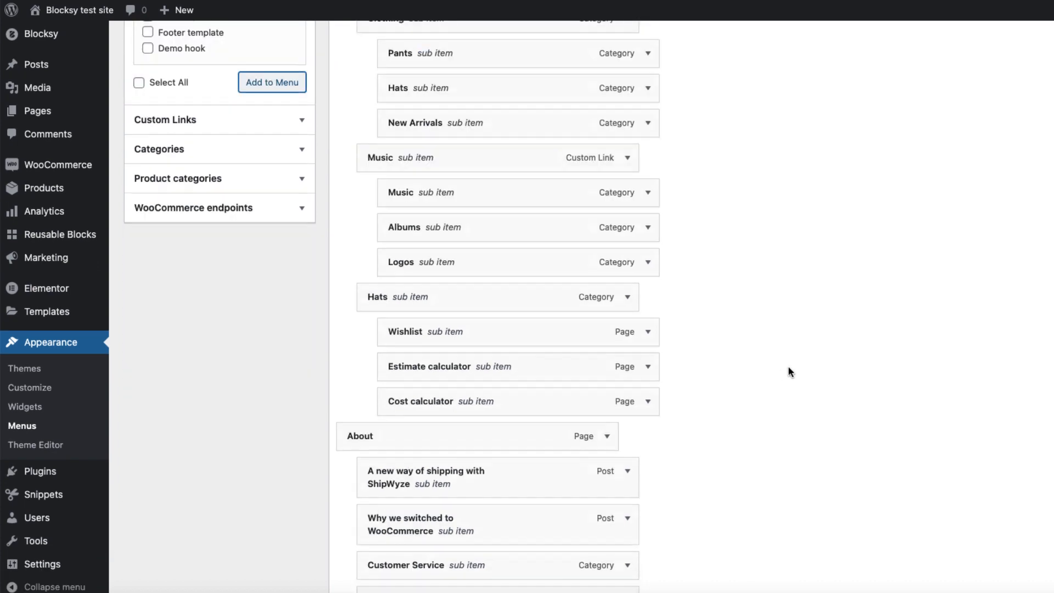
scroll("down", 3)
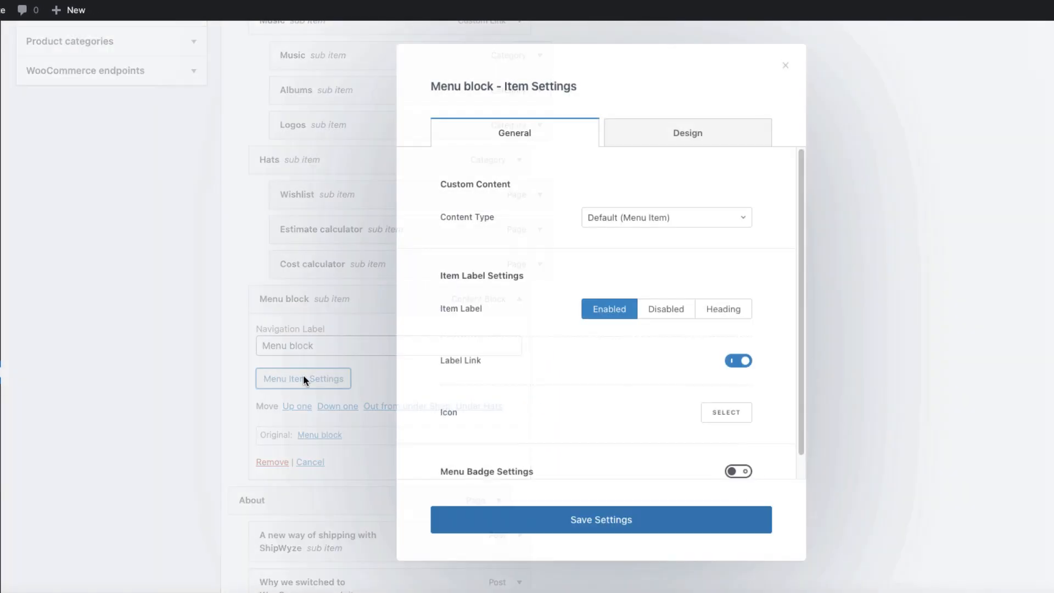
Step: Set Content Type to Content Block/Hook with menu-block, disable the Item Label, and save settings
left_click(665, 217)
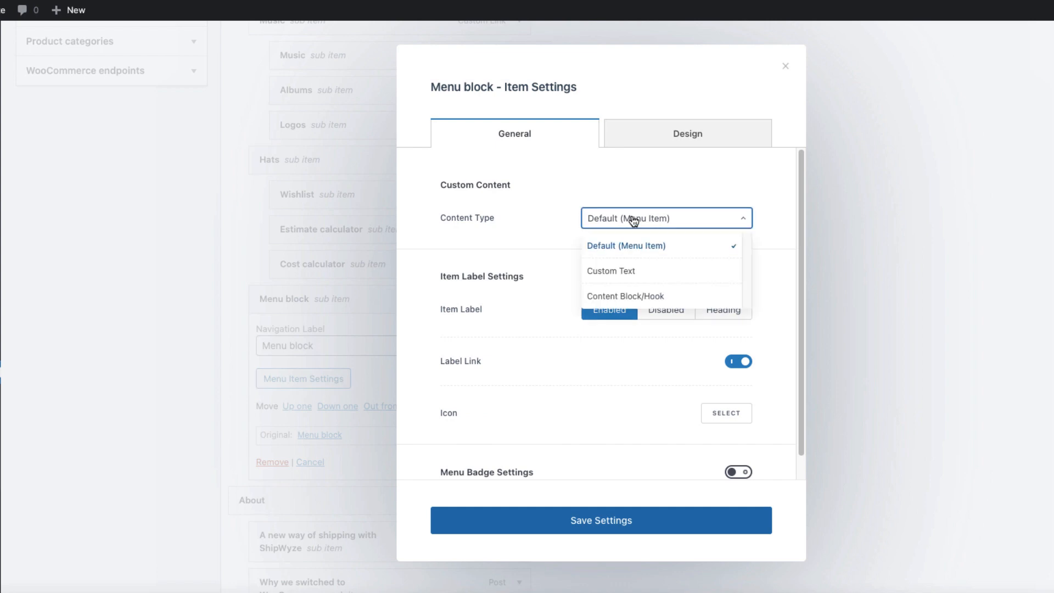
left_click(624, 296)
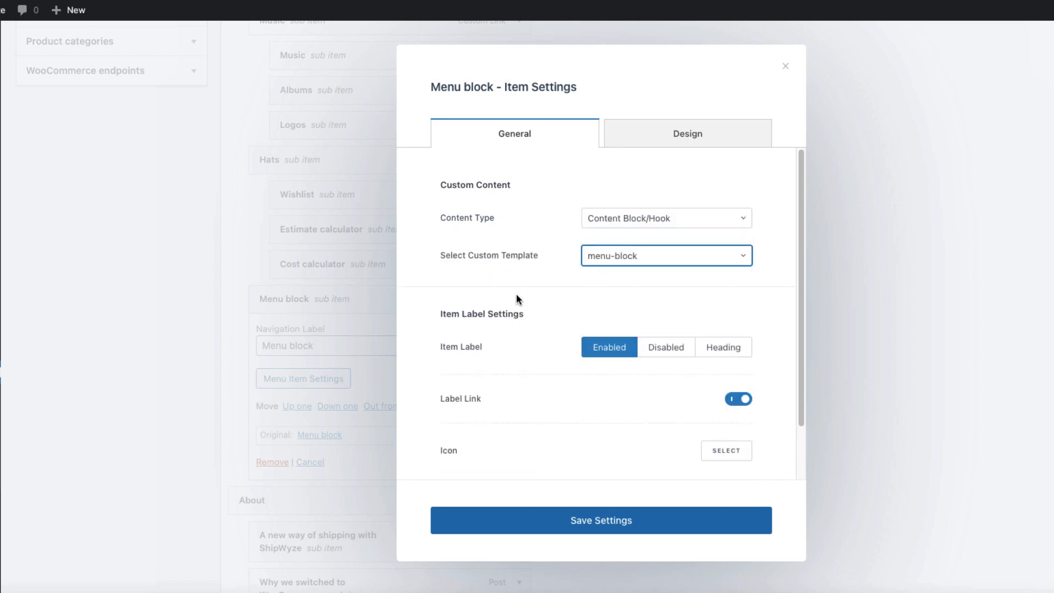
scroll("down", 3)
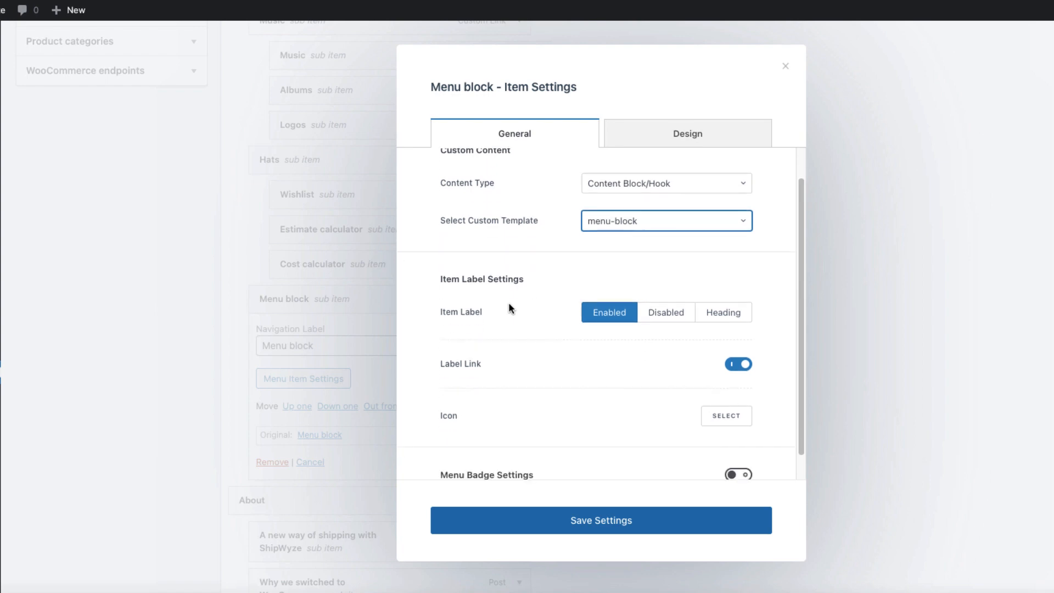
left_click(665, 311)
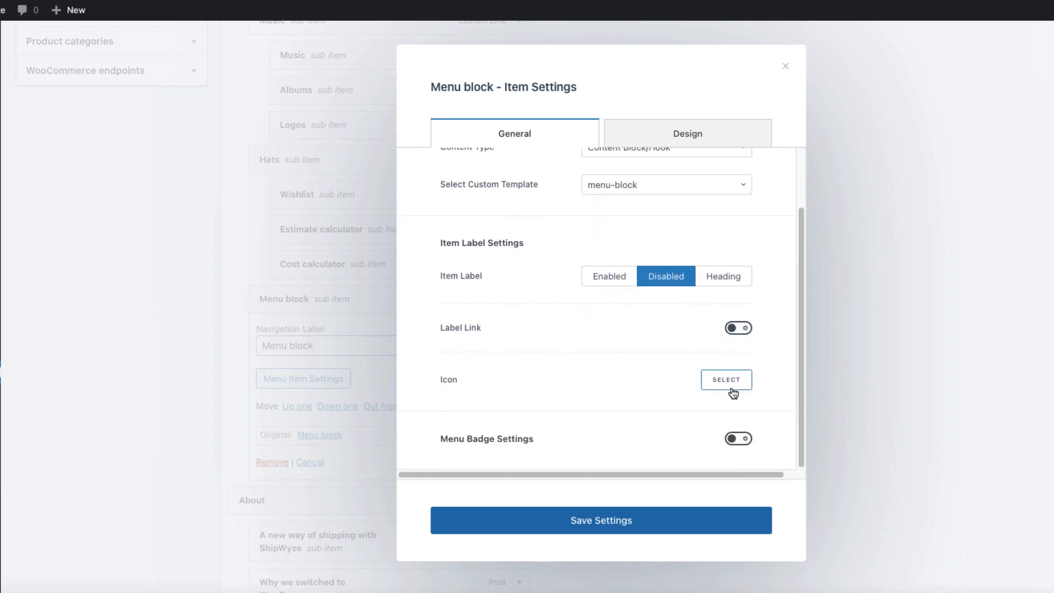
left_click(600, 519)
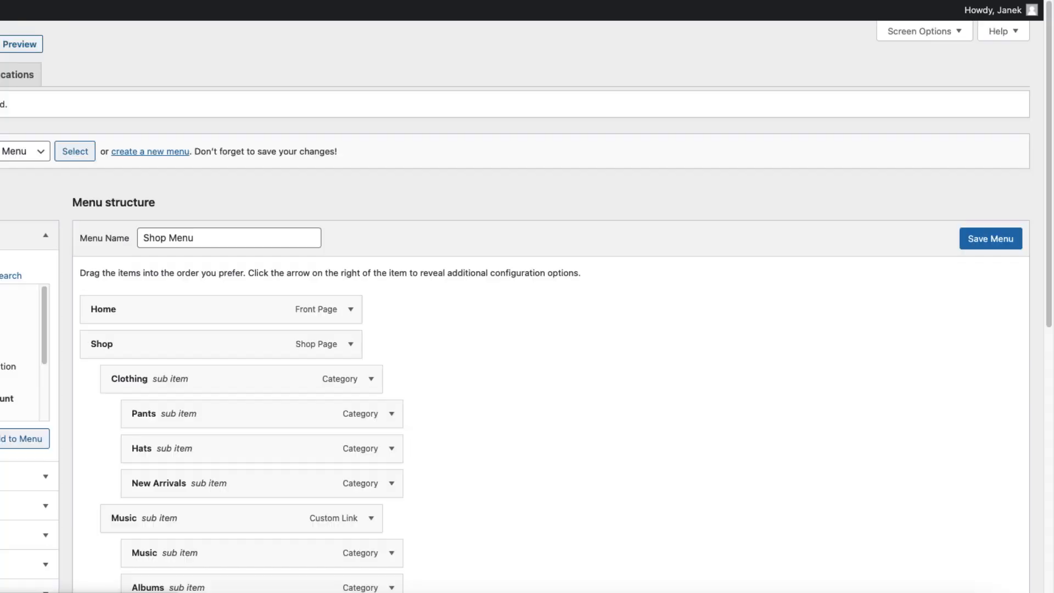
Step: Expand the Shop menu item's options panel
left_click(19, 43)
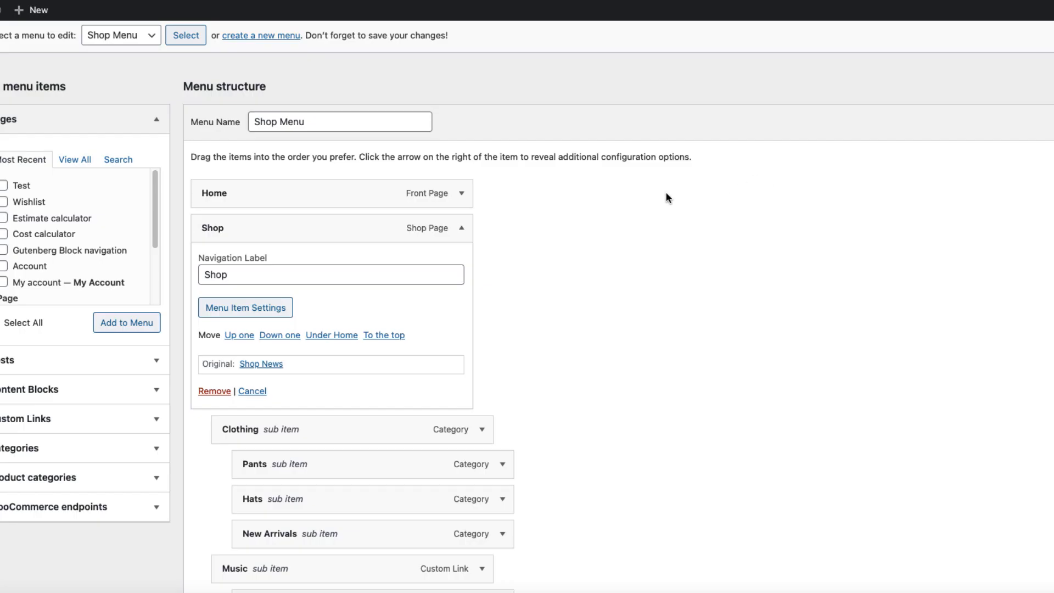
mouse_move(244, 307)
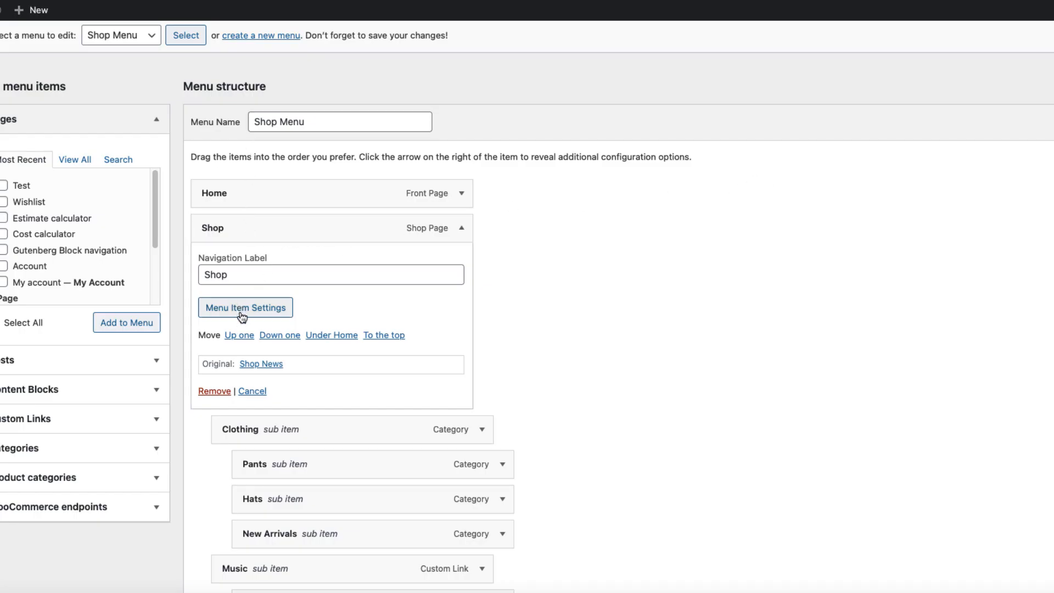
Step: Pick the 4-column preset with a wider fourth column for Shop's mega menu and close the dialog
left_click(245, 307)
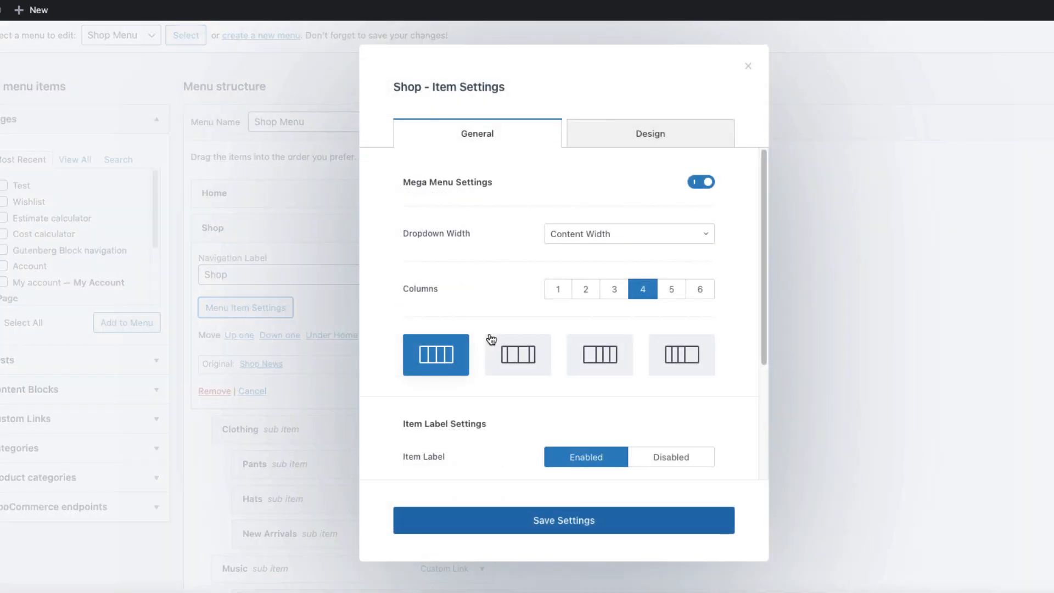
mouse_move(440, 364)
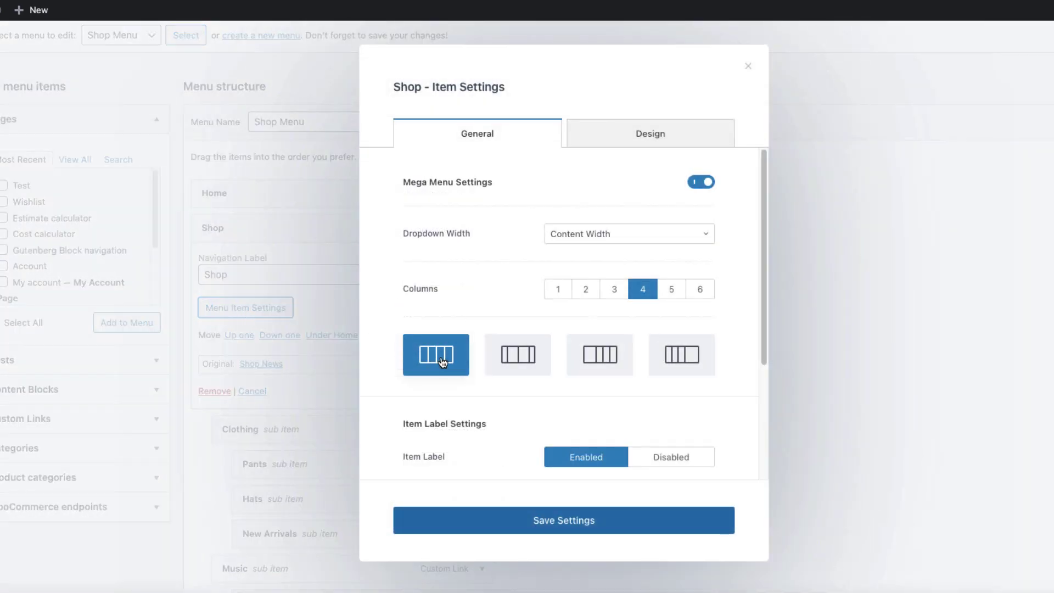
left_click(680, 355)
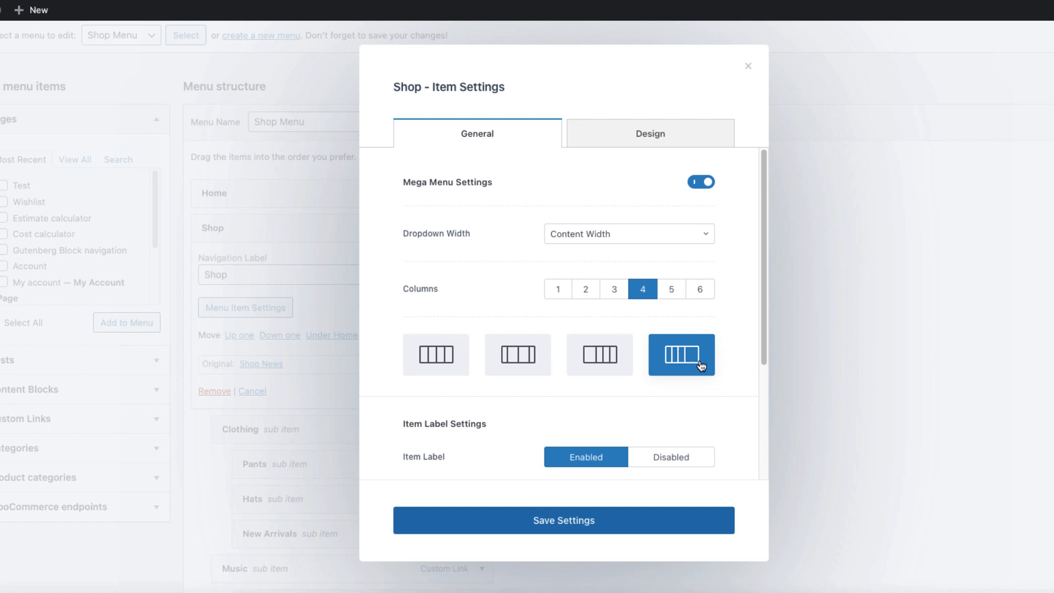
mouse_move(581, 505)
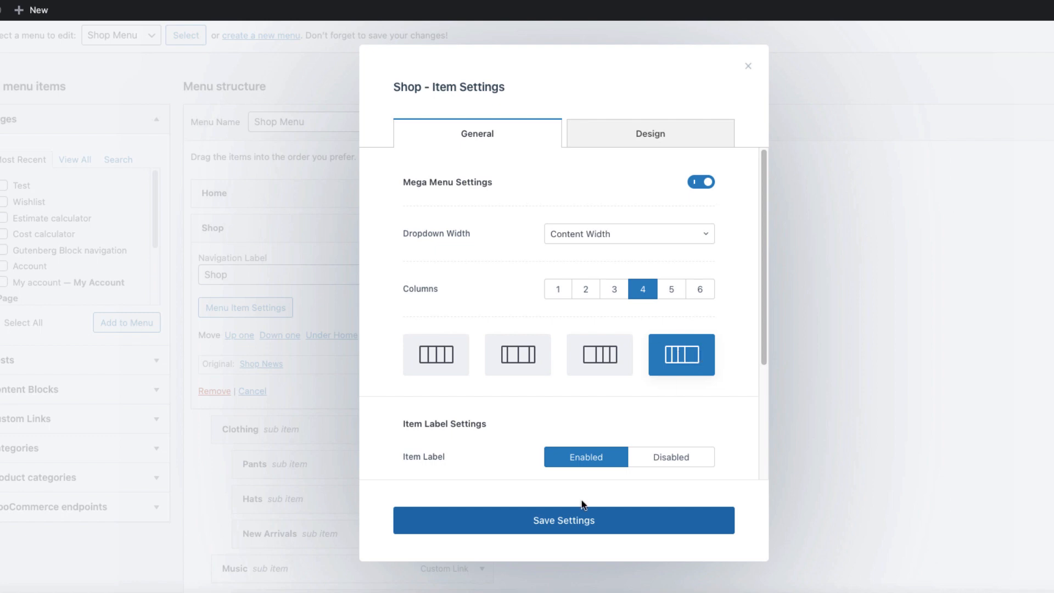
mouse_move(751, 69)
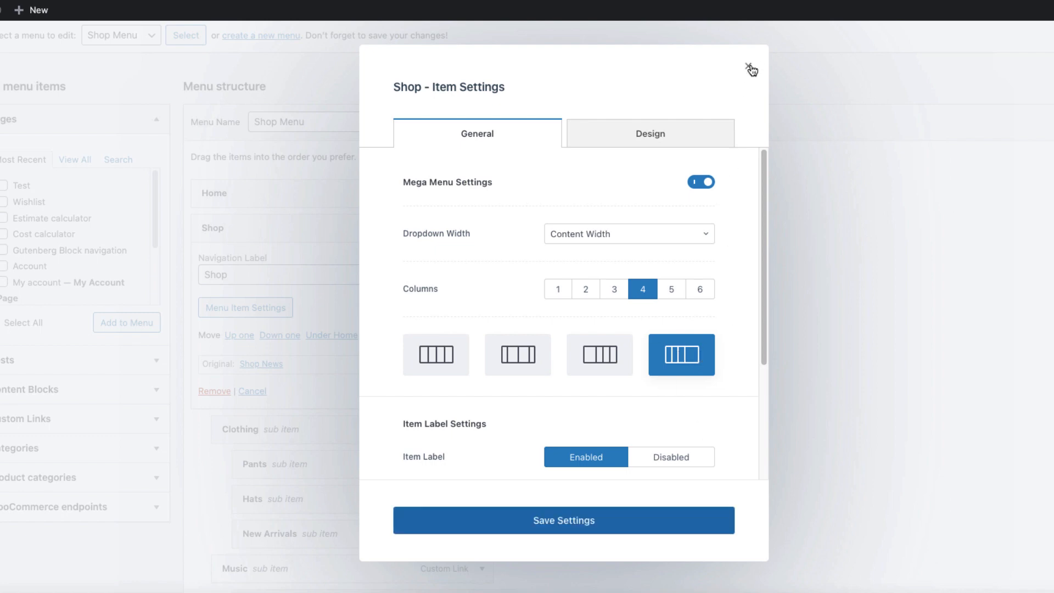
left_click(749, 69)
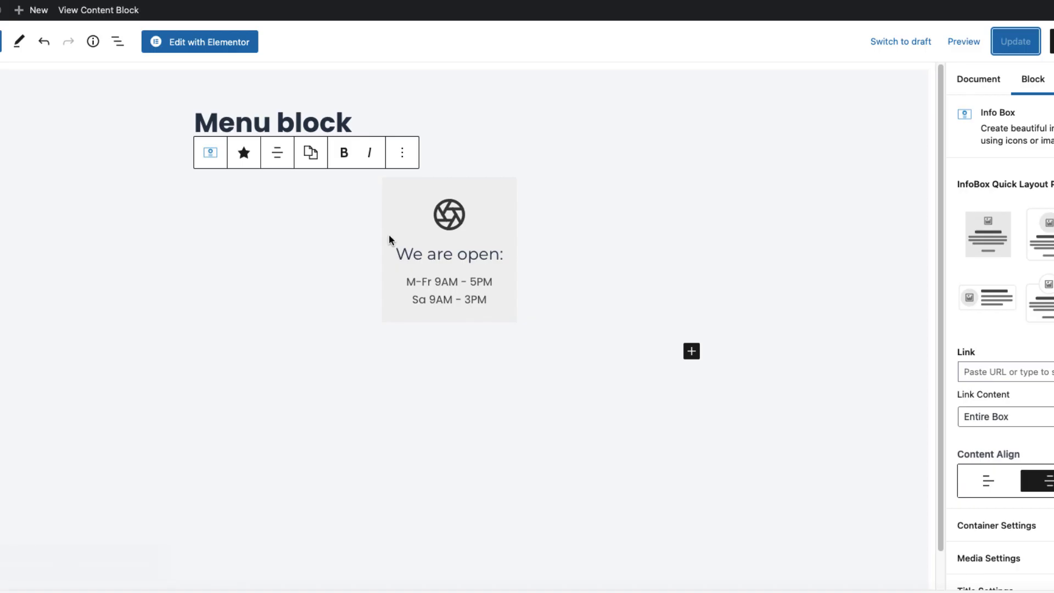
mouse_move(555, 170)
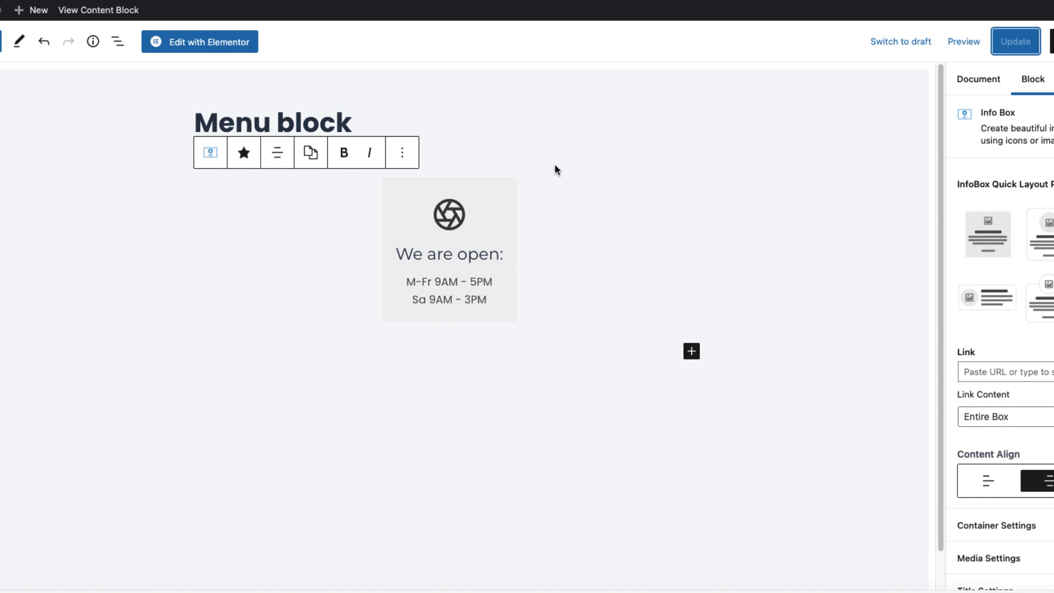
mouse_move(555, 169)
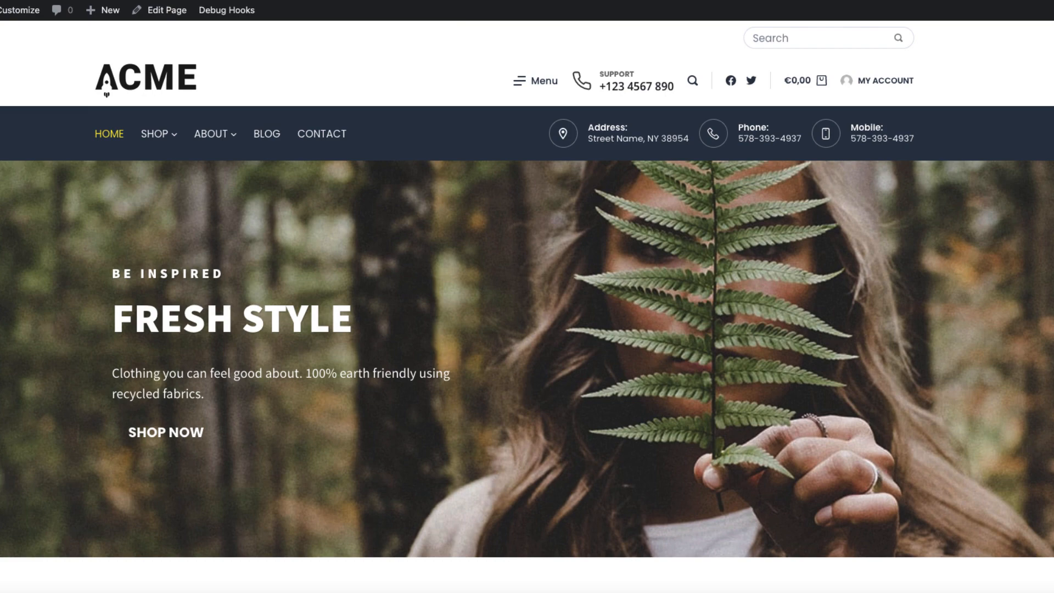
mouse_move(154, 134)
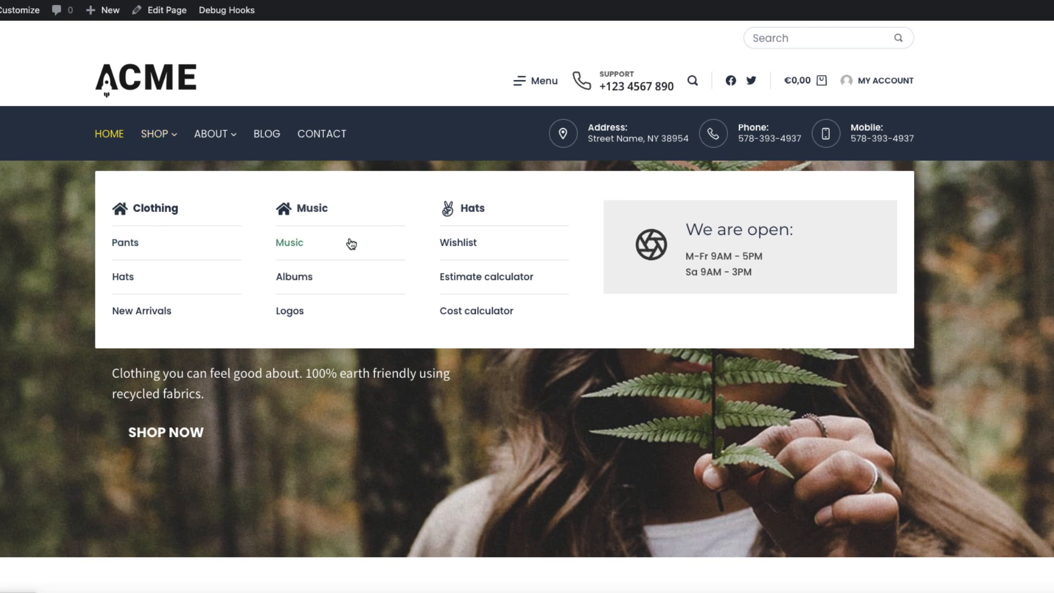
mouse_move(734, 249)
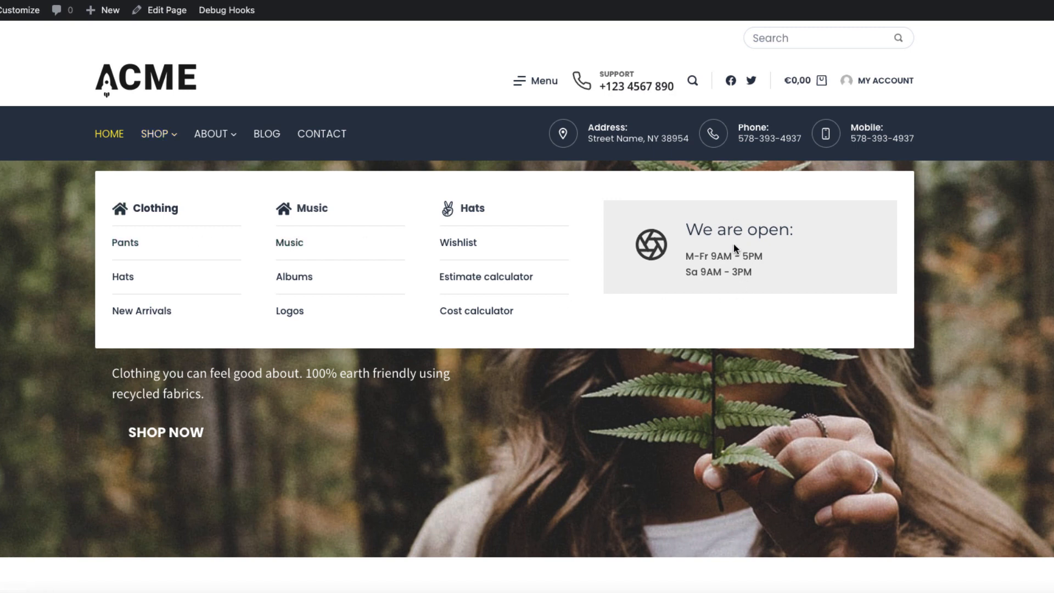